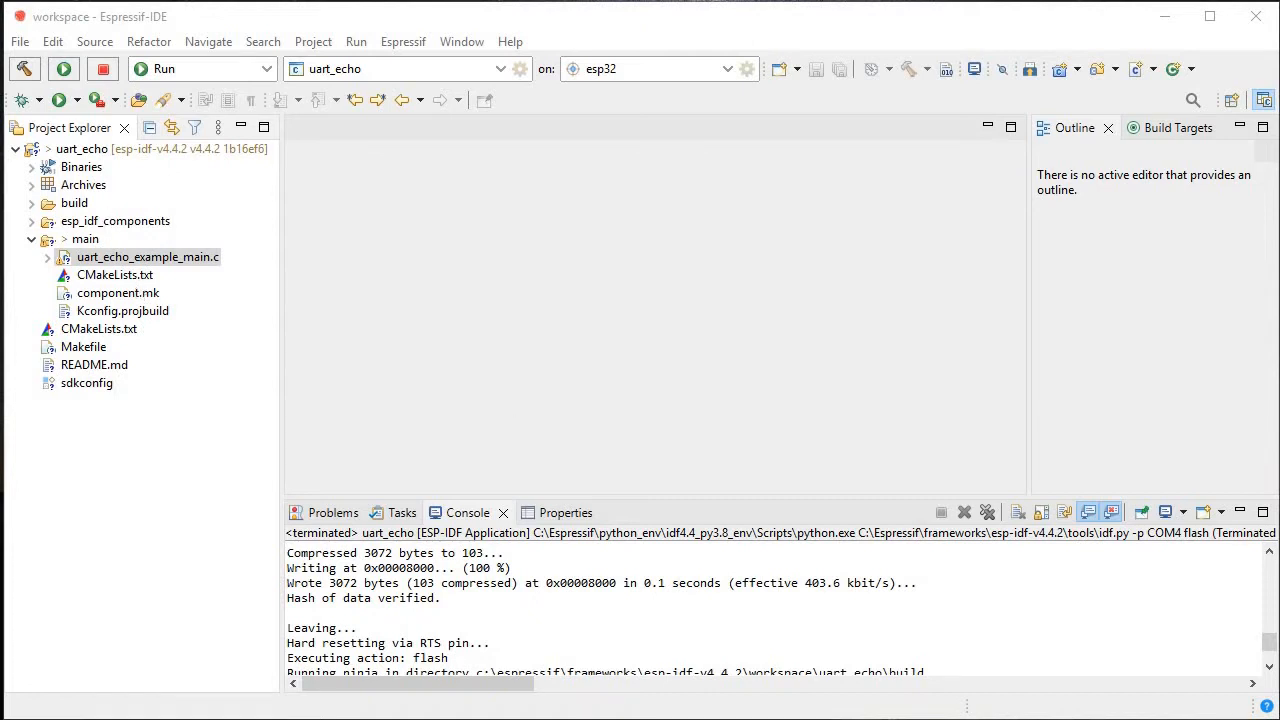
# Start a new ESP-IDF project 'aaa' from the peripherals/uart templates, then cancel the wizard.
pyautogui.click(18, 40)
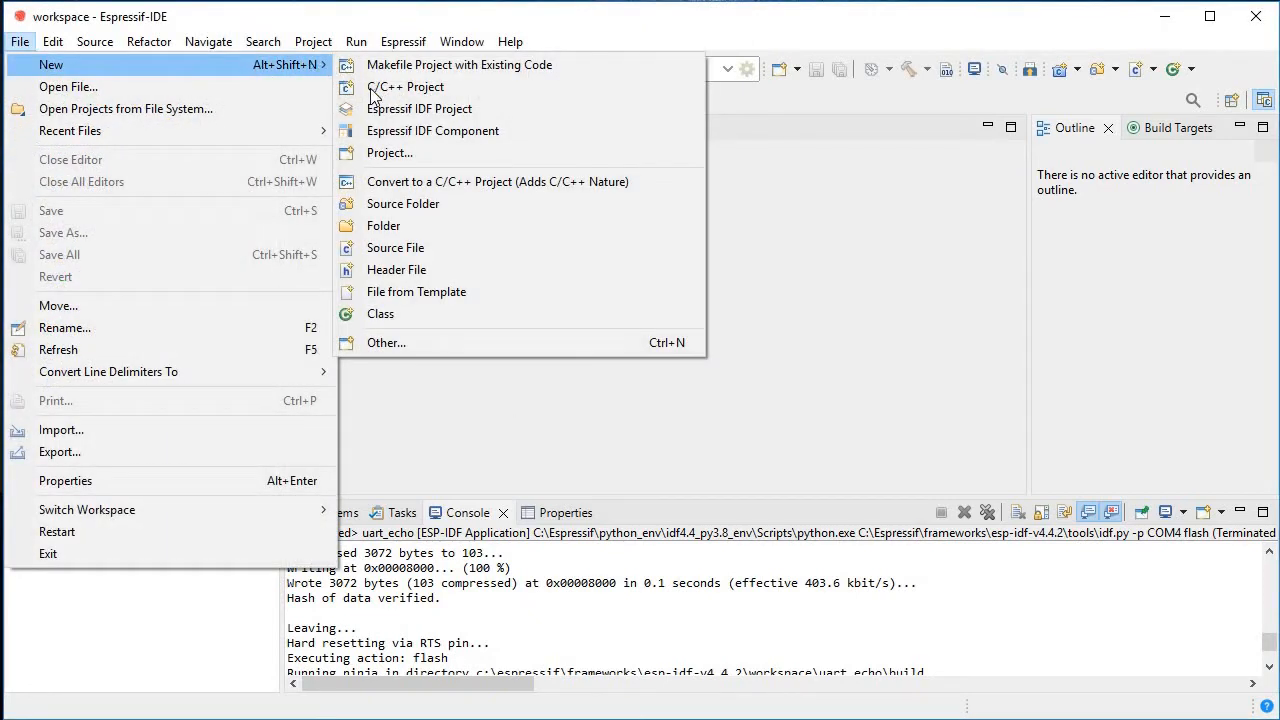
pyautogui.click(420, 108)
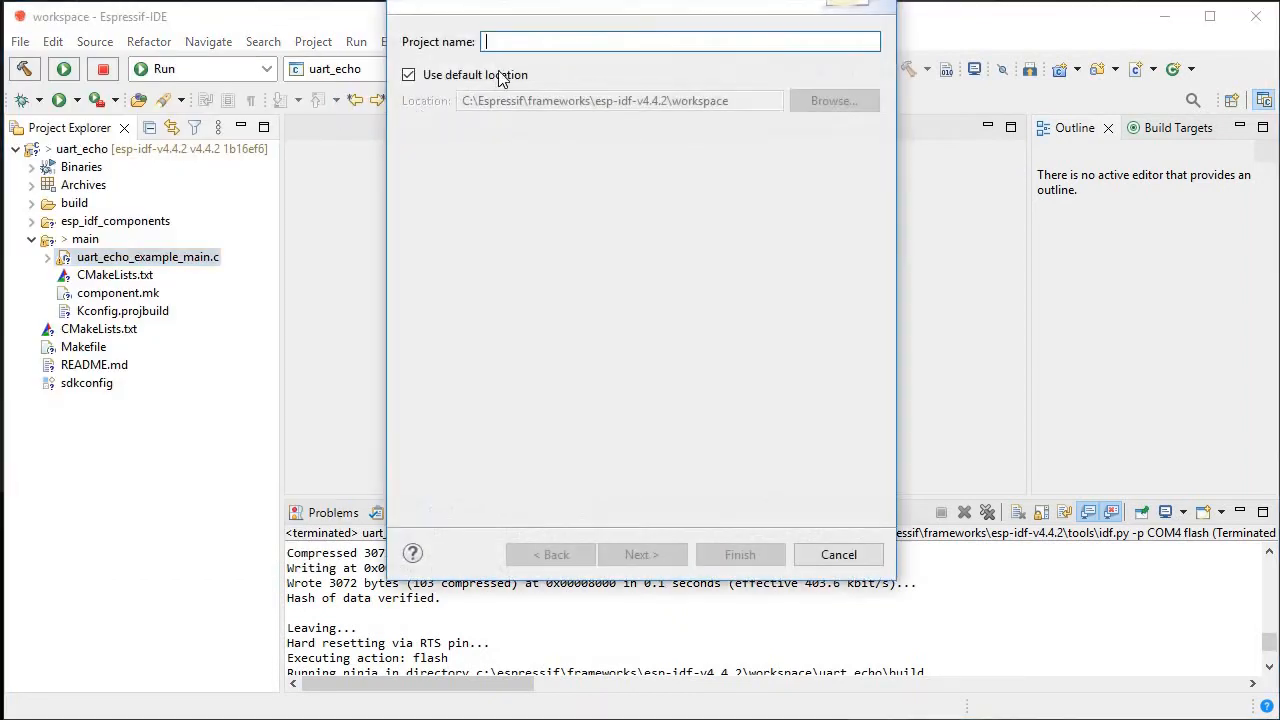
pyautogui.write('aaa')
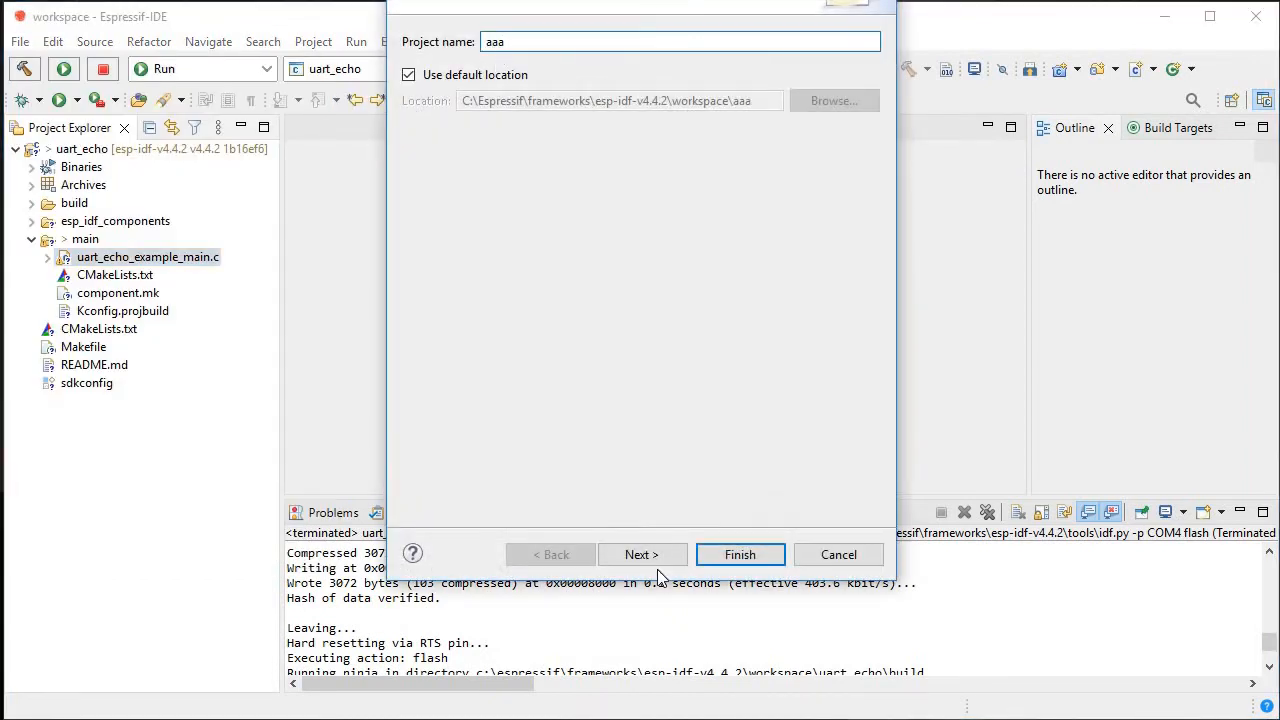
pyautogui.click(640, 554)
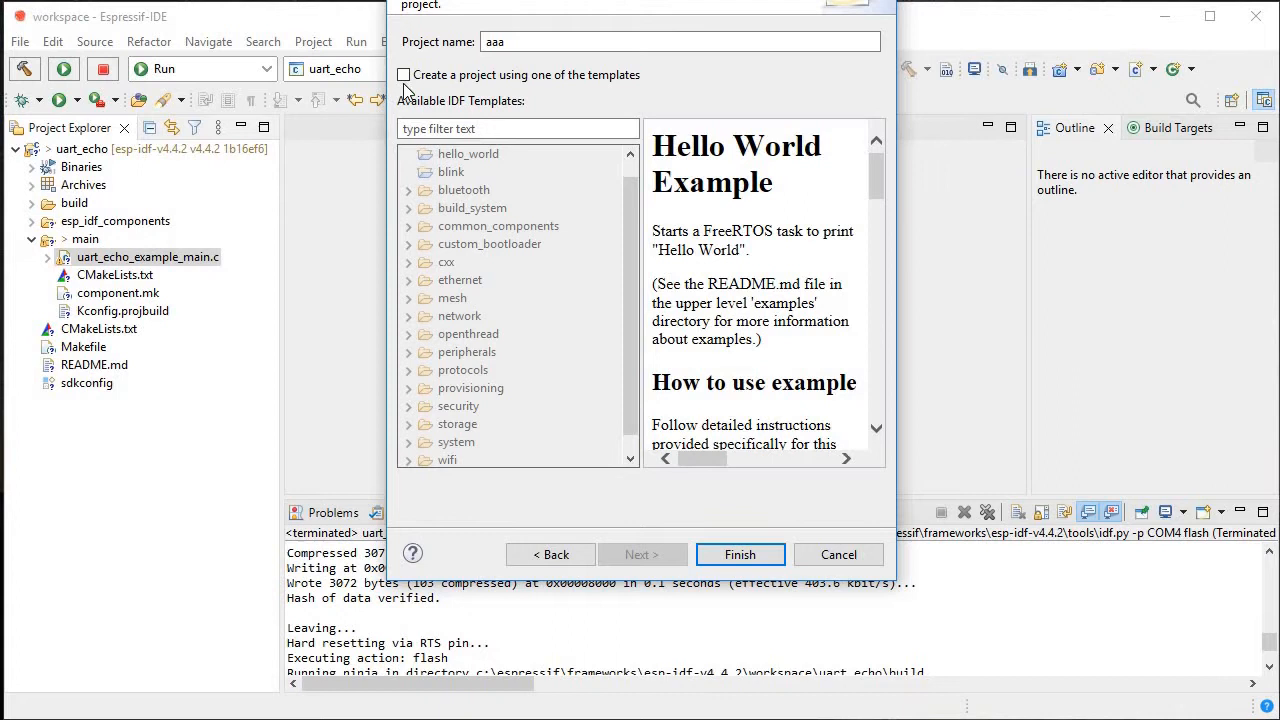
pyautogui.click(402, 74)
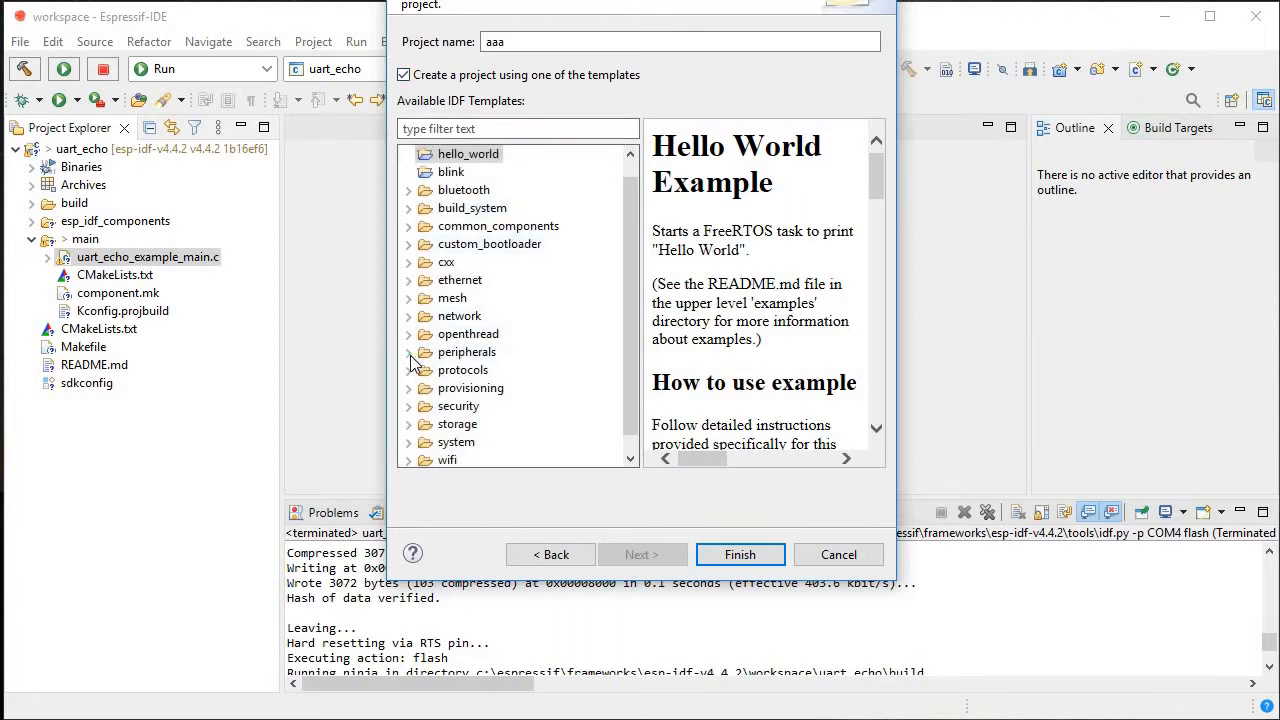
pyautogui.click(408, 352)
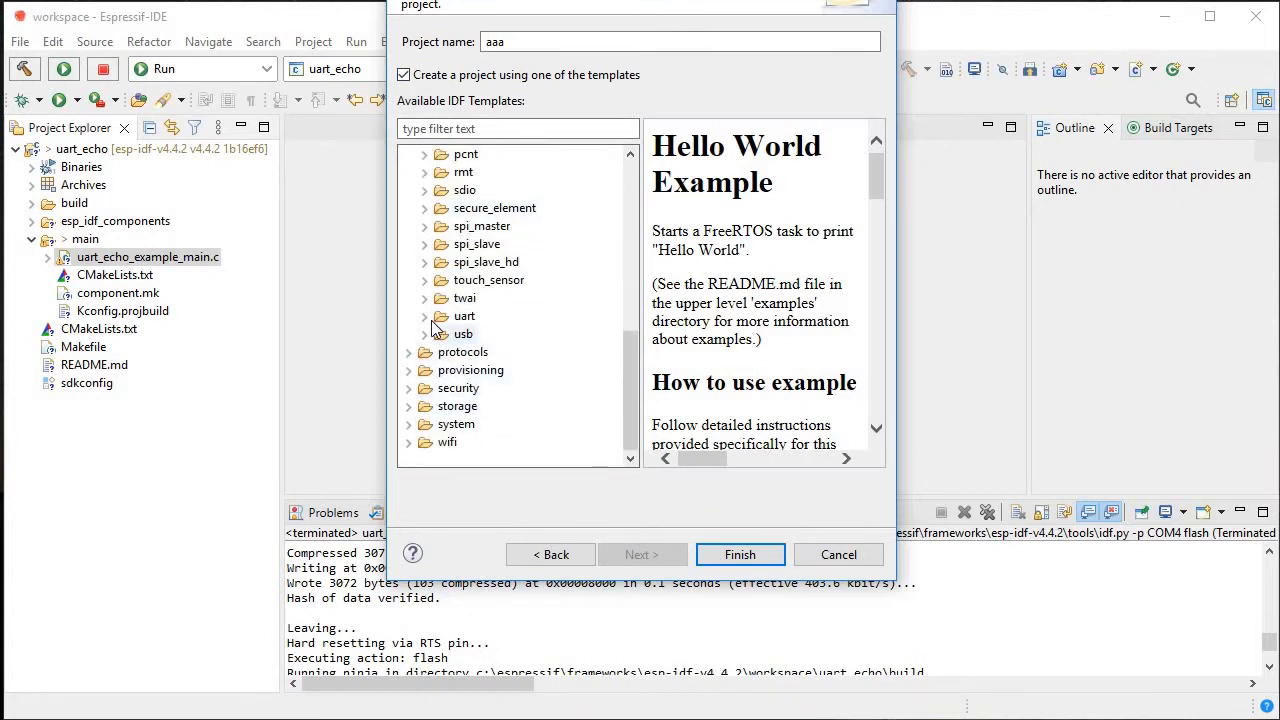
pyautogui.click(424, 316)
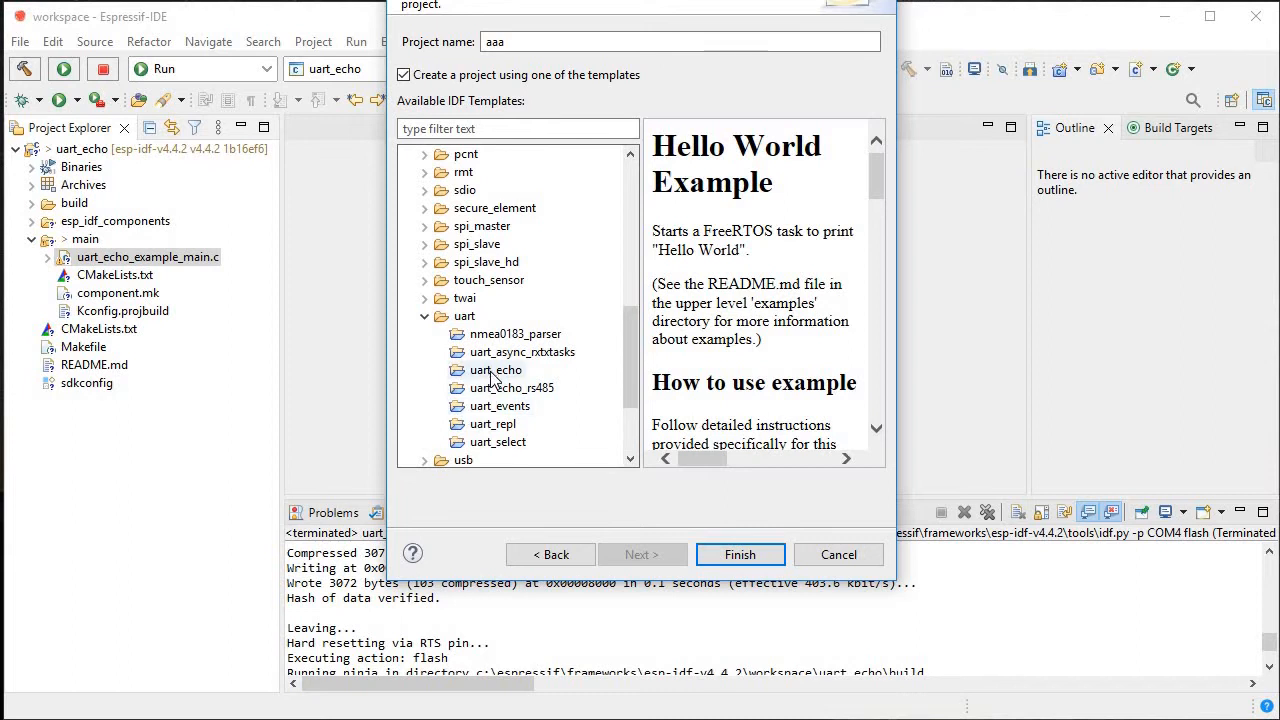
pyautogui.moveTo(838, 556)
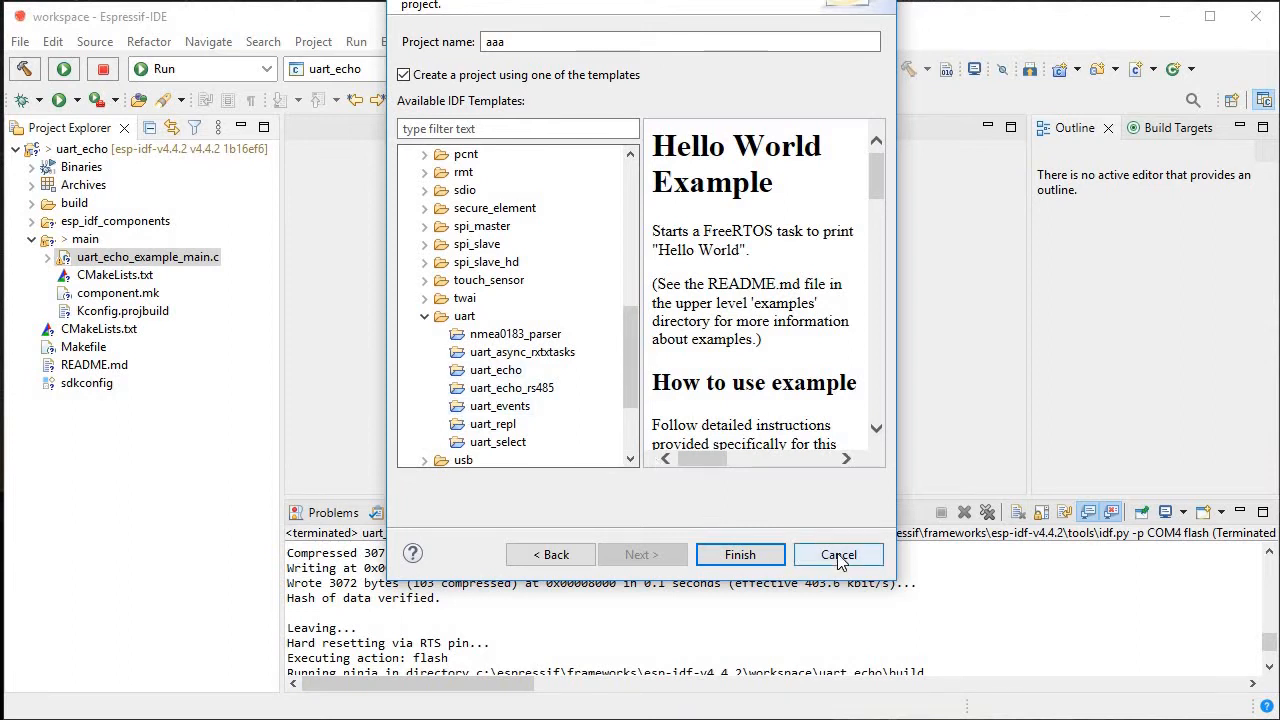
pyautogui.click(838, 554)
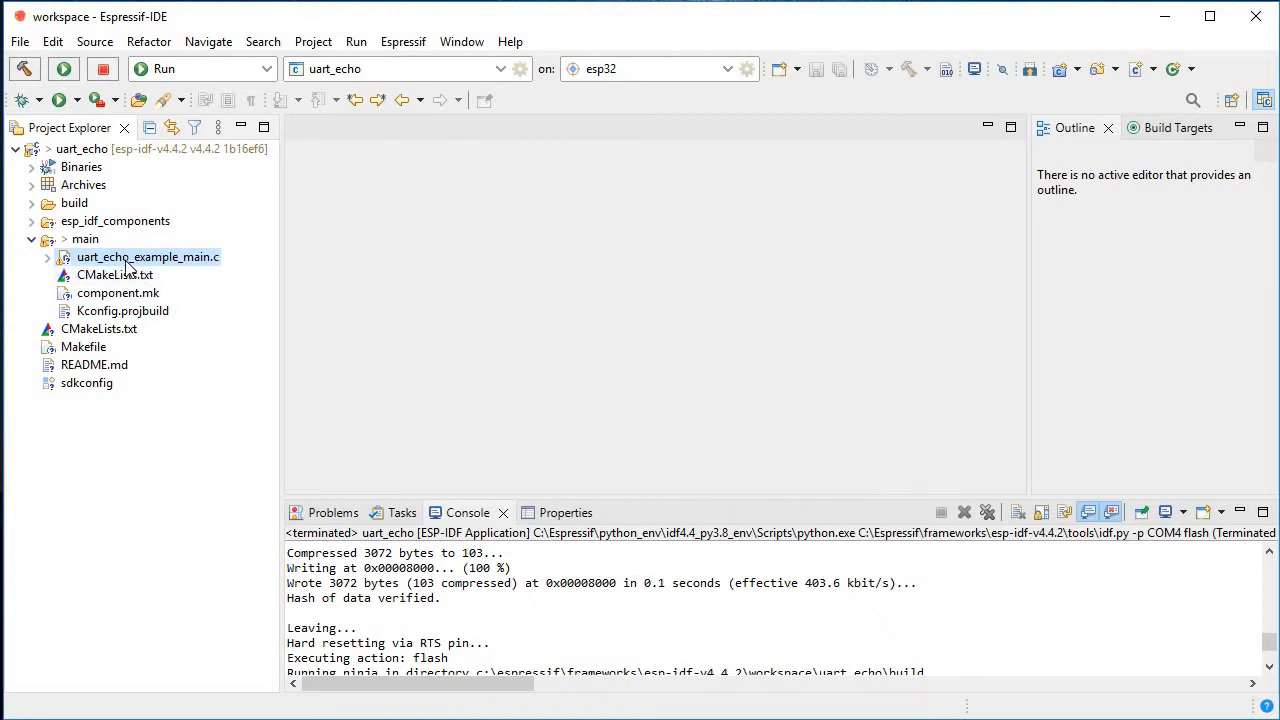
# Open uart_echo_example_main.c, review its UART settings, and build uart_echo.
pyautogui.doubleClick(148, 256)
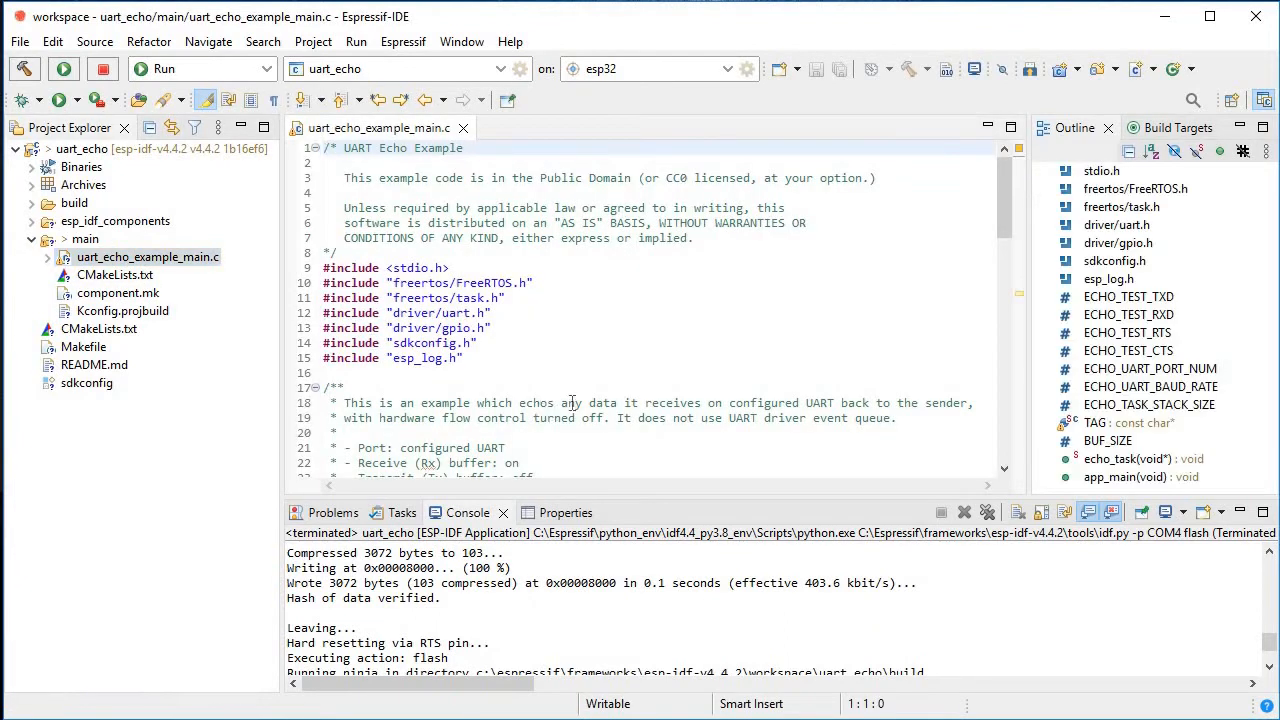
pyautogui.scroll(-3)
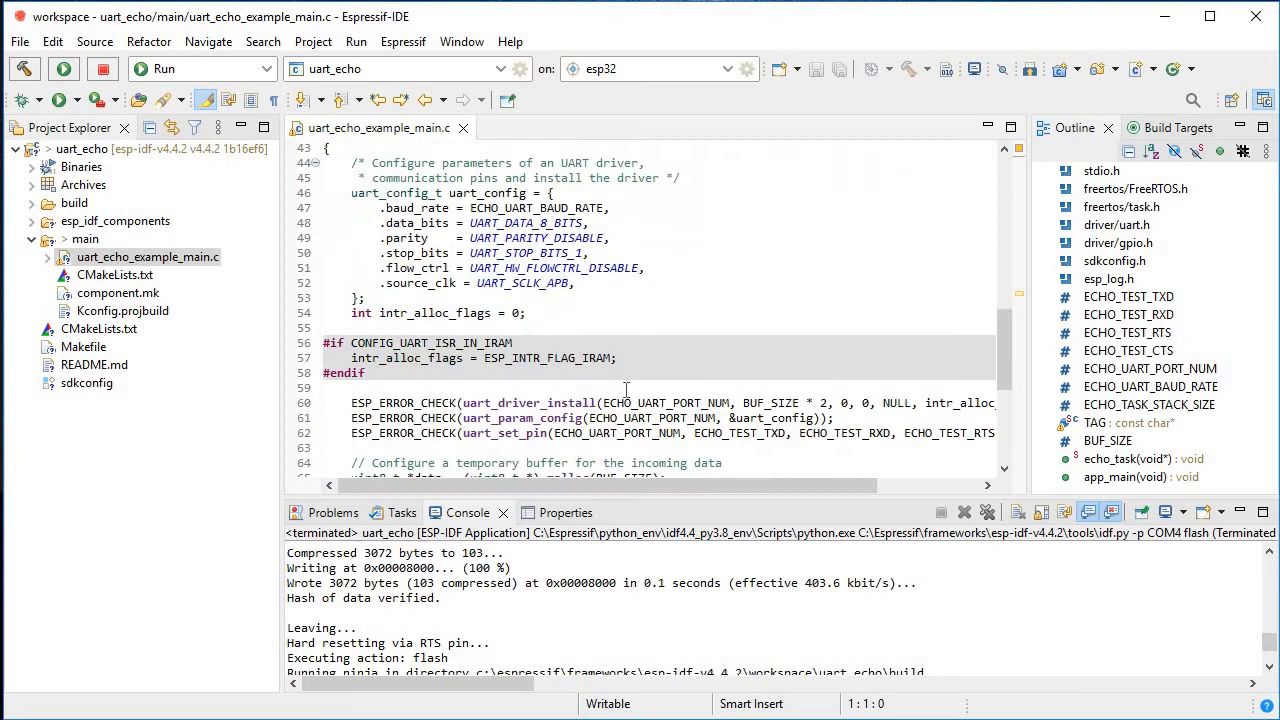
pyautogui.scroll(3)
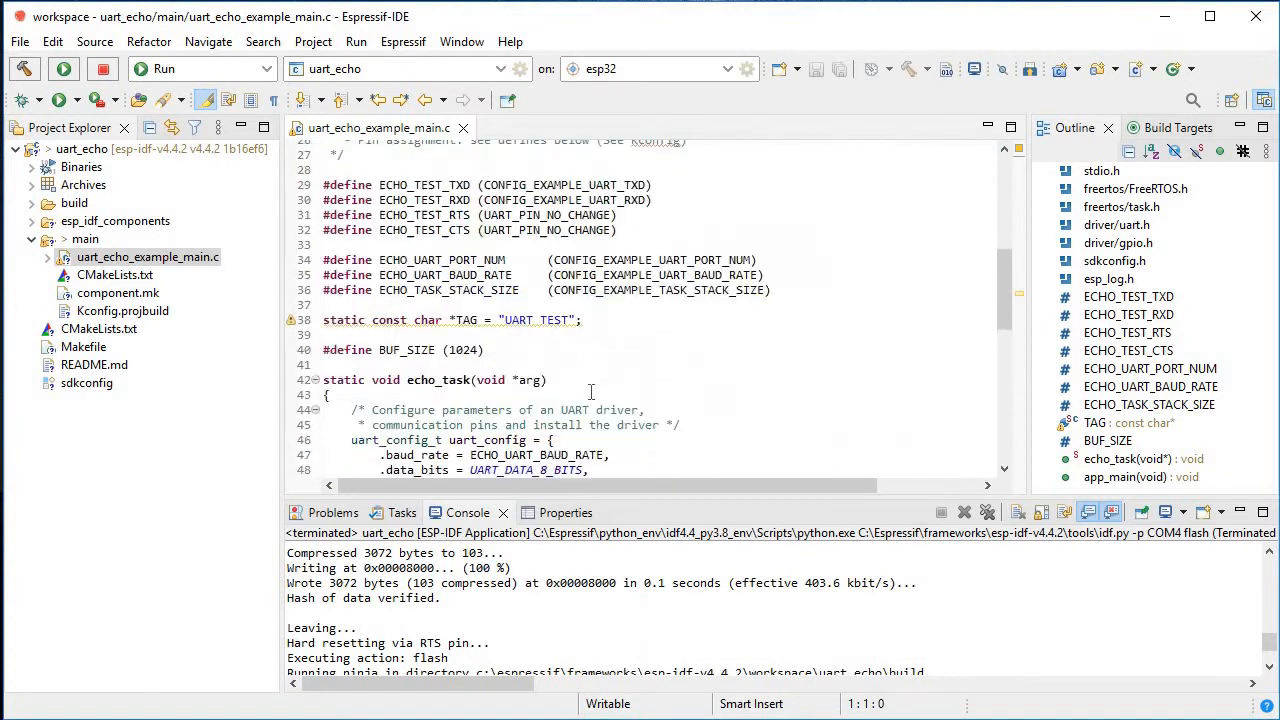
pyautogui.scroll(3)
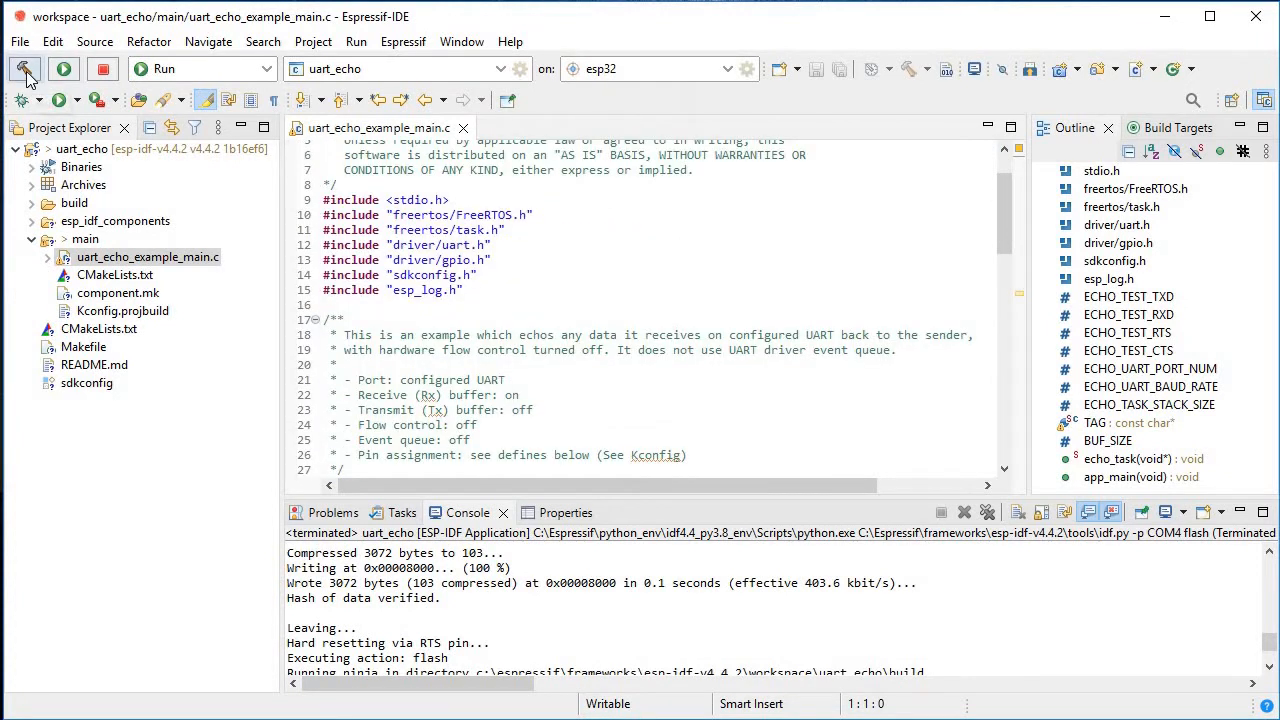
pyautogui.click(24, 68)
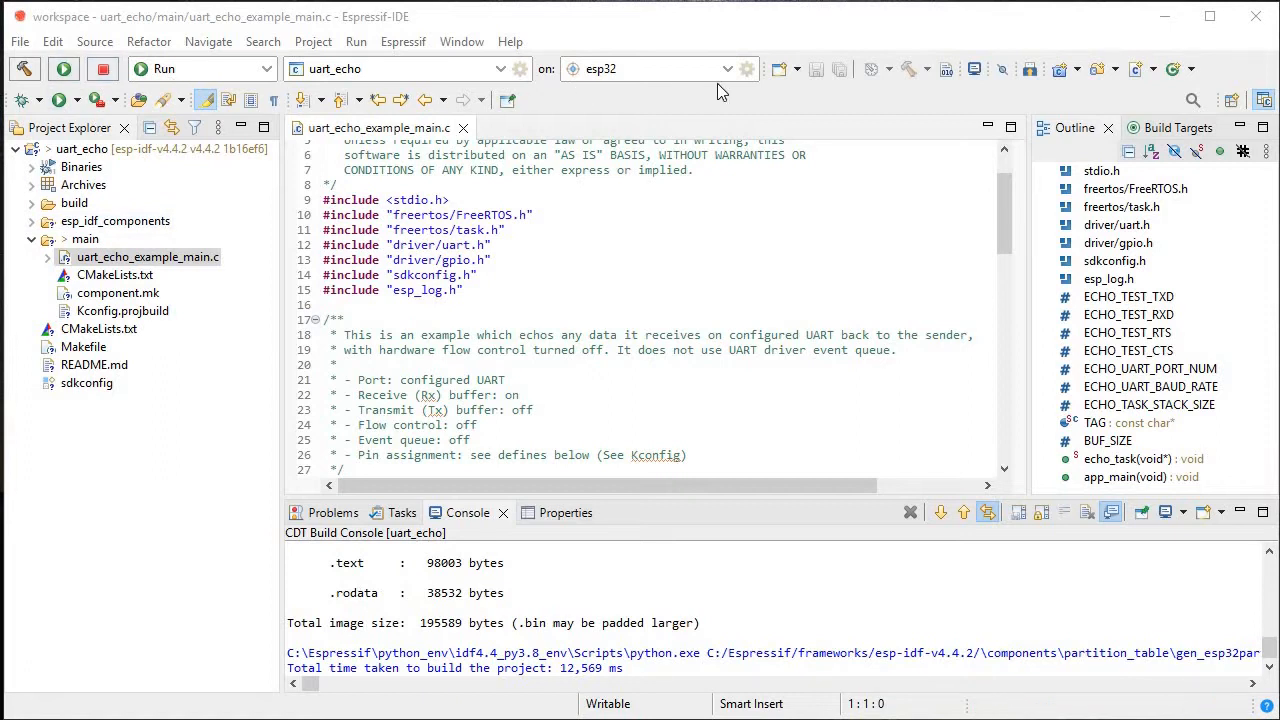
# Review the esp32 COM4 target settings, then clear Docklight's communication windows and close its port.
pyautogui.click(746, 68)
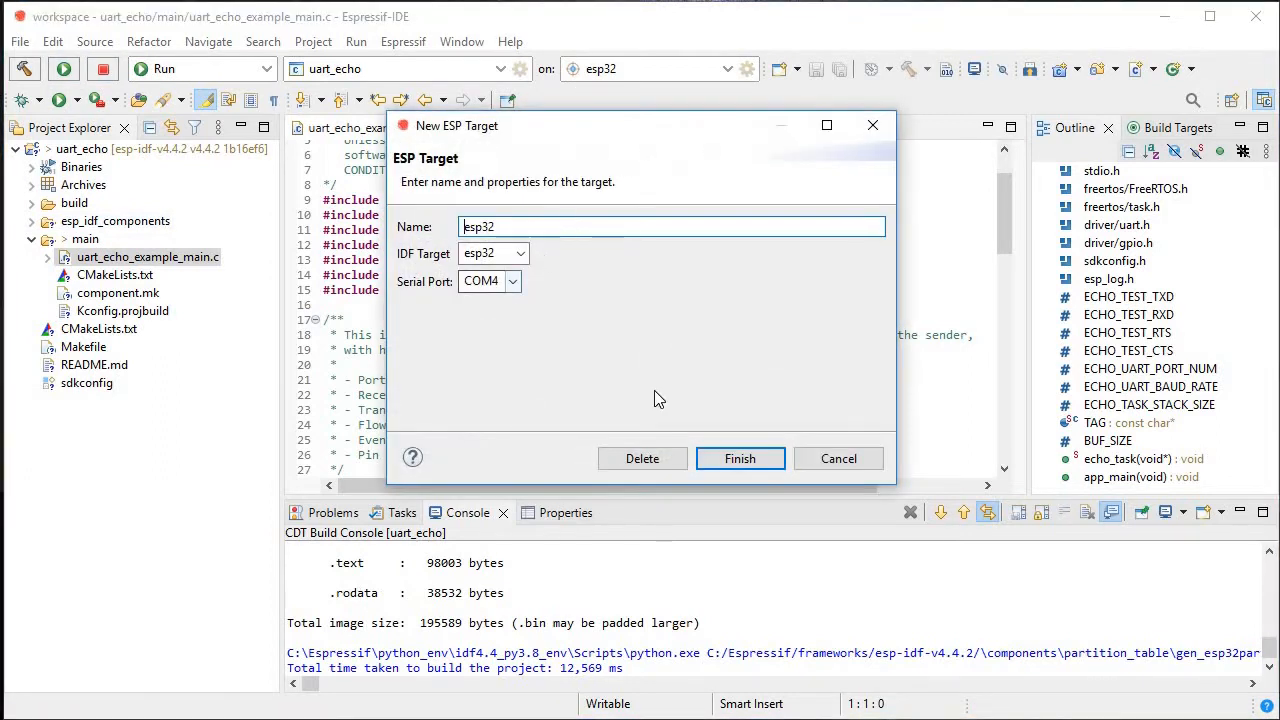
pyautogui.click(740, 458)
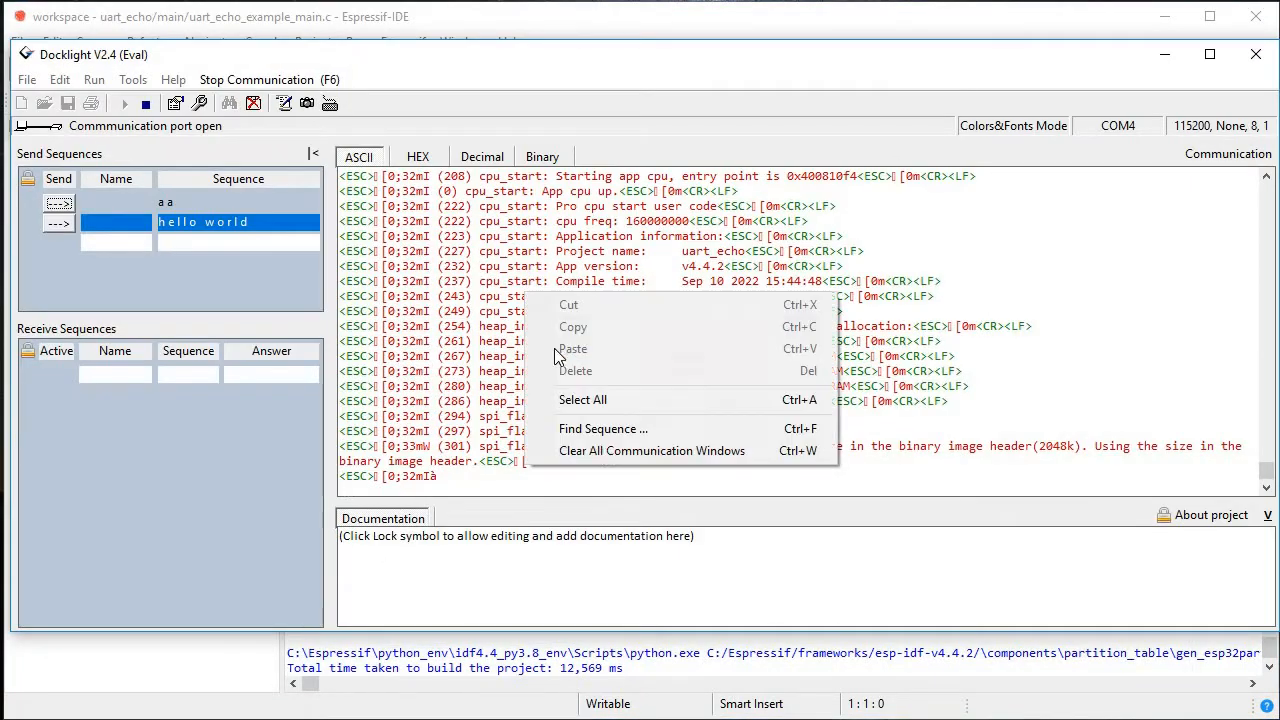
pyautogui.click(652, 450)
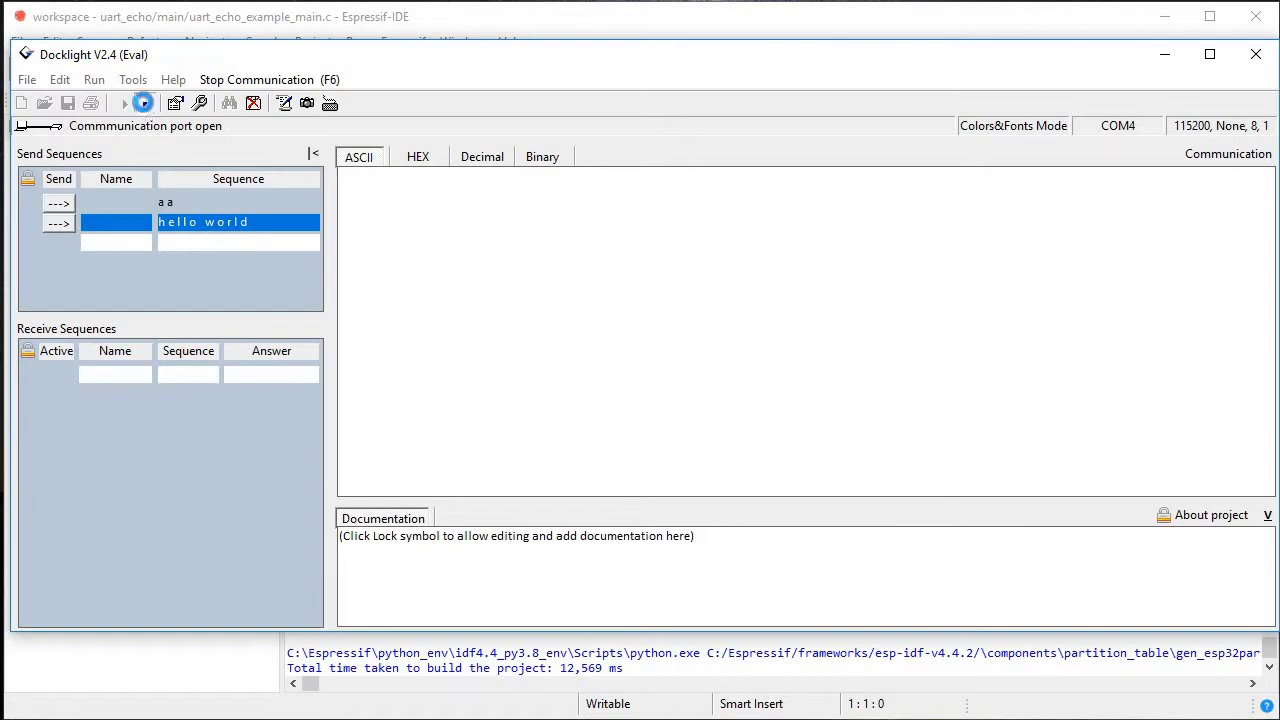
pyautogui.click(144, 104)
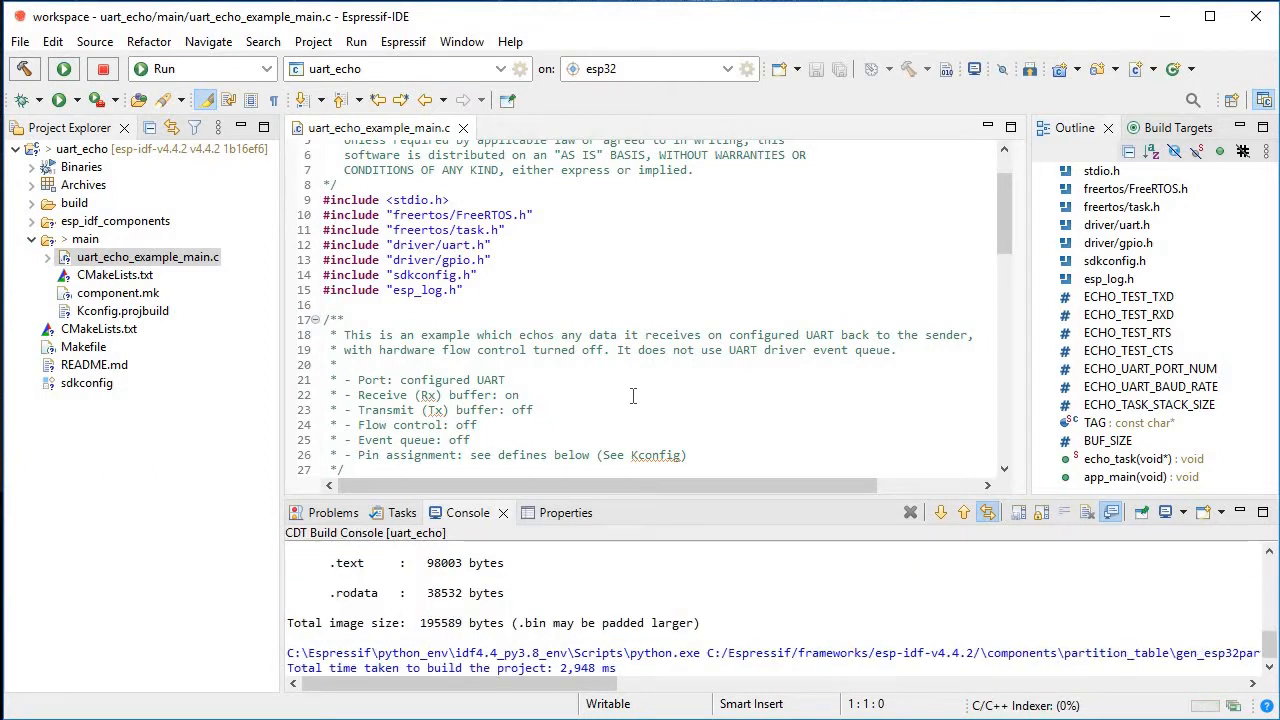
pyautogui.click(64, 68)
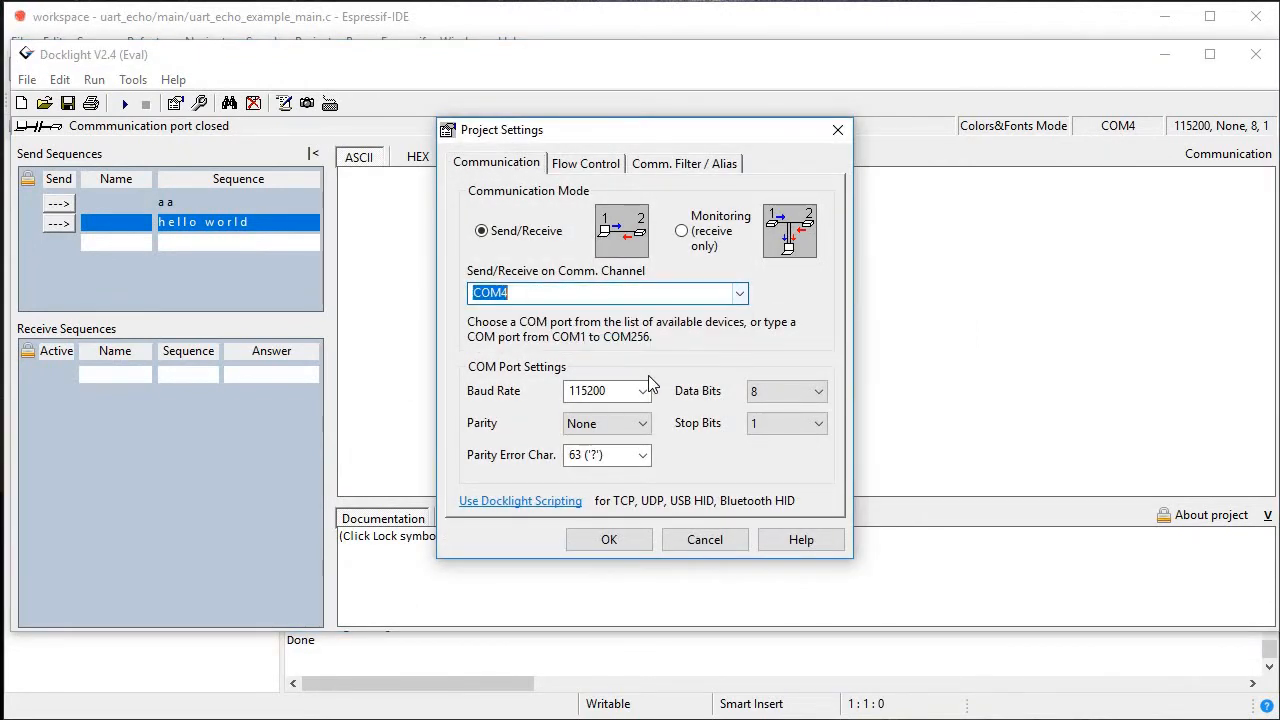
# Accept the COM4 settings, open the connection, and send the aa and hello world sequences.
pyautogui.click(608, 540)
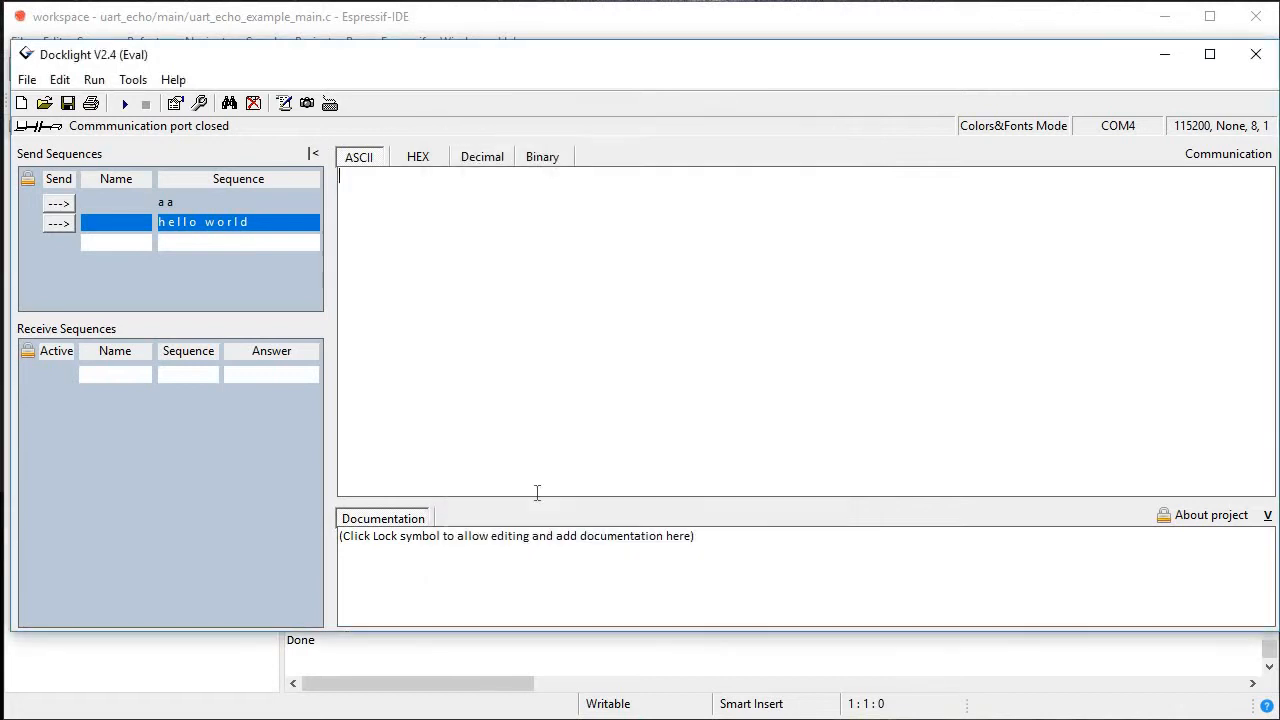
pyautogui.click(124, 104)
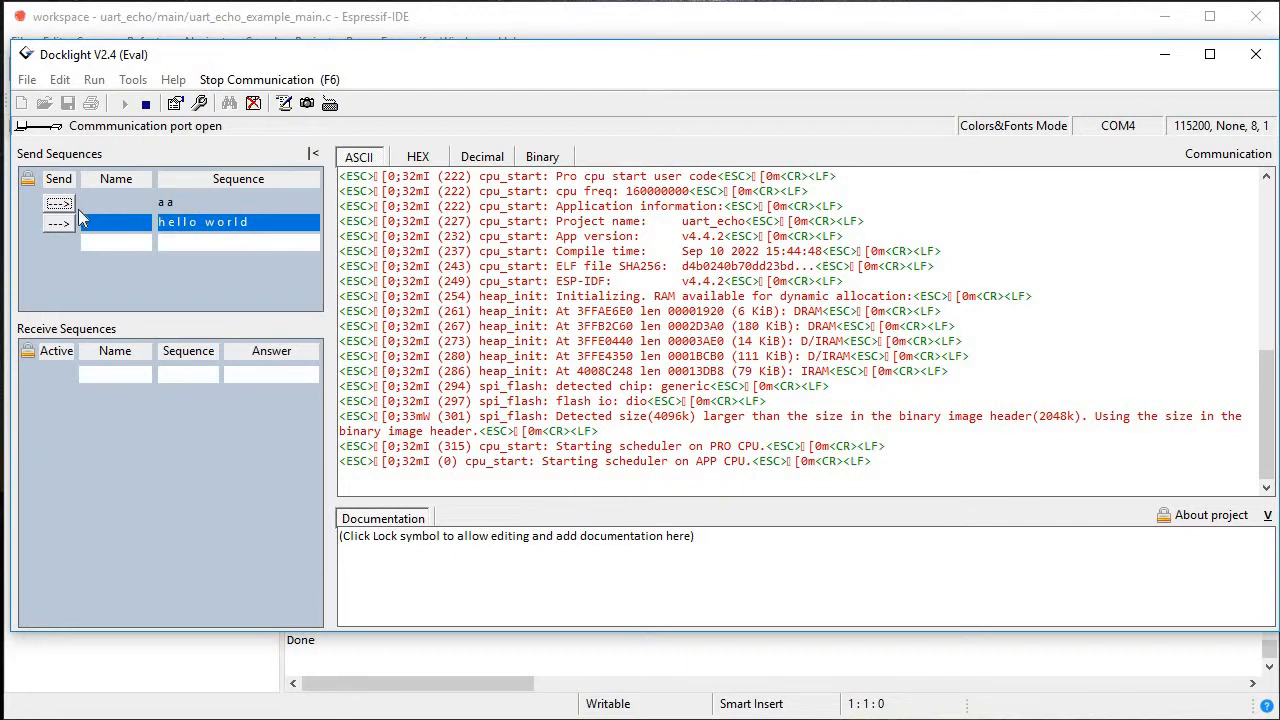
pyautogui.click(58, 204)
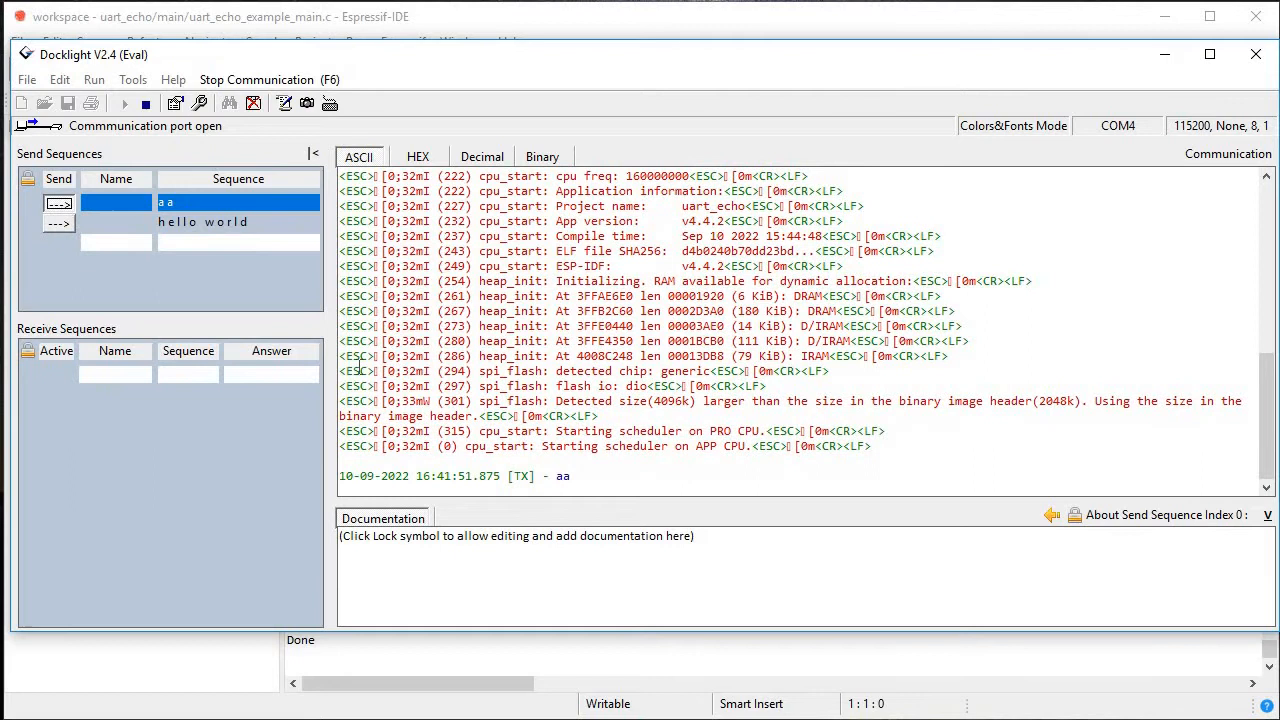
pyautogui.moveTo(564, 504)
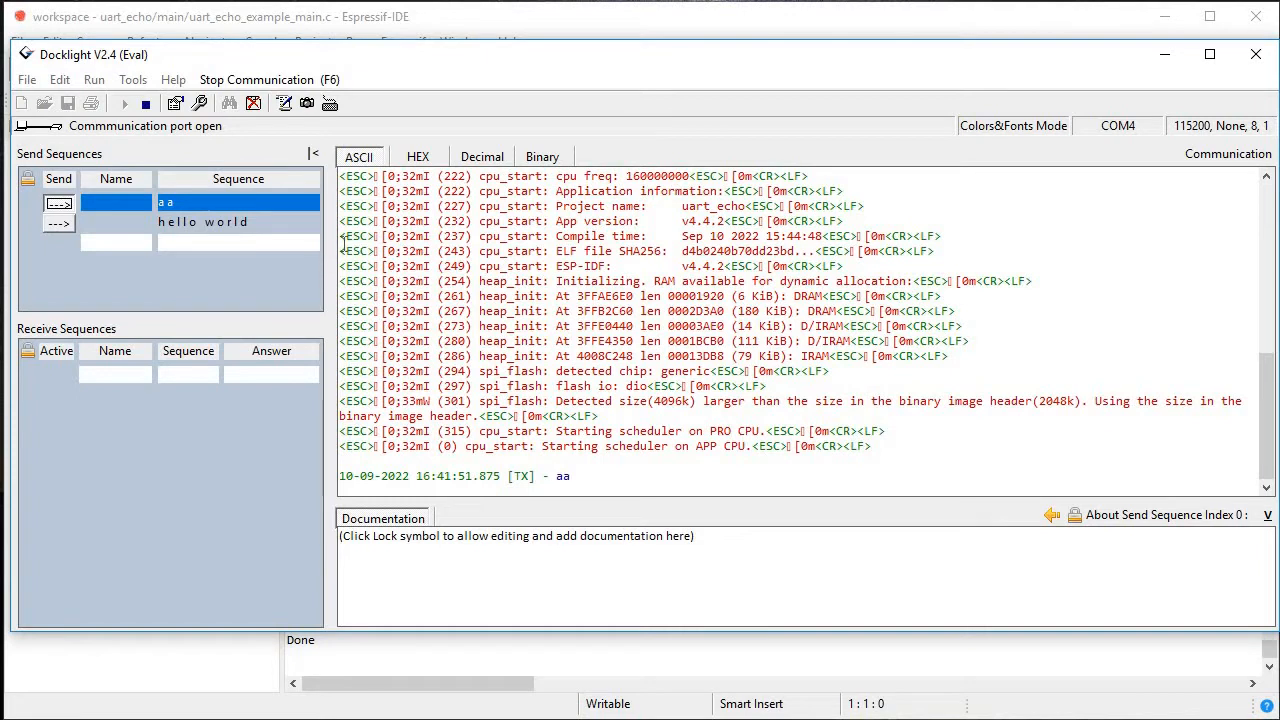
pyautogui.moveTo(486, 360)
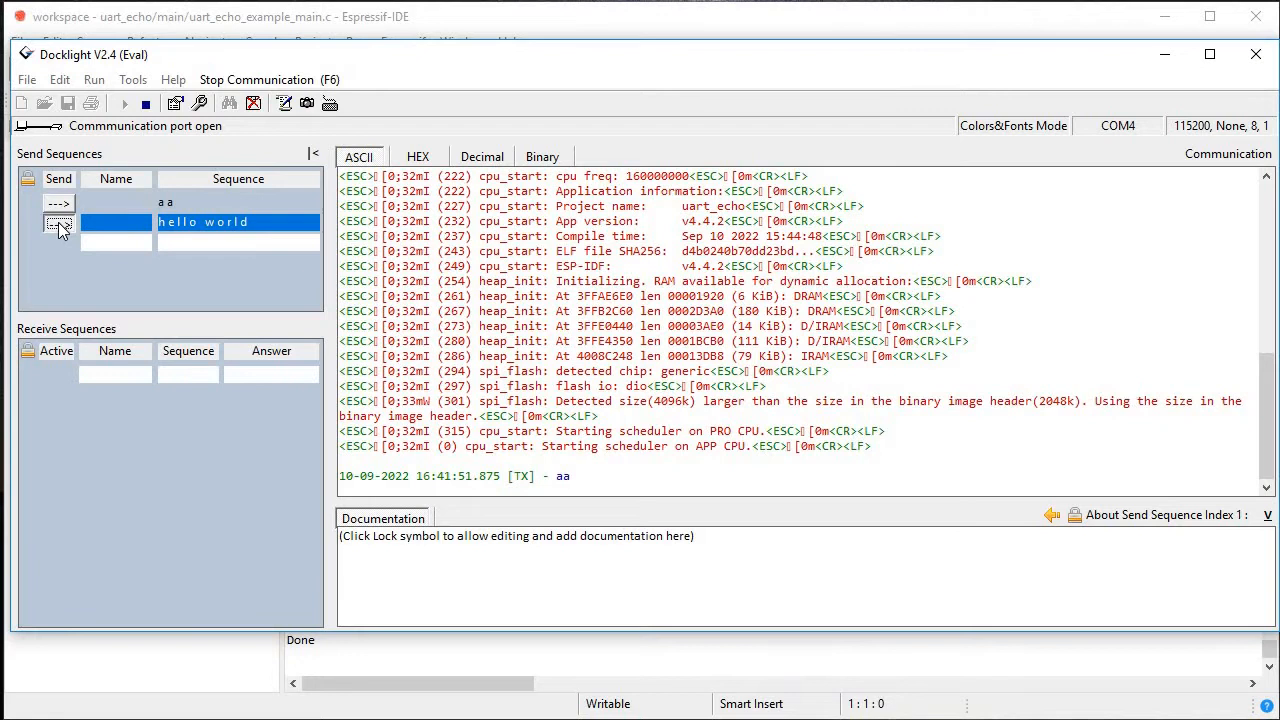
pyautogui.click(58, 222)
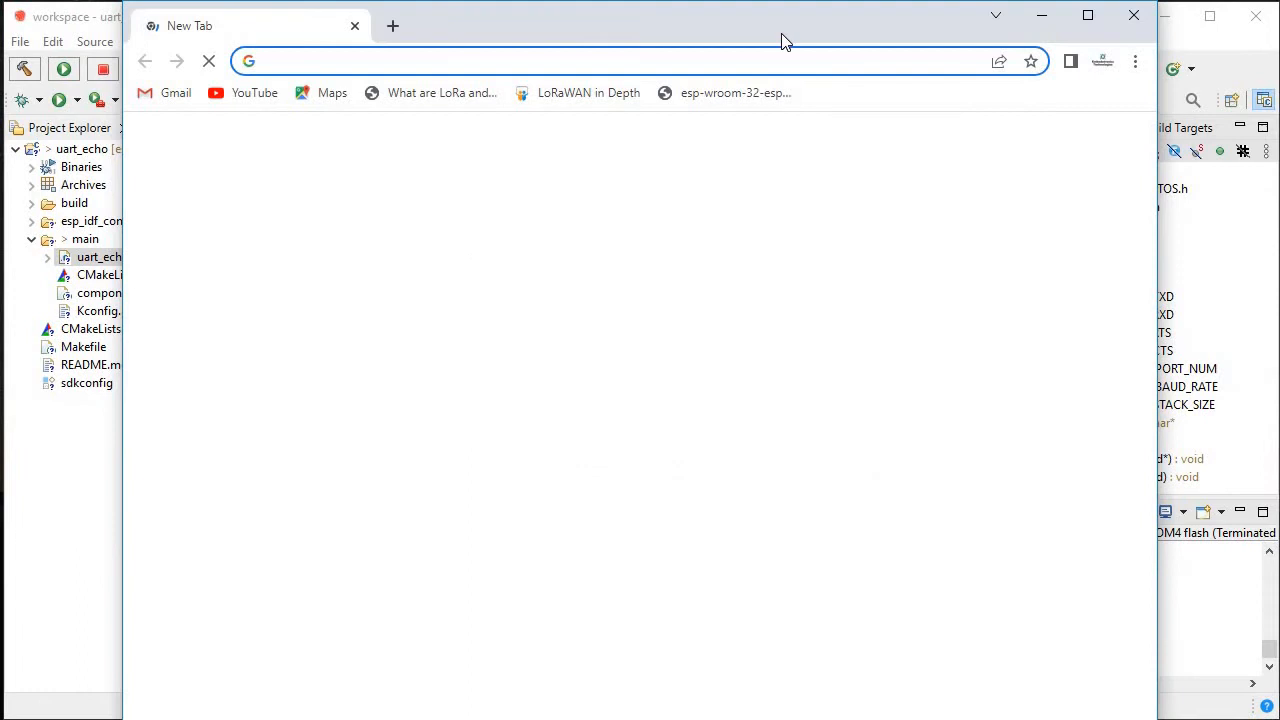
# Search 'pinout' in an incognito window and view the ESP32 DEVKIT V1 pinout diagram.
pyautogui.click(1136, 60)
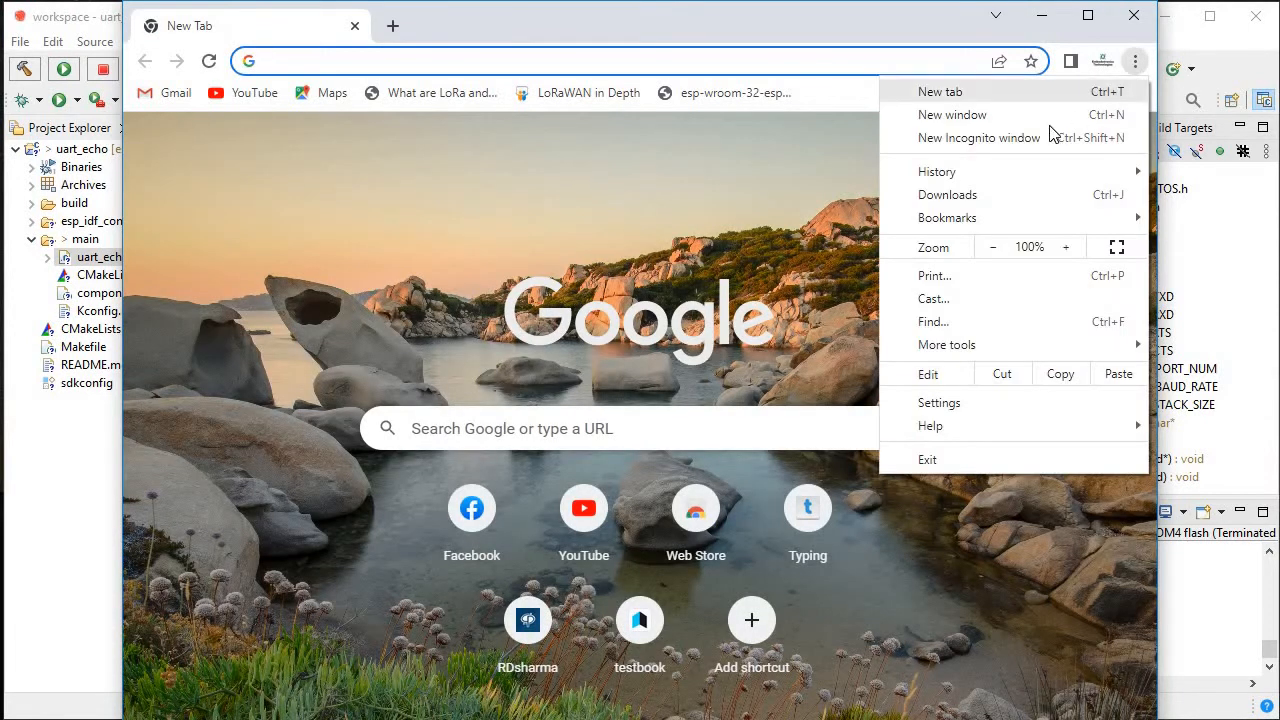
pyautogui.click(978, 136)
pyautogui.write('esp32')
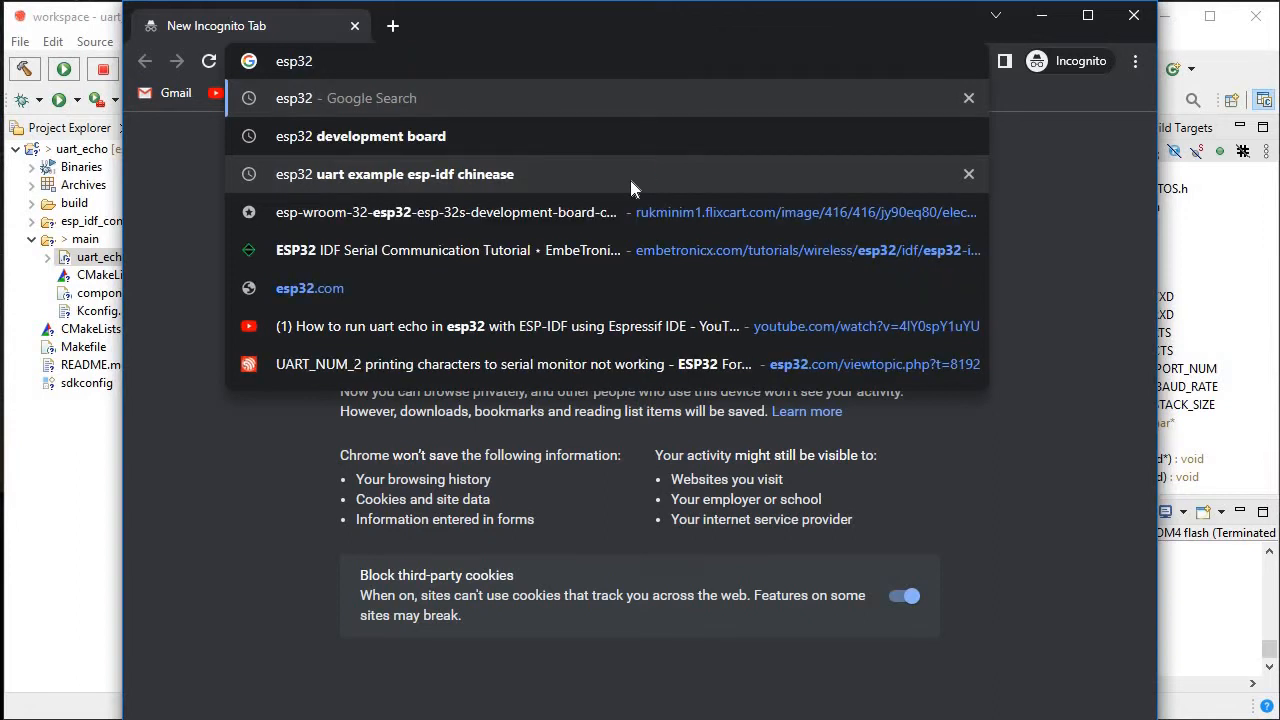
pyautogui.write('pinout&rlz=1C1UEAD_enIN1022IN1022&oq=esp32+pinout&aqs=chrome..69...')
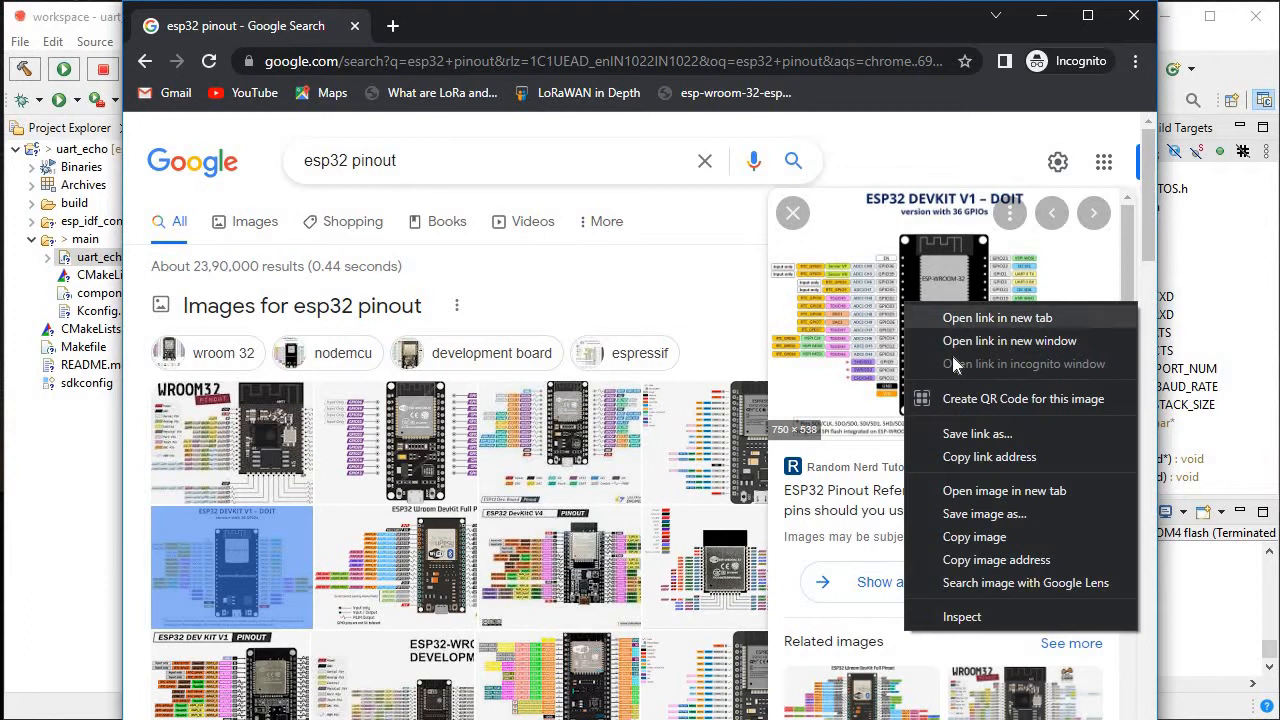
pyautogui.click(996, 316)
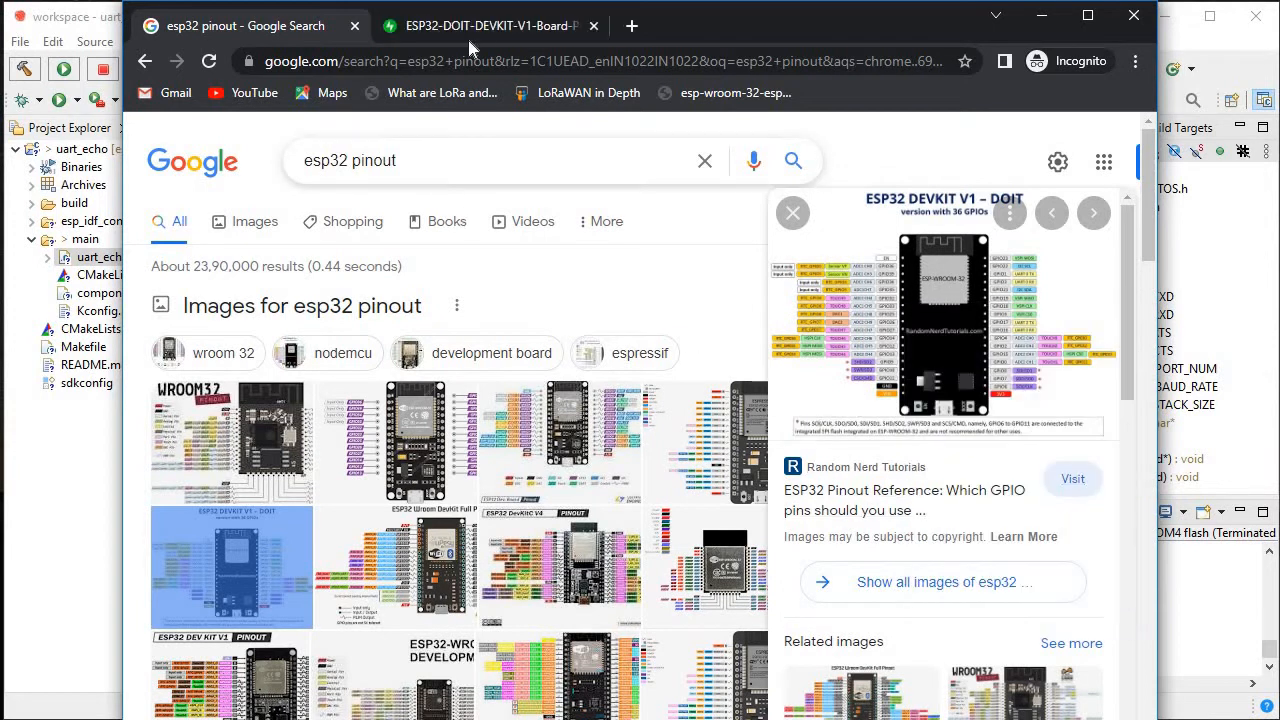
pyautogui.click(490, 24)
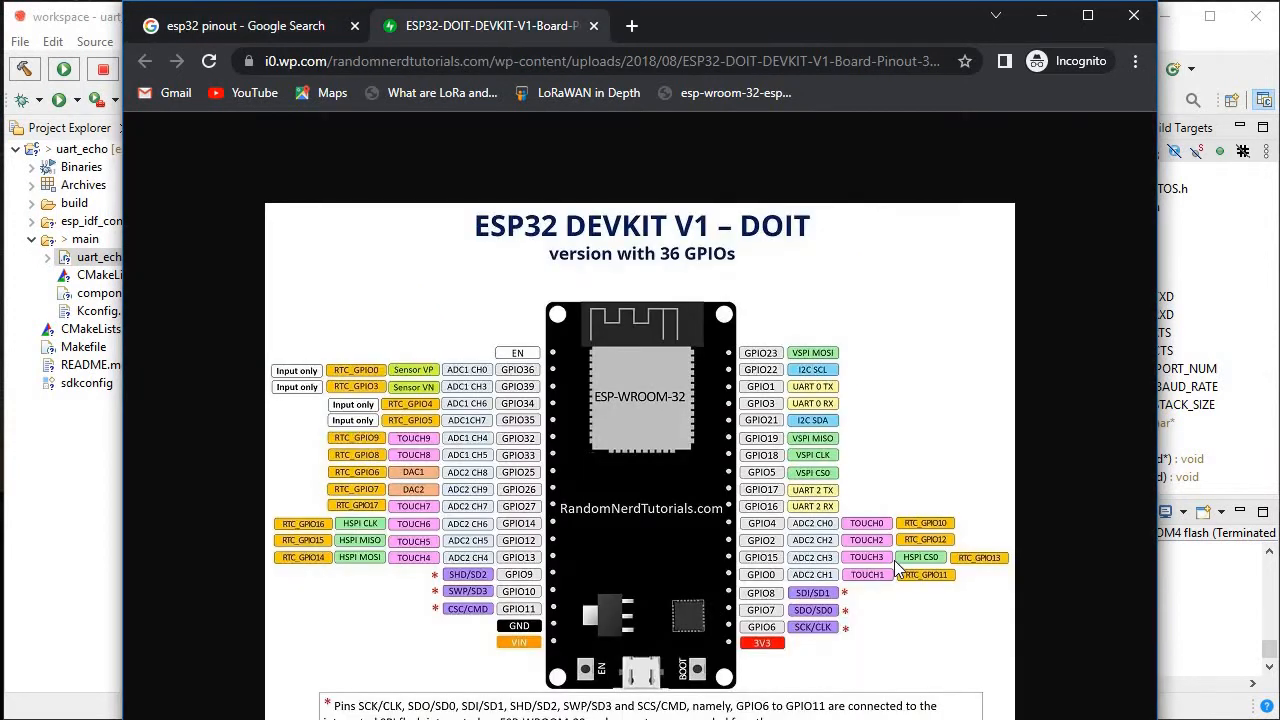
pyautogui.moveTo(810, 588)
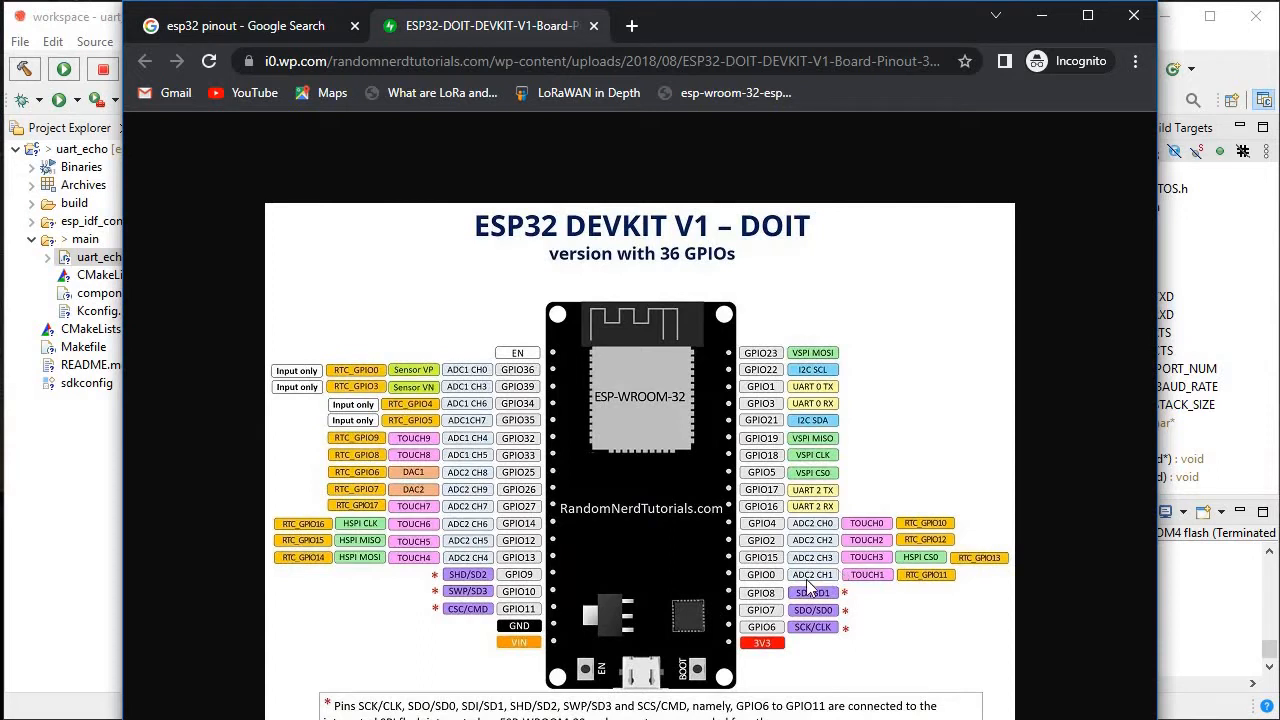
pyautogui.moveTo(788, 422)
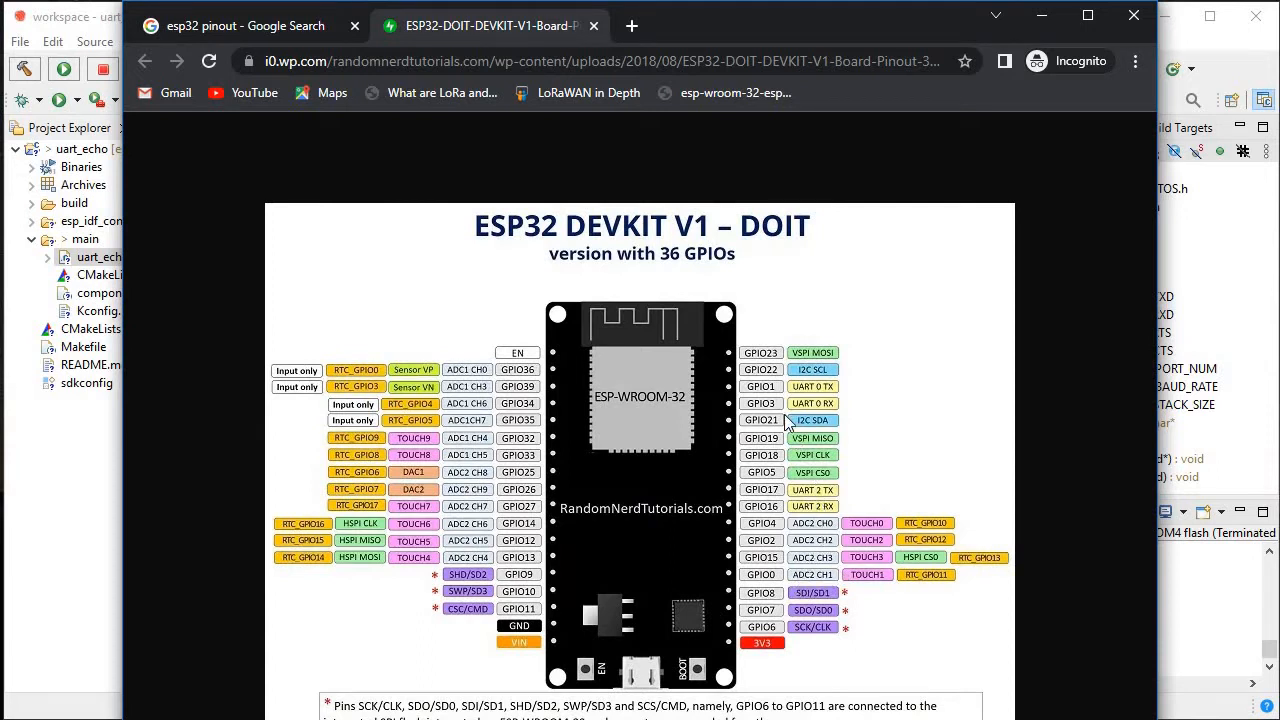
pyautogui.moveTo(778, 408)
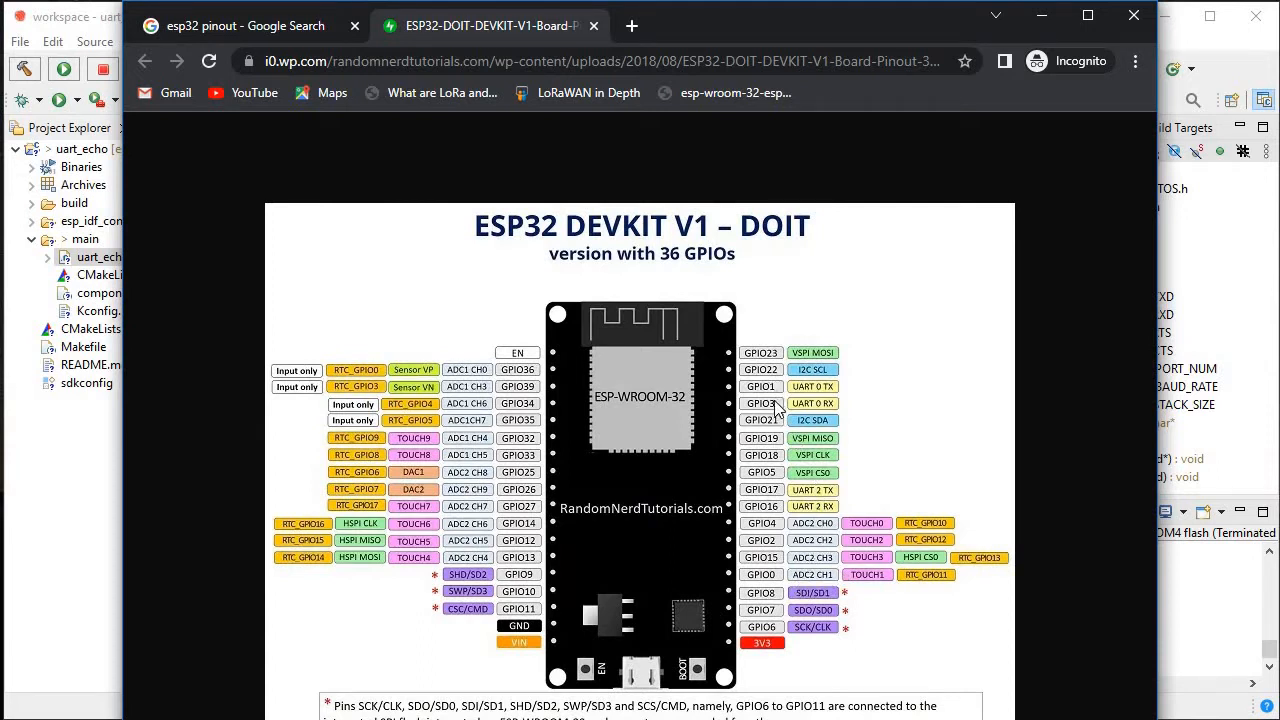
pyautogui.moveTo(784, 410)
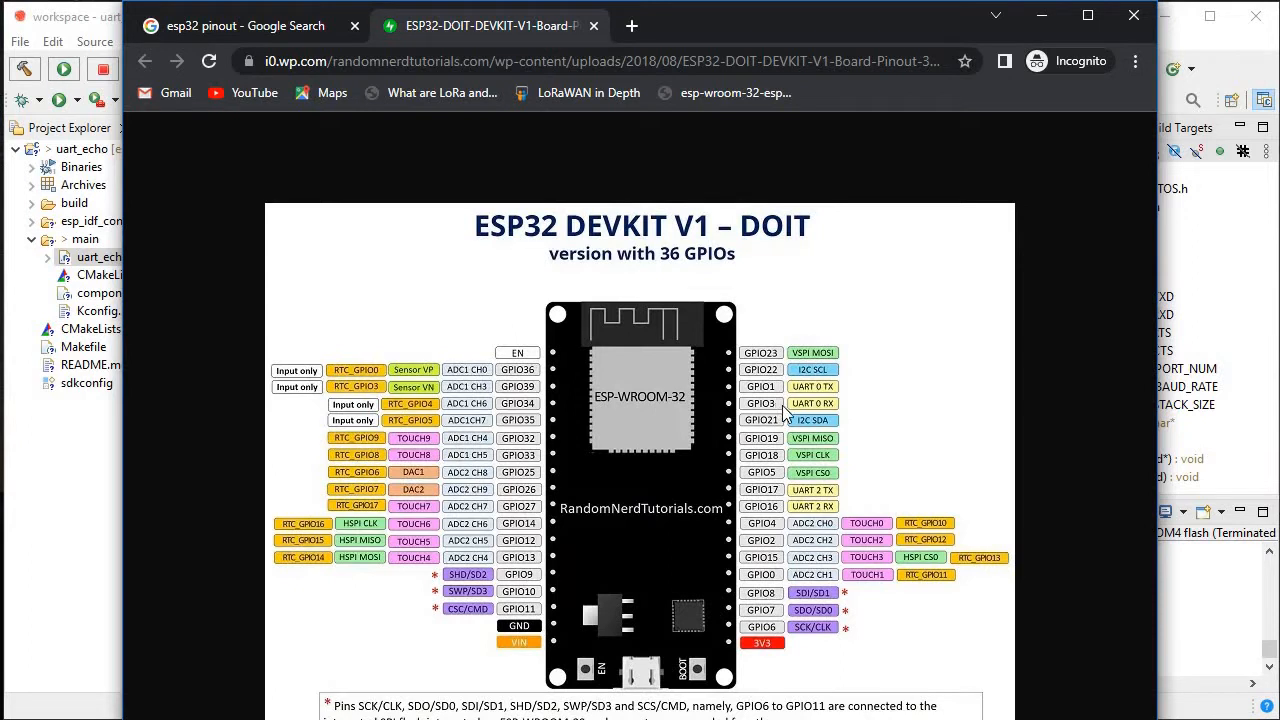
pyautogui.moveTo(778, 412)
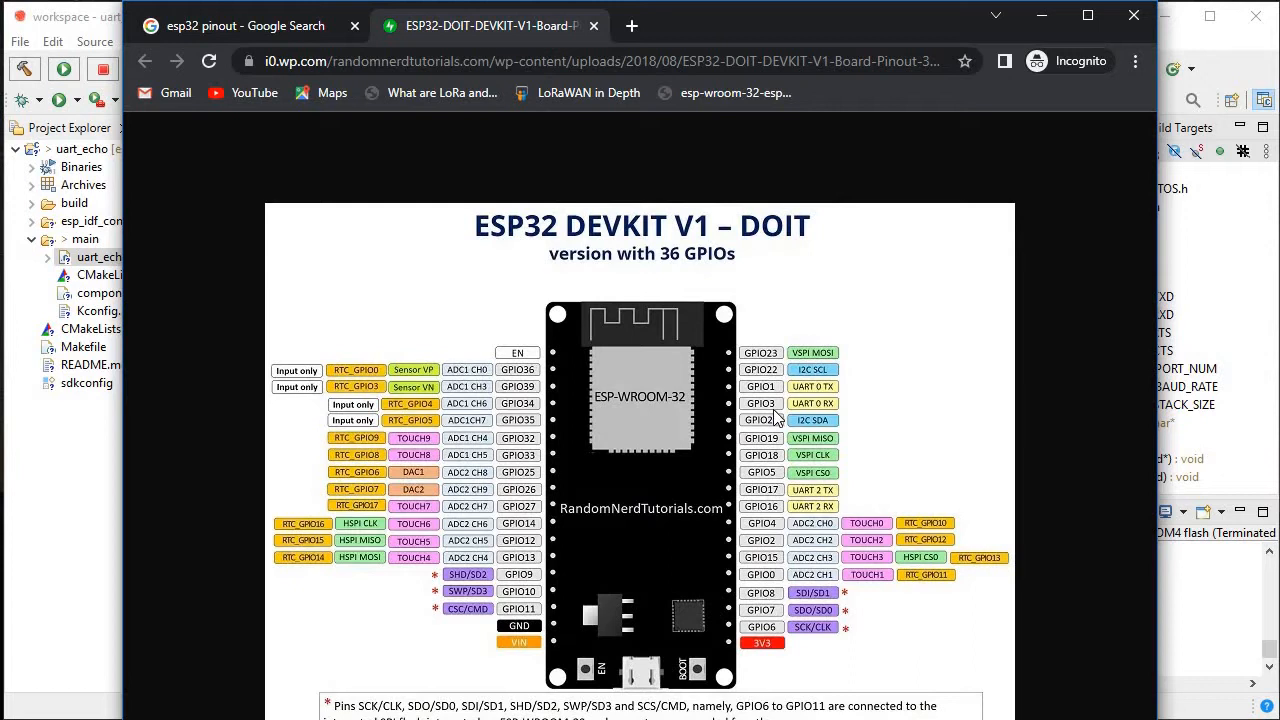
pyautogui.moveTo(790, 420)
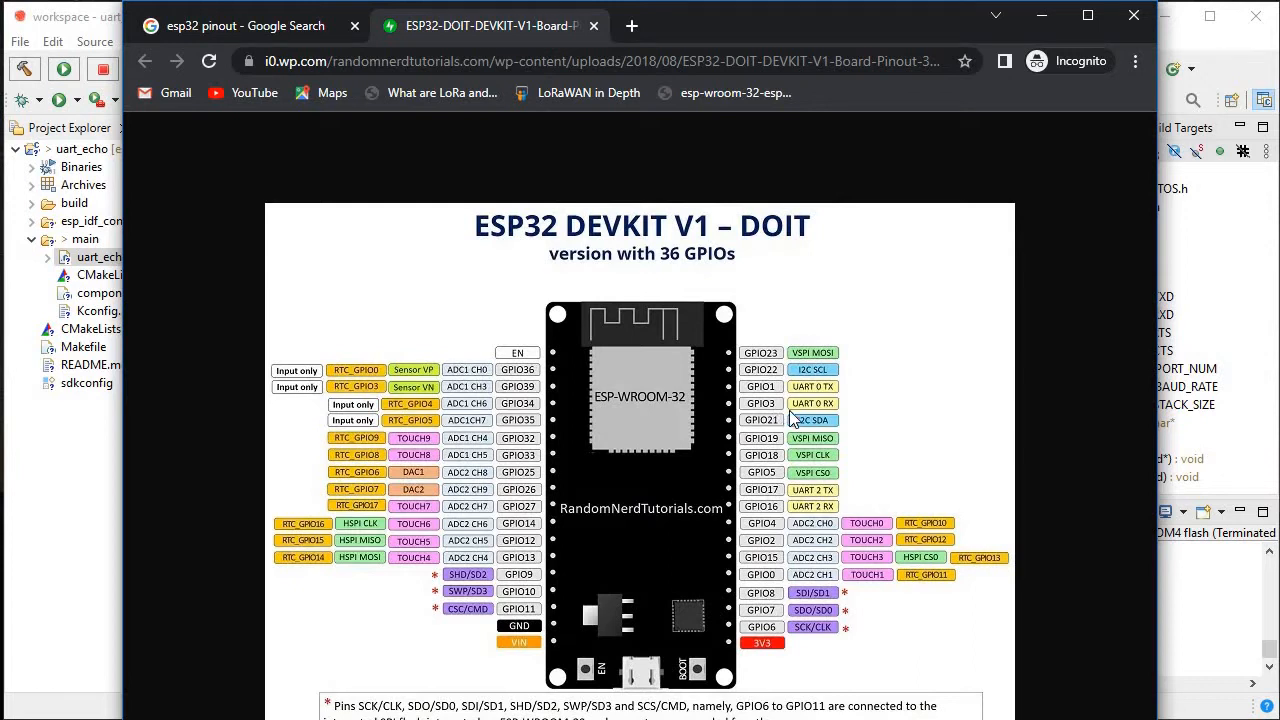
pyautogui.moveTo(780, 404)
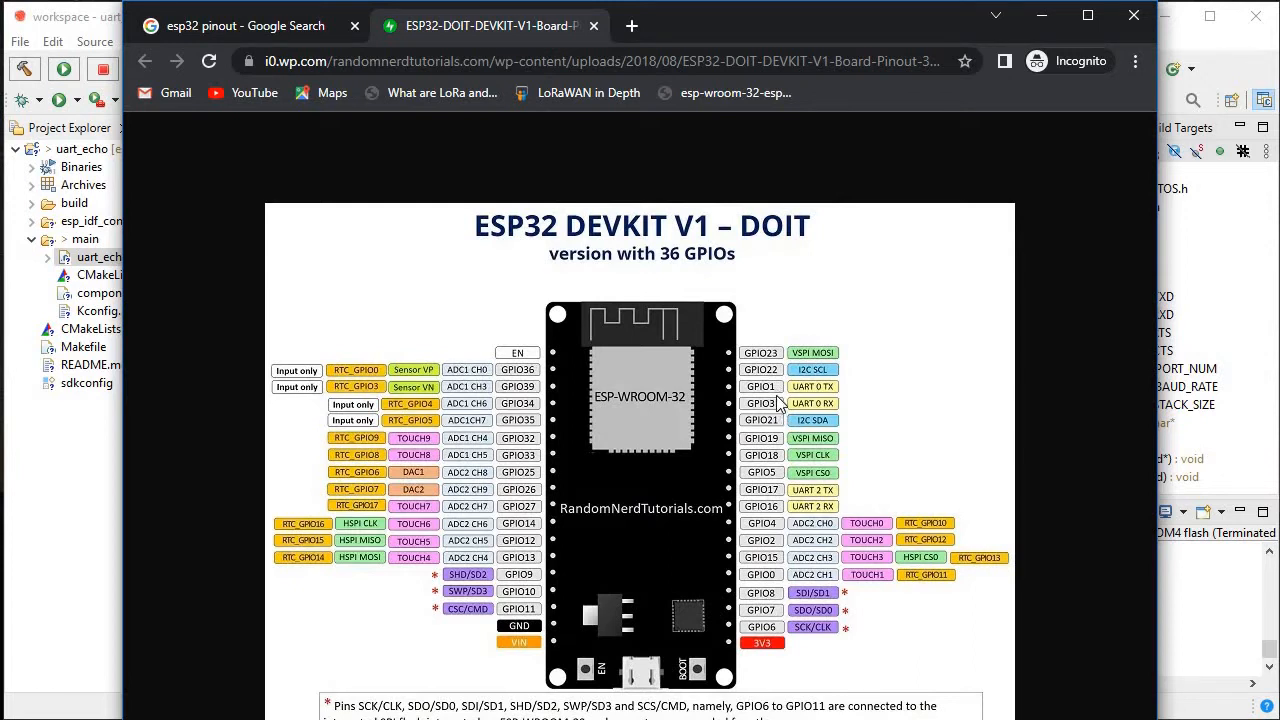
pyautogui.moveTo(796, 618)
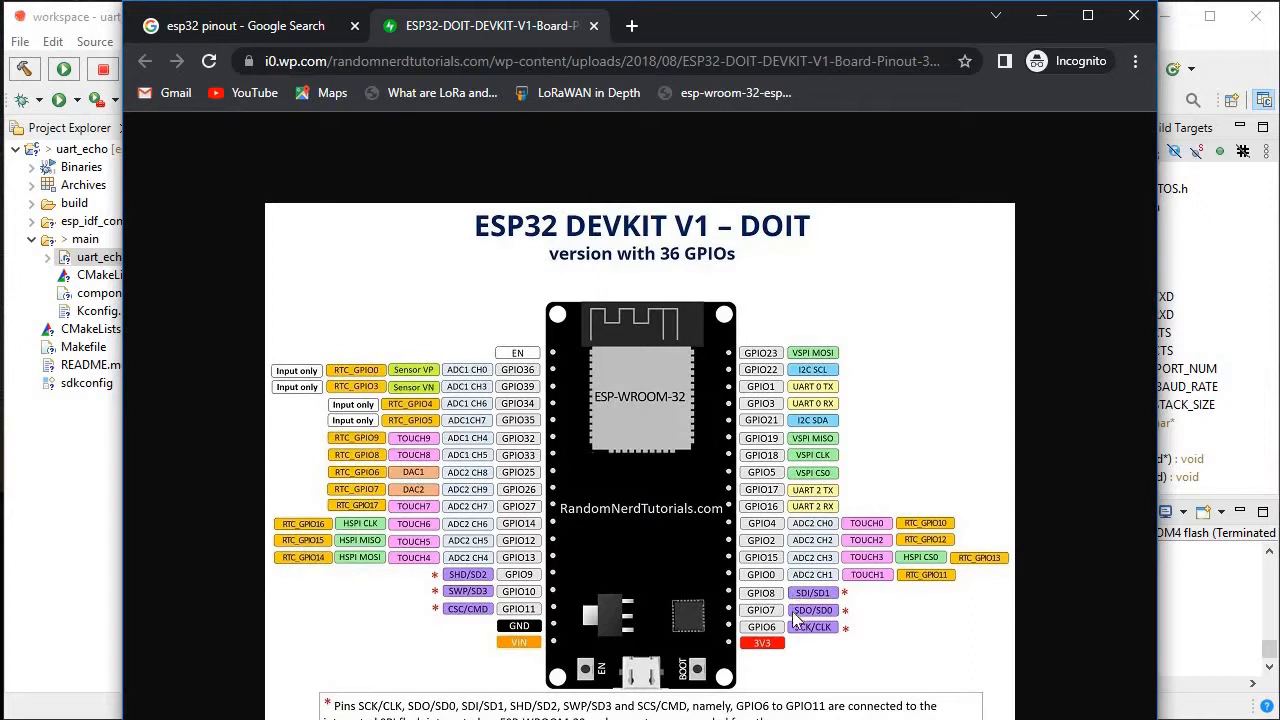
pyautogui.moveTo(832, 614)
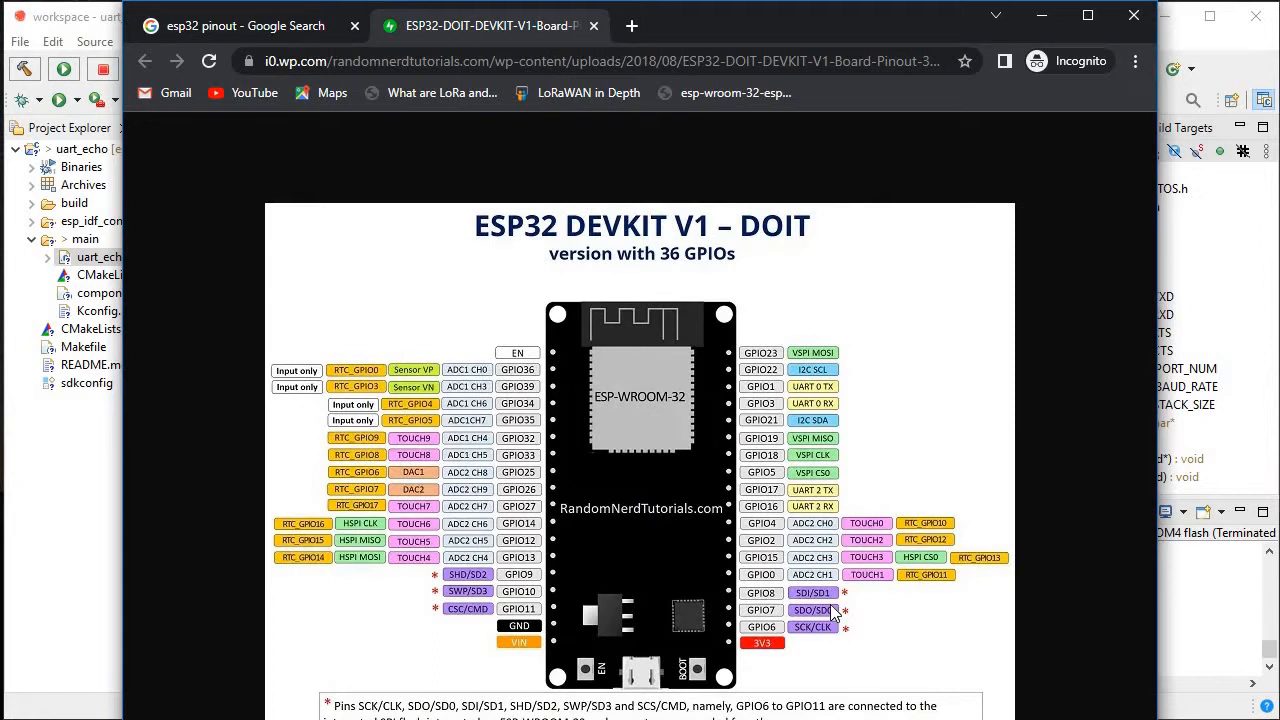
pyautogui.moveTo(824, 610)
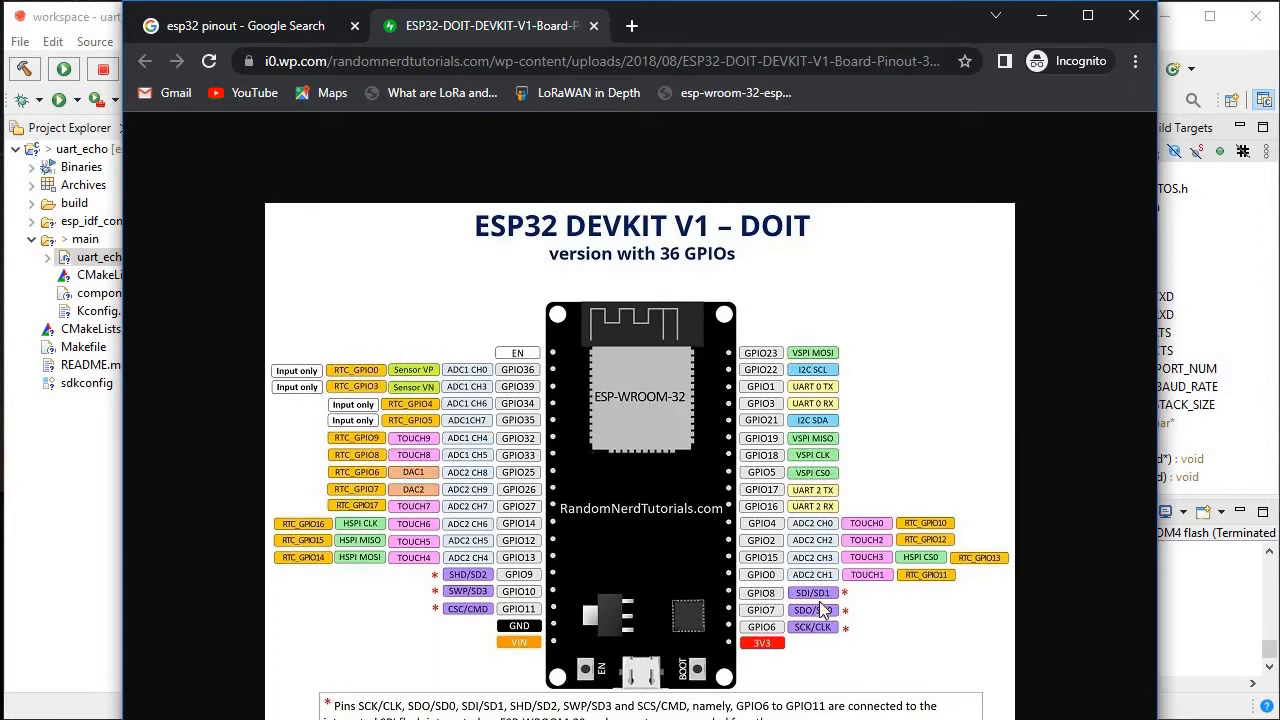
pyautogui.moveTo(808, 584)
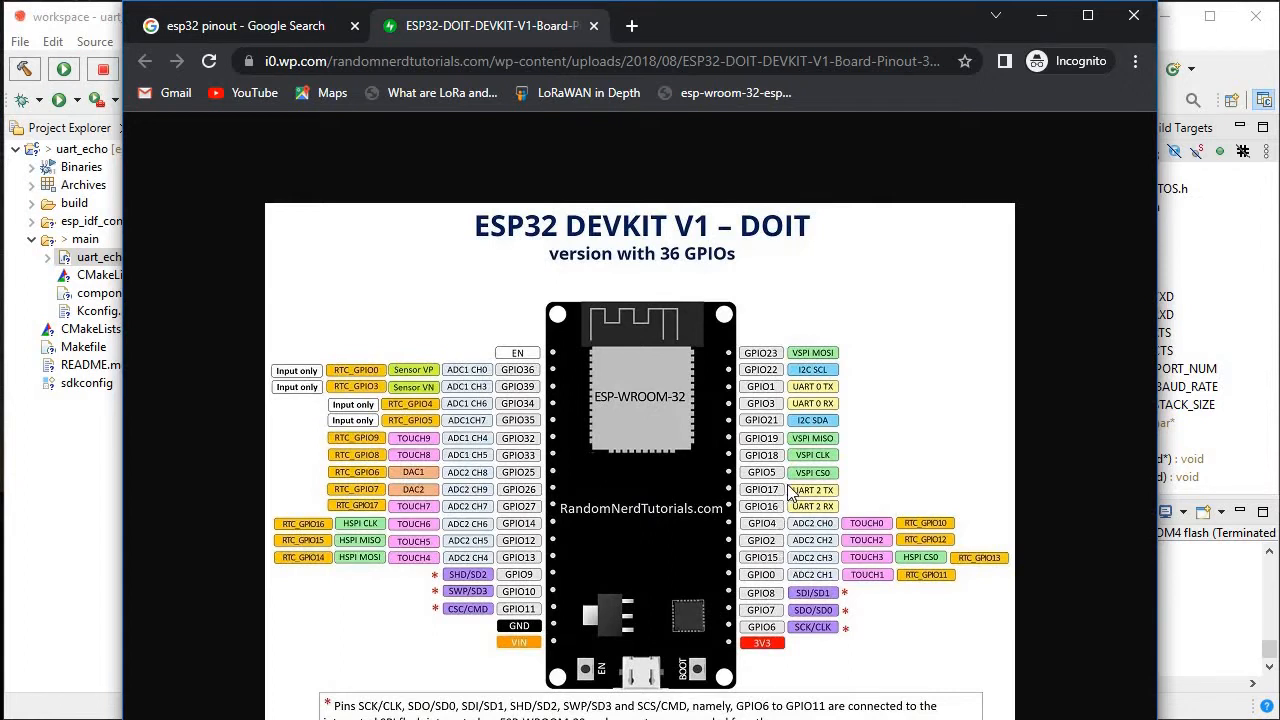
pyautogui.moveTo(708, 472)
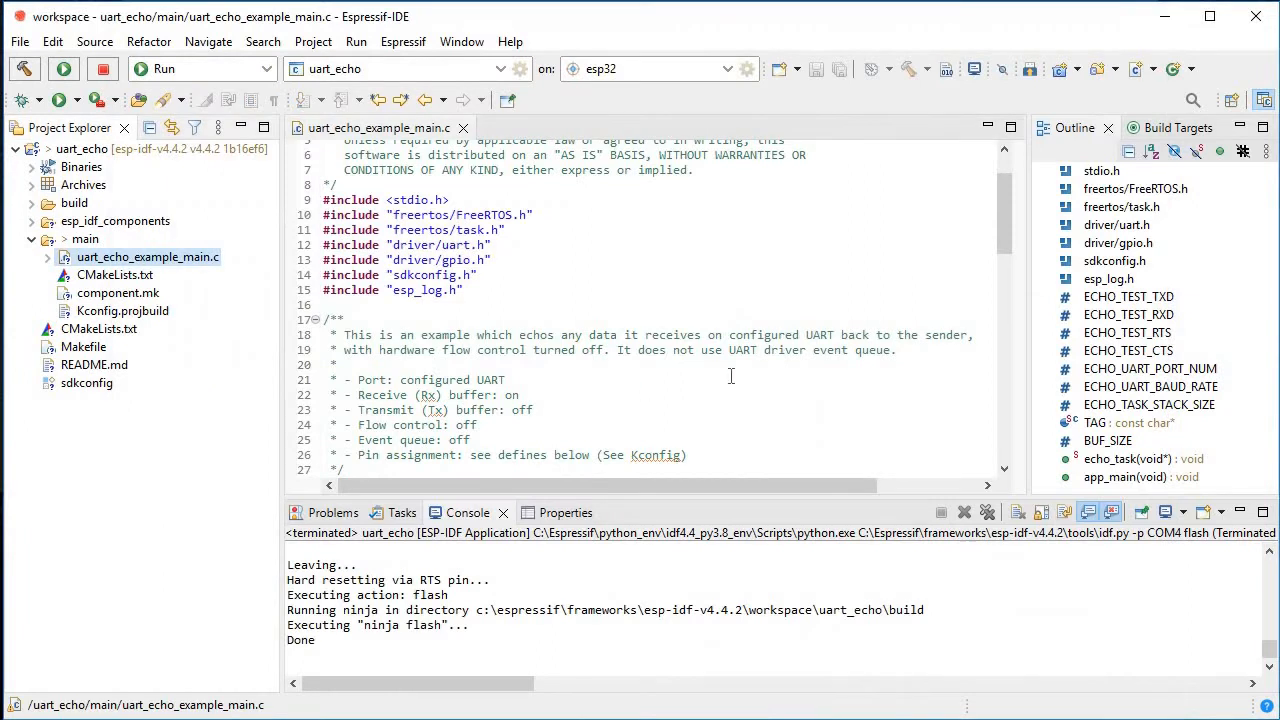
# Comment out the ECHO_TEST_TXD/RXD config macros, hard-code pins 1 and 3, and flash the board.
pyautogui.scroll(-3)
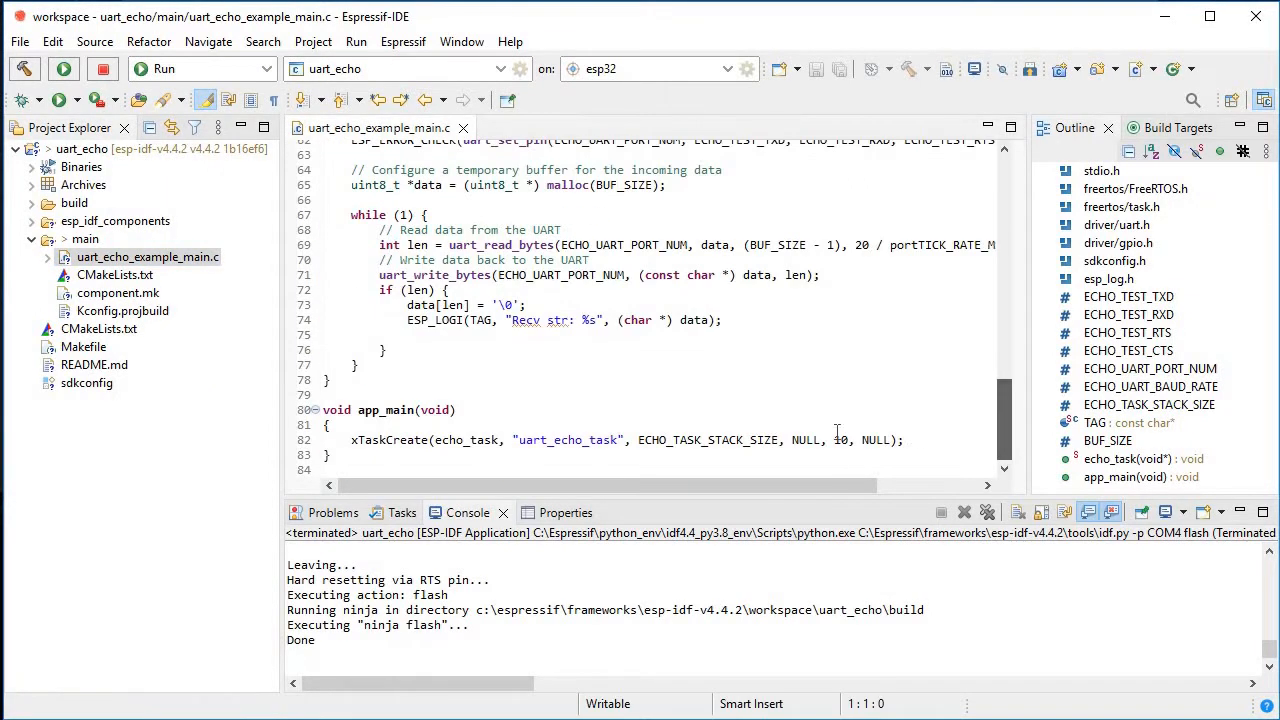
pyautogui.scroll(3)
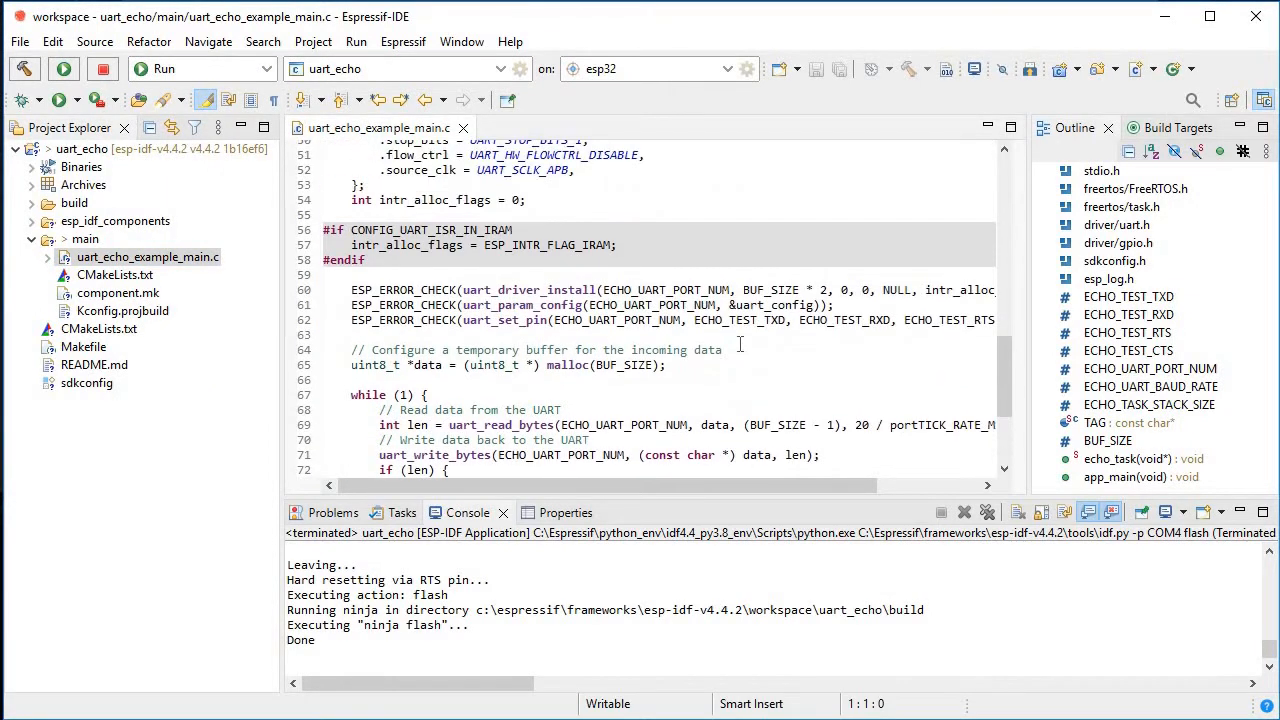
pyautogui.click(744, 320)
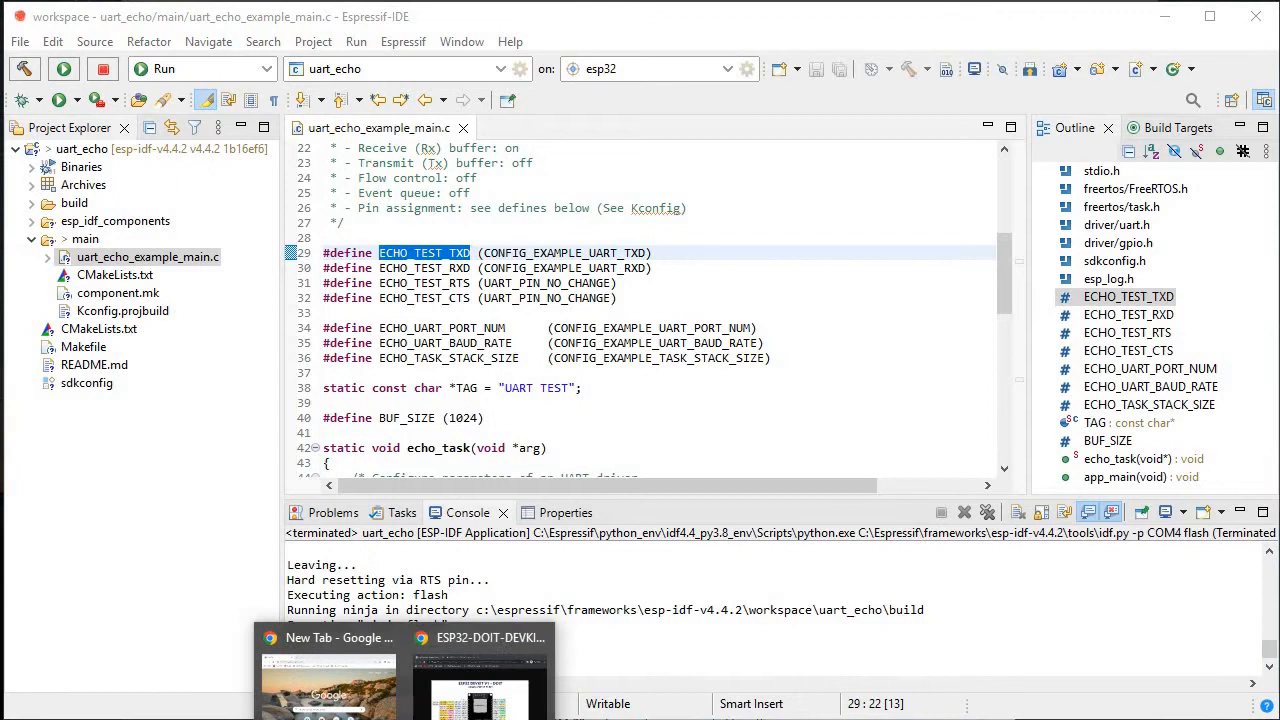
pyautogui.click(480, 636)
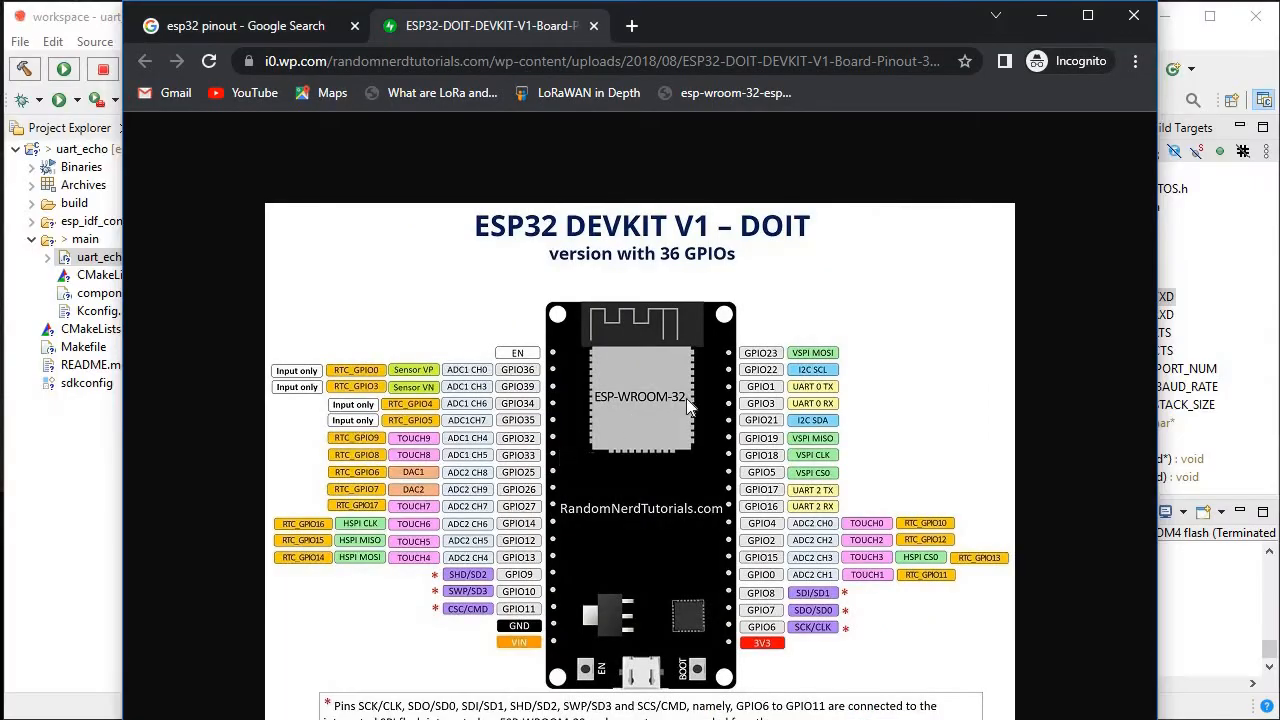
pyautogui.moveTo(770, 396)
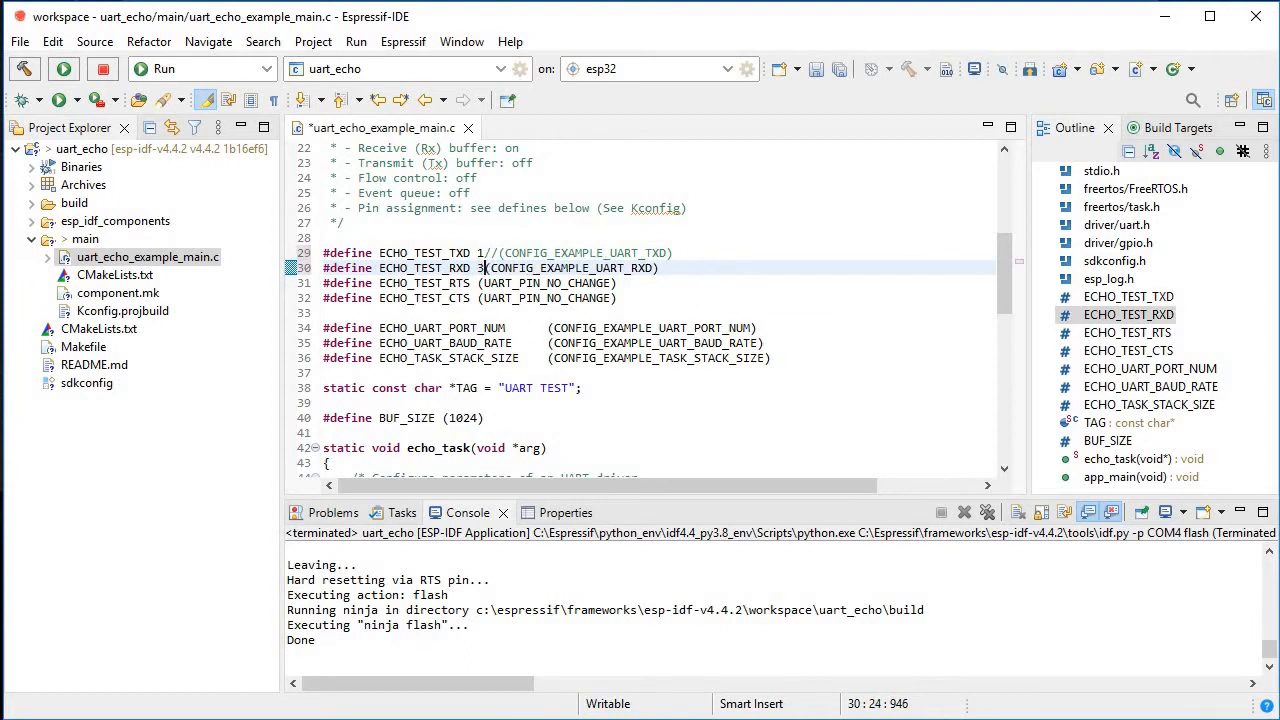
pyautogui.write('//')
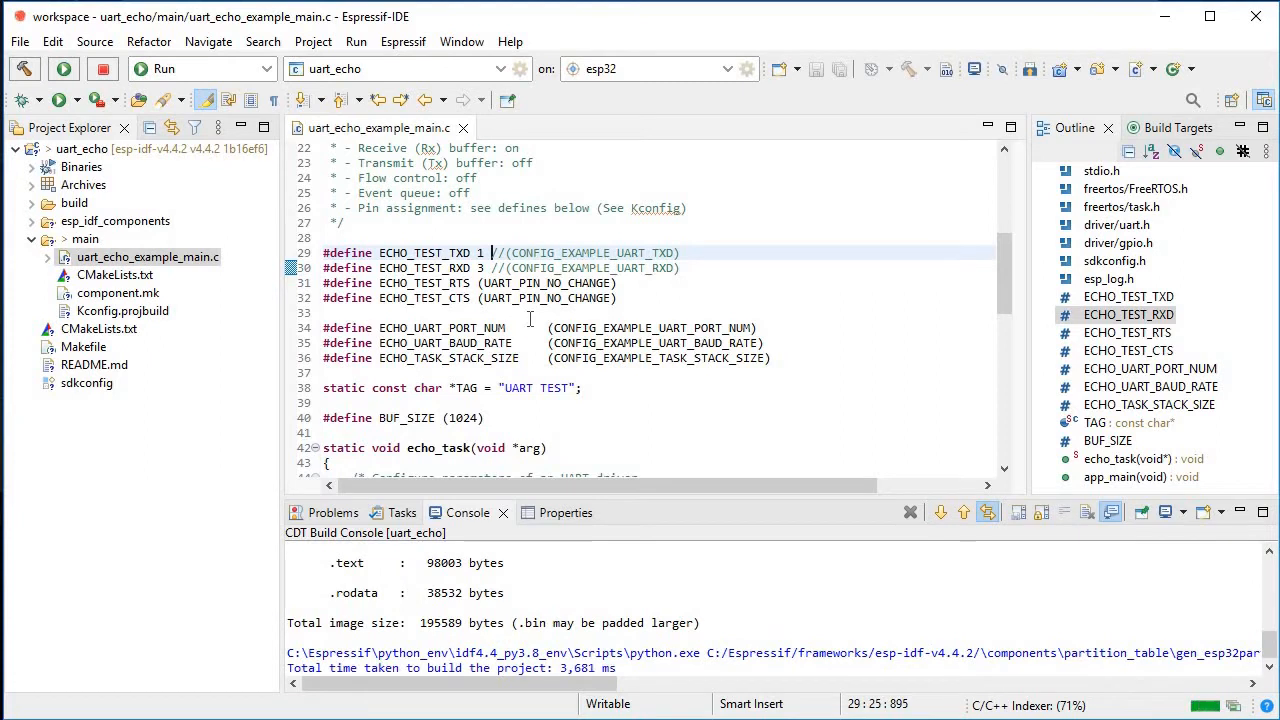
pyautogui.click(62, 68)
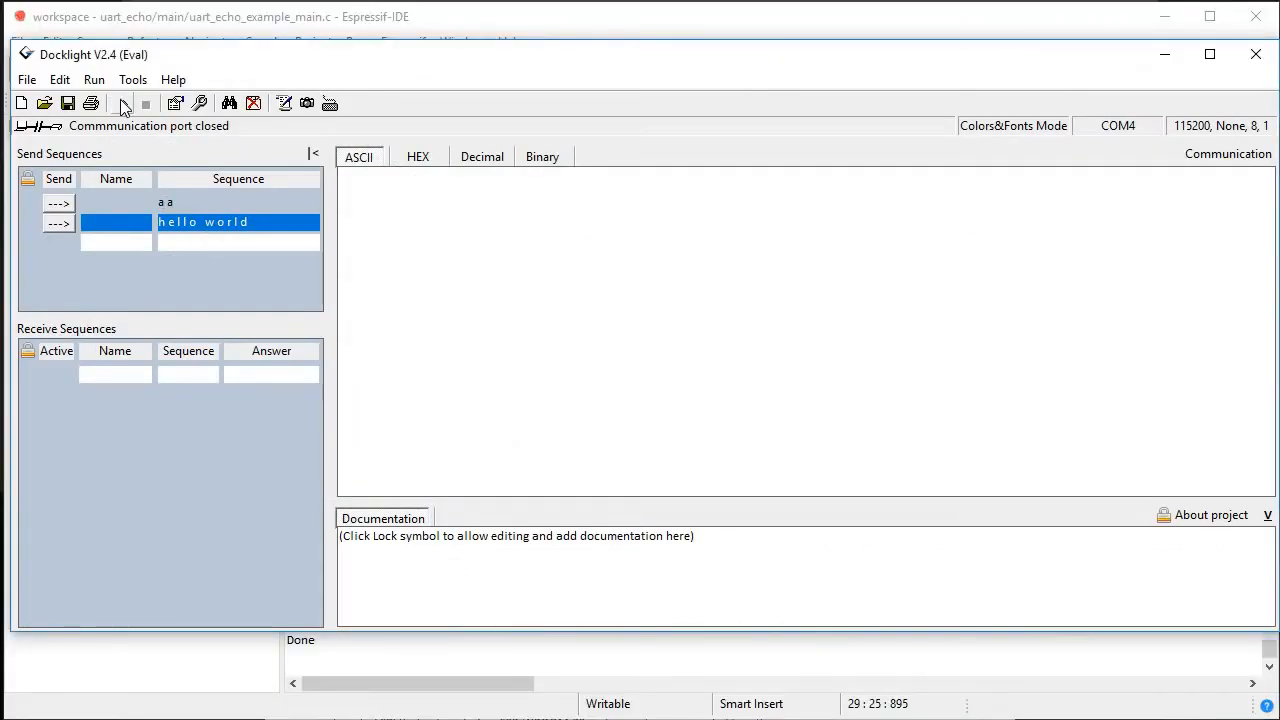
# Open the COM4 connection and send aa and hello world repeatedly, watching the echoed RX lines.
pyautogui.click(124, 104)
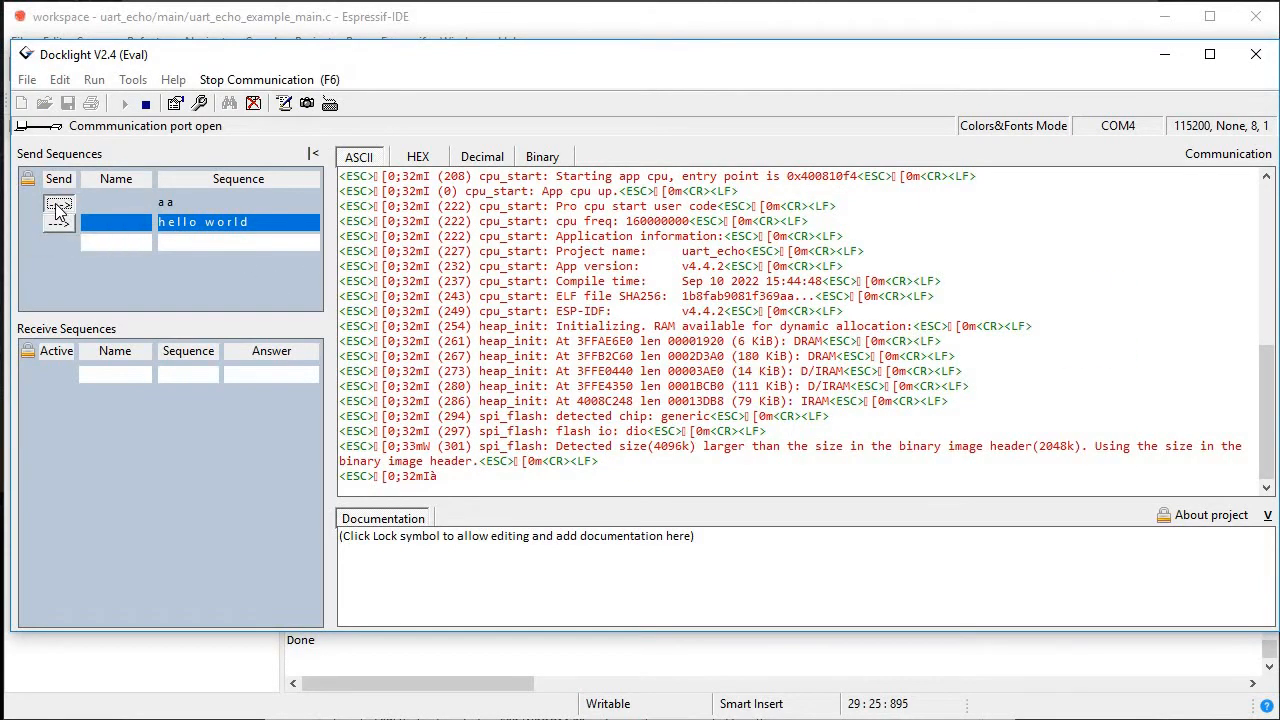
pyautogui.click(58, 202)
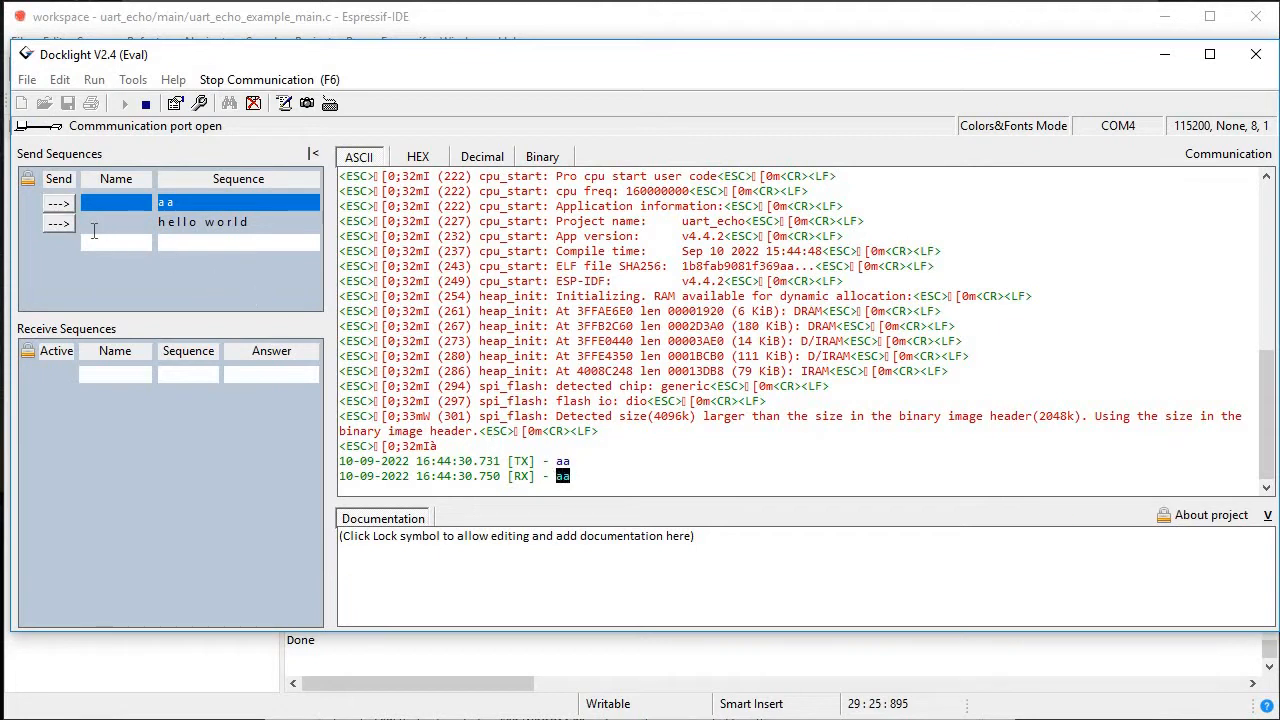
pyautogui.click(56, 222)
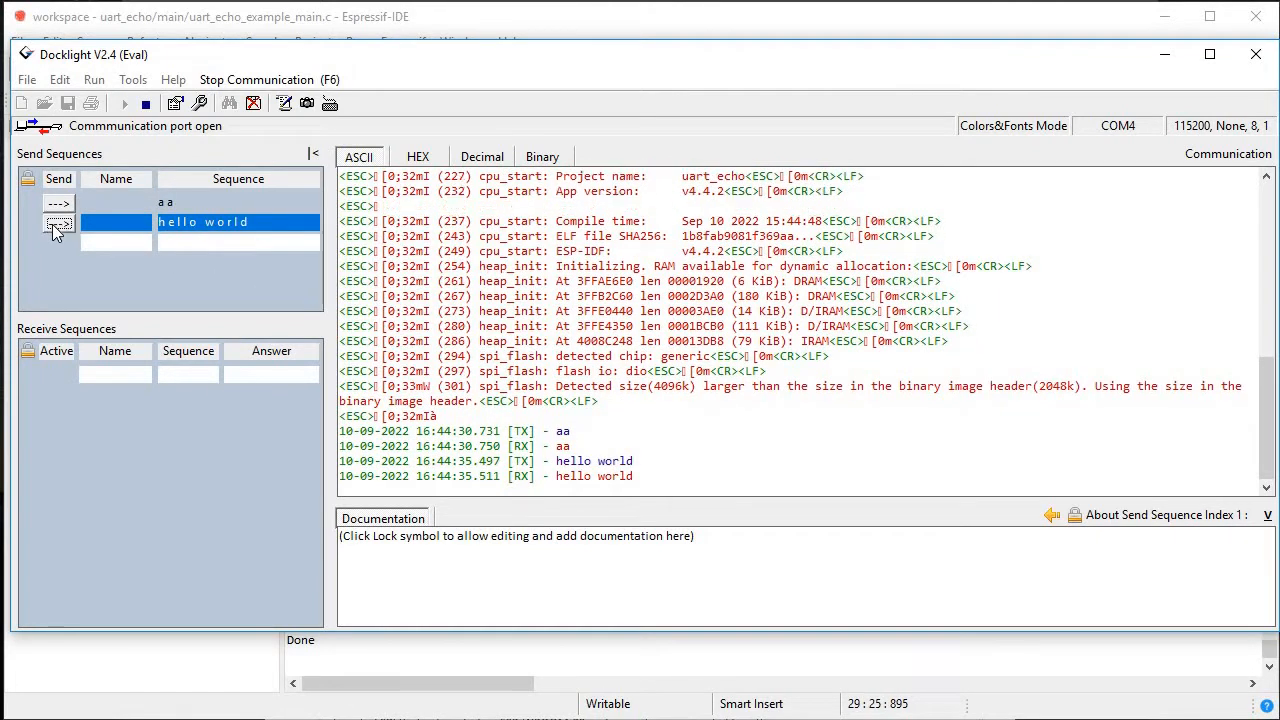
pyautogui.click(58, 222)
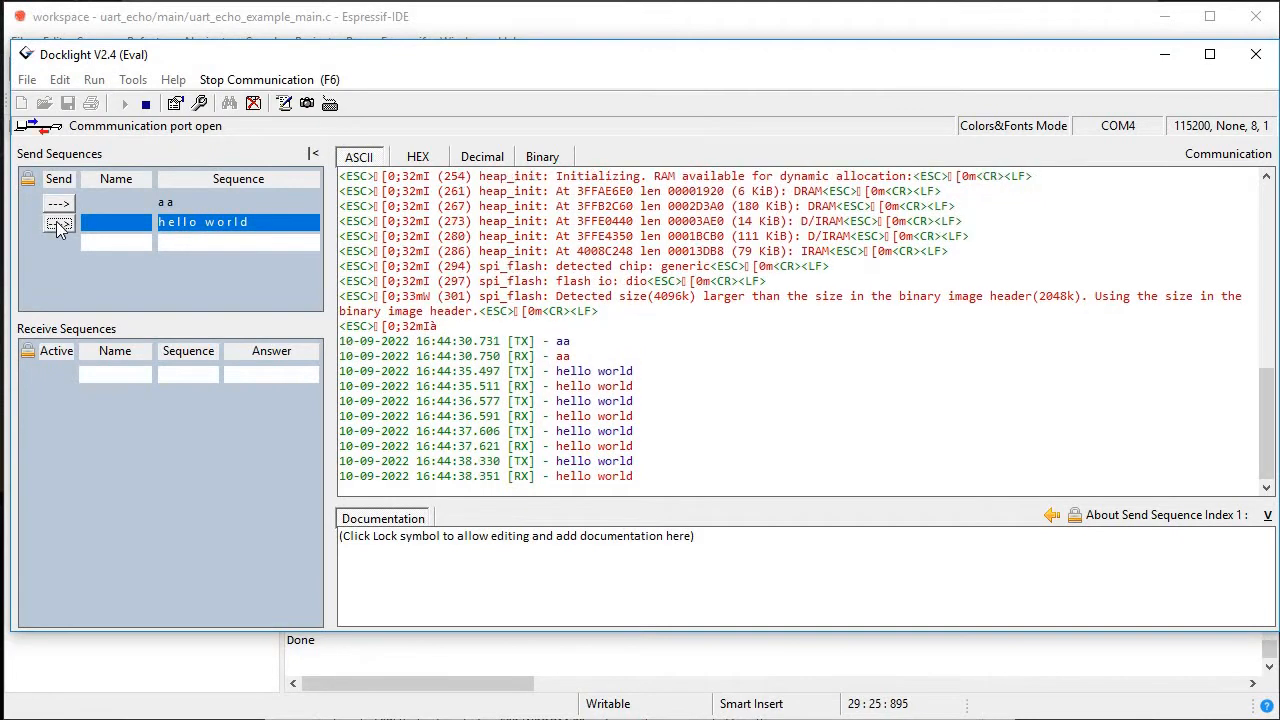
pyautogui.click(58, 202)
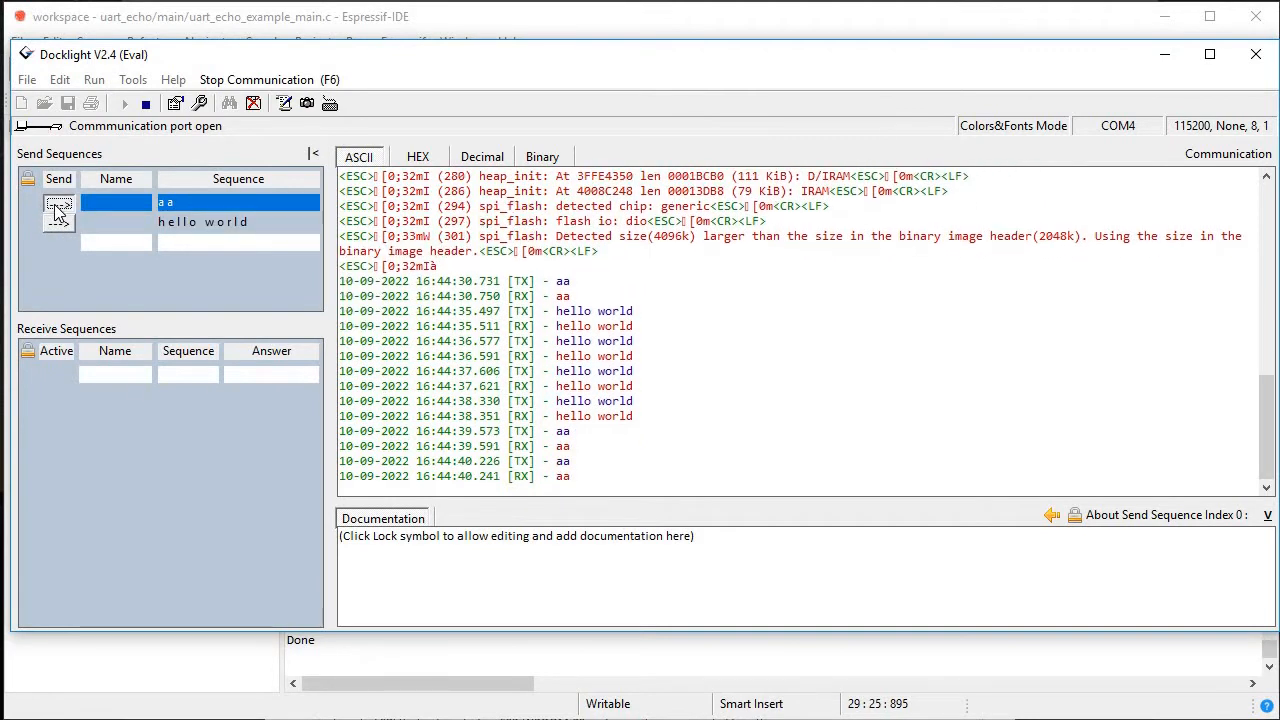
pyautogui.click(58, 204)
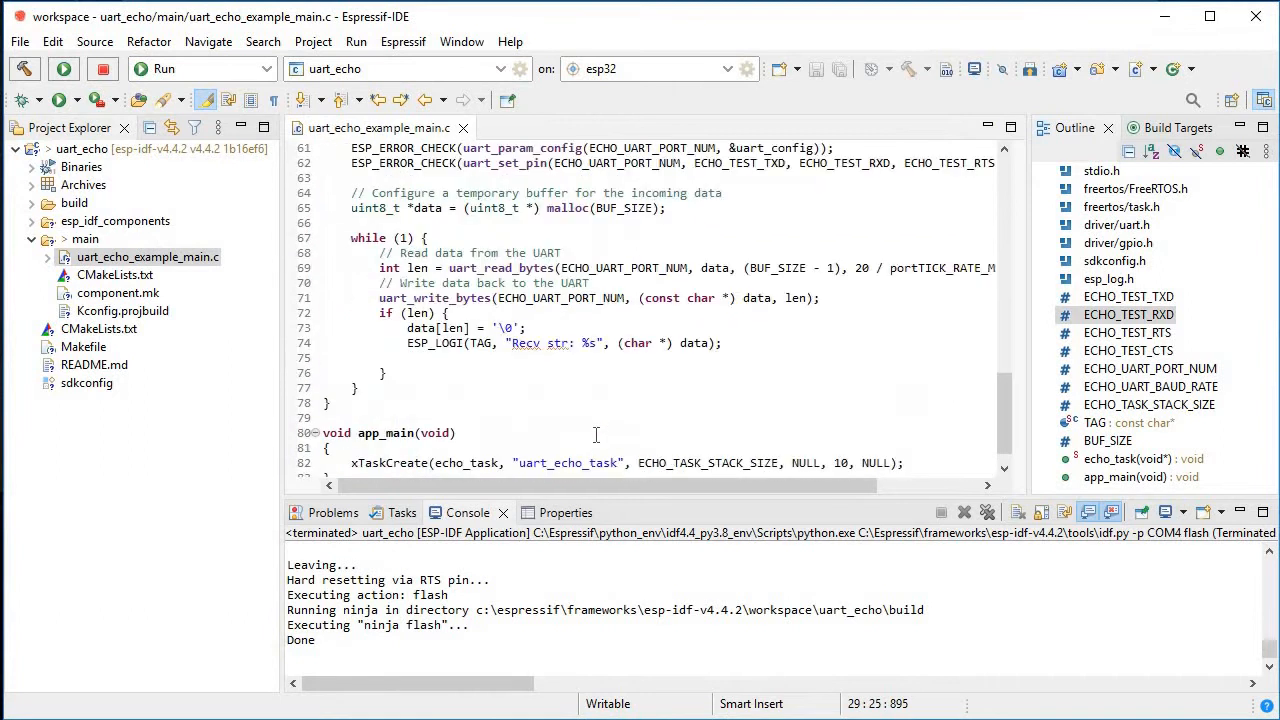
# Add a second uart_write_bytes(ECHO_UART_PORT_NUM, ...) call inside the length check.
pyautogui.scroll(-3)
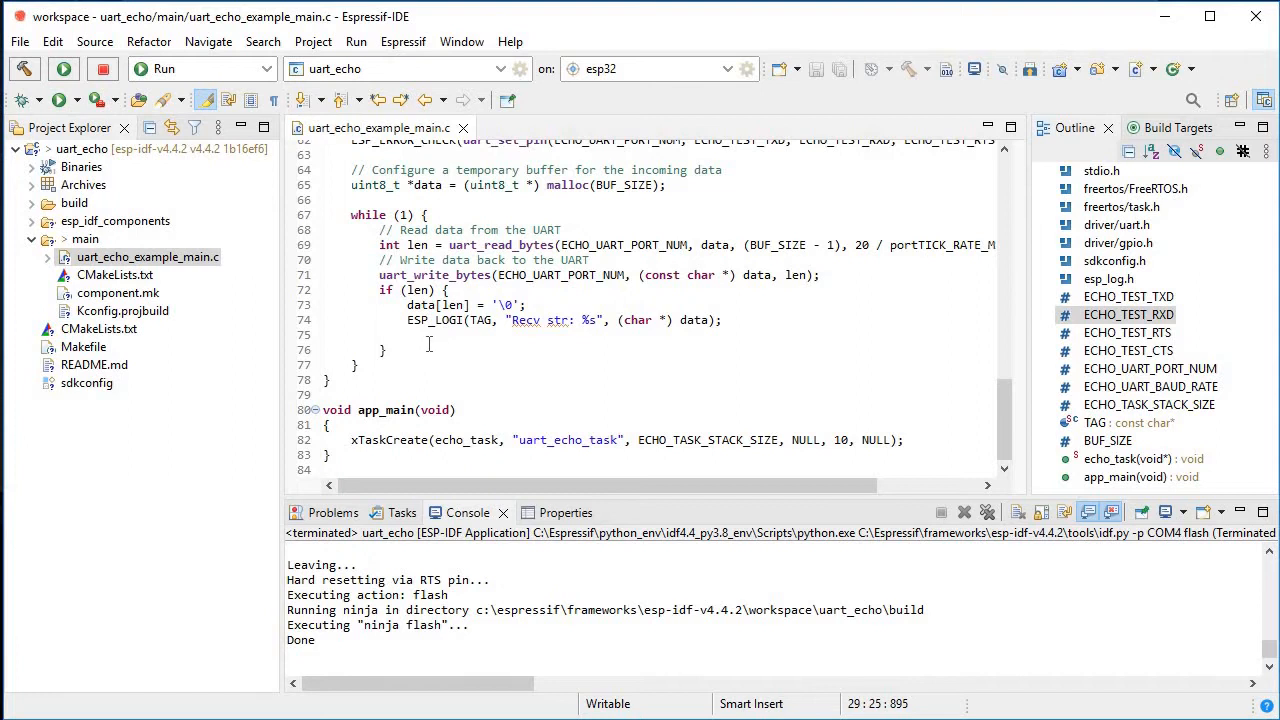
pyautogui.moveTo(608, 348)
pyautogui.write(' > 5')
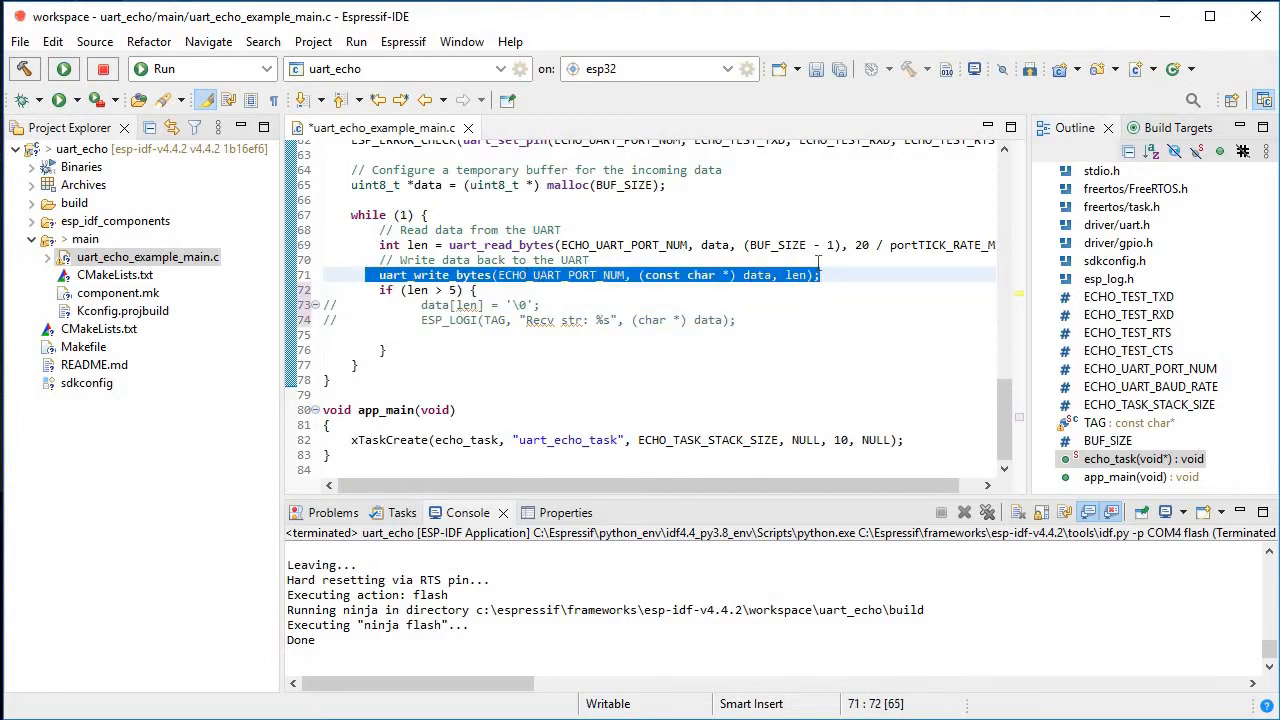
pyautogui.click(444, 336)
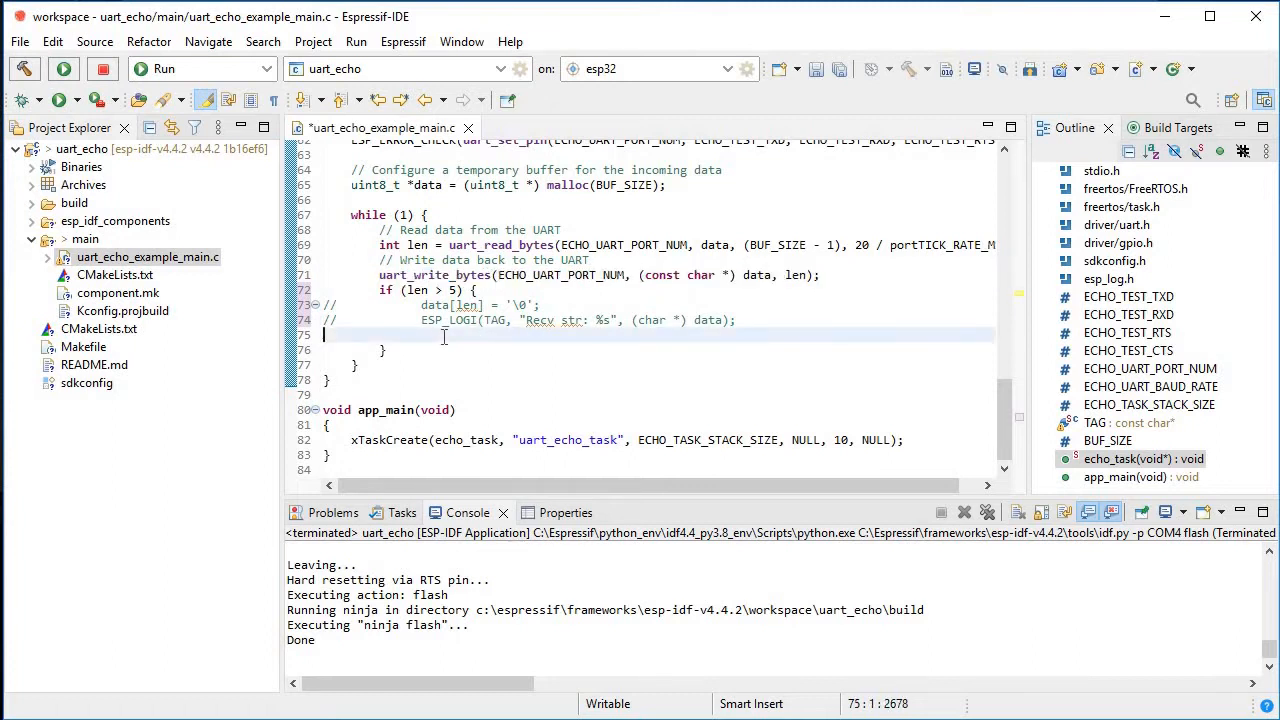
pyautogui.write('uart_write_bytes(ECHO_UART_PORT_NUM, (const char *) data, len);')
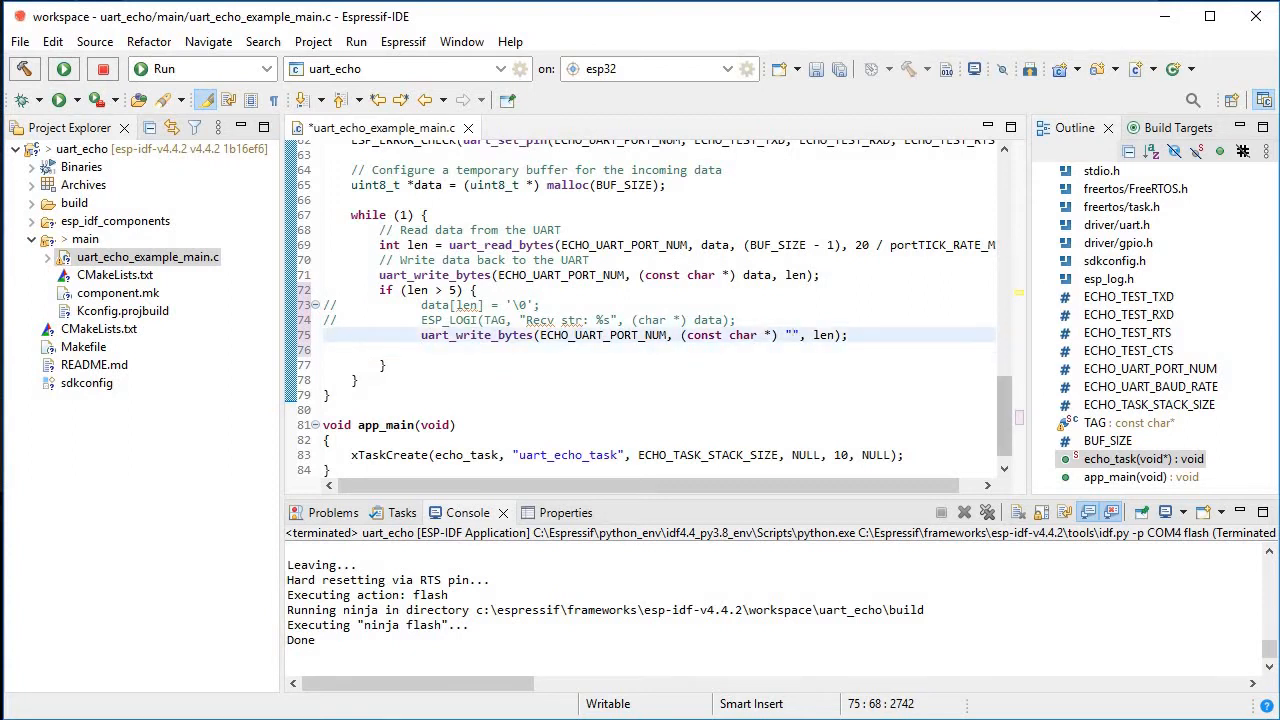
# Make that call send " My data length is greater than 5 " with length 45.
pyautogui.write('My')
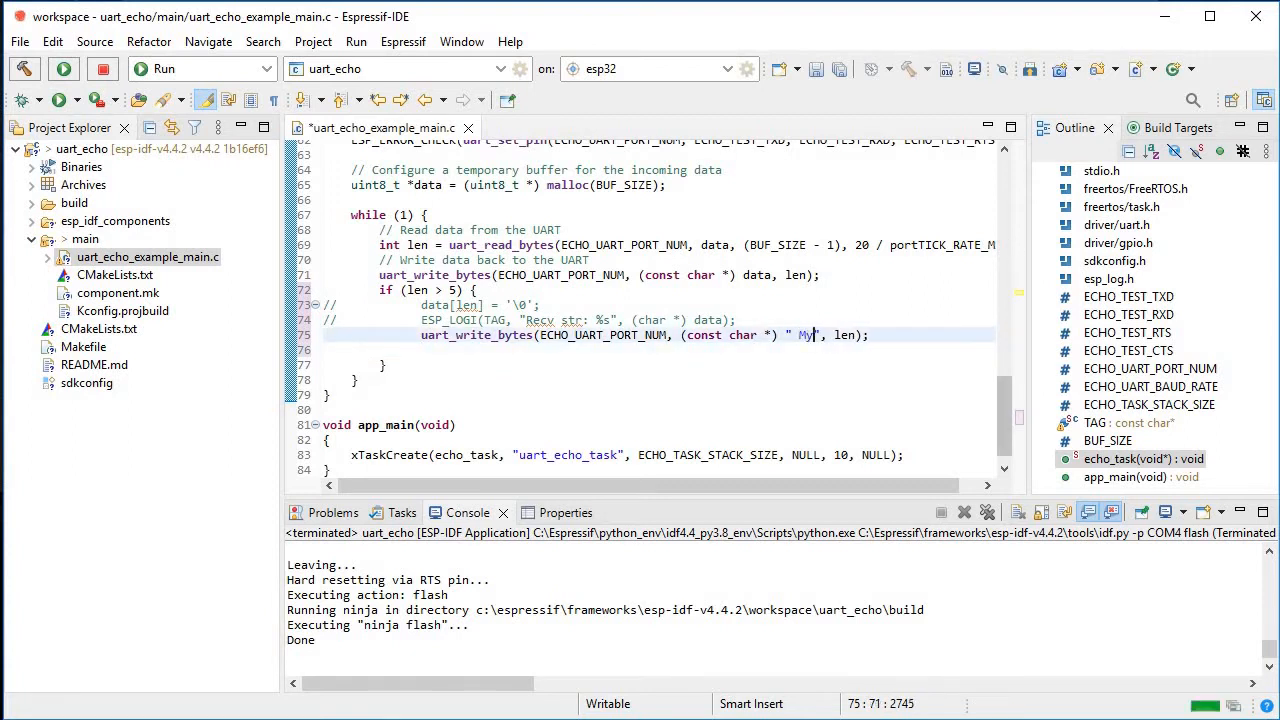
pyautogui.write('data')
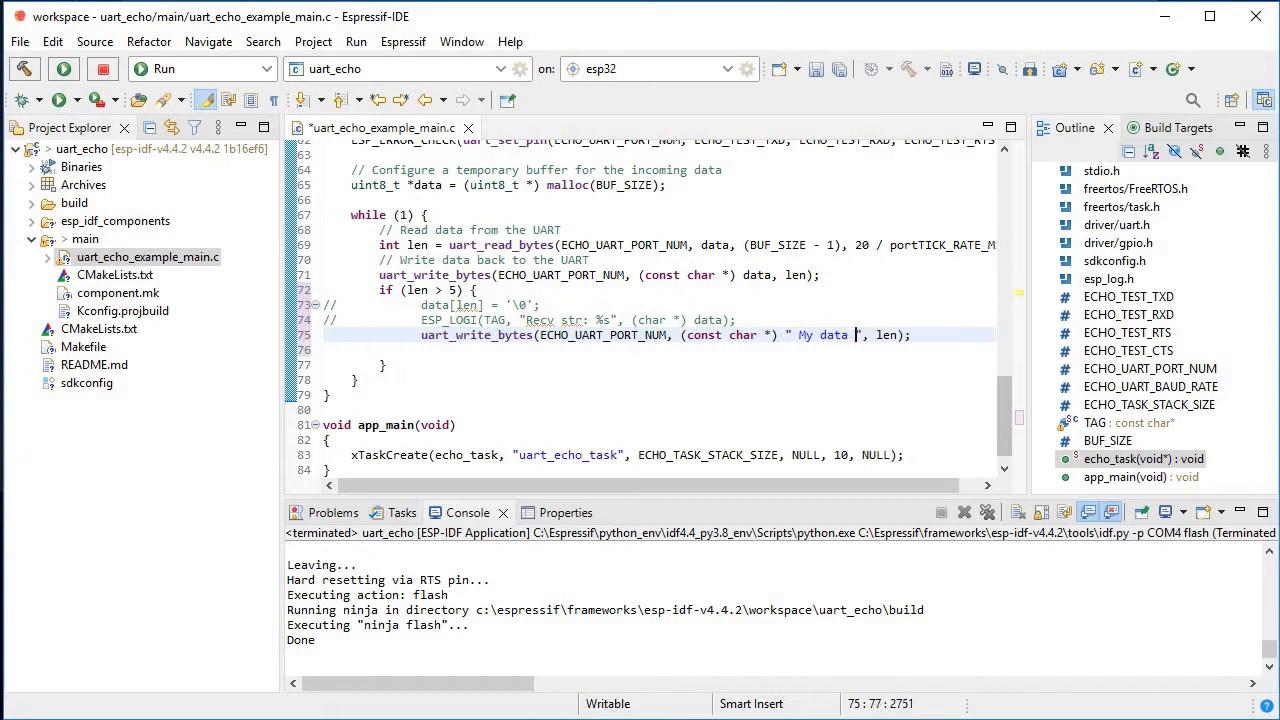
pyautogui.write('leng')
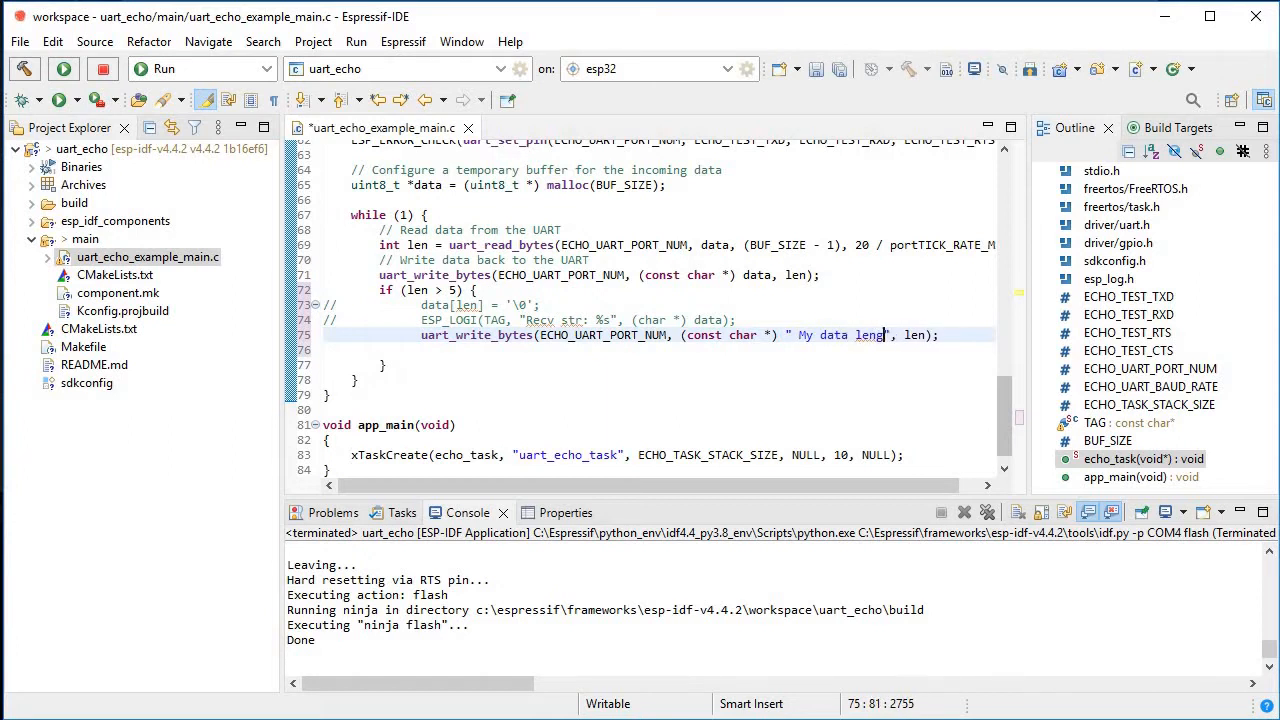
pyautogui.write('th is')
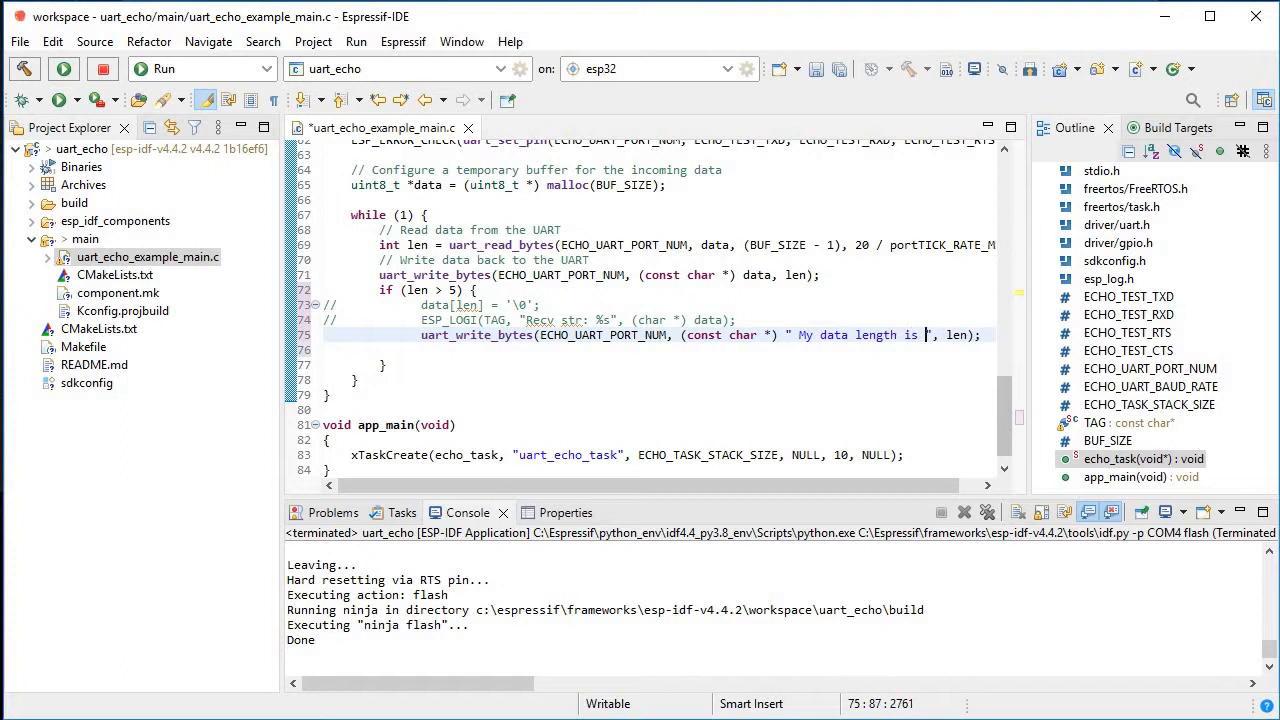
pyautogui.write('great')
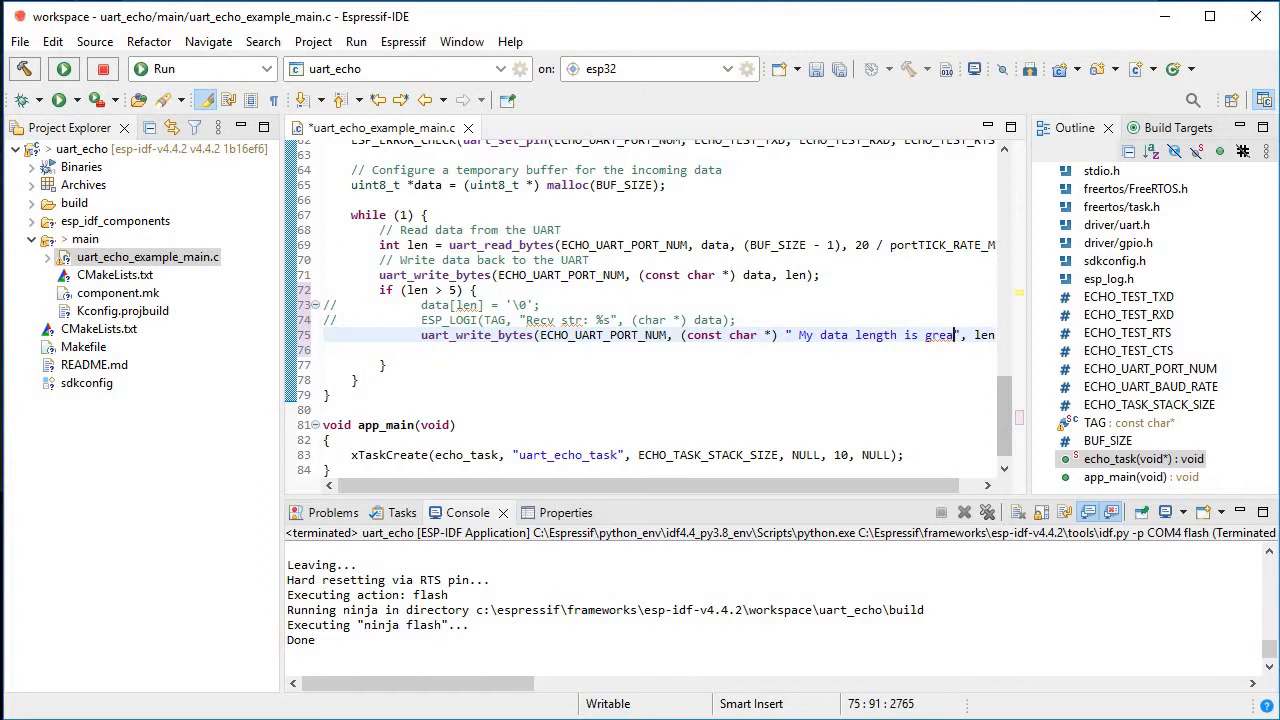
pyautogui.write('ter than')
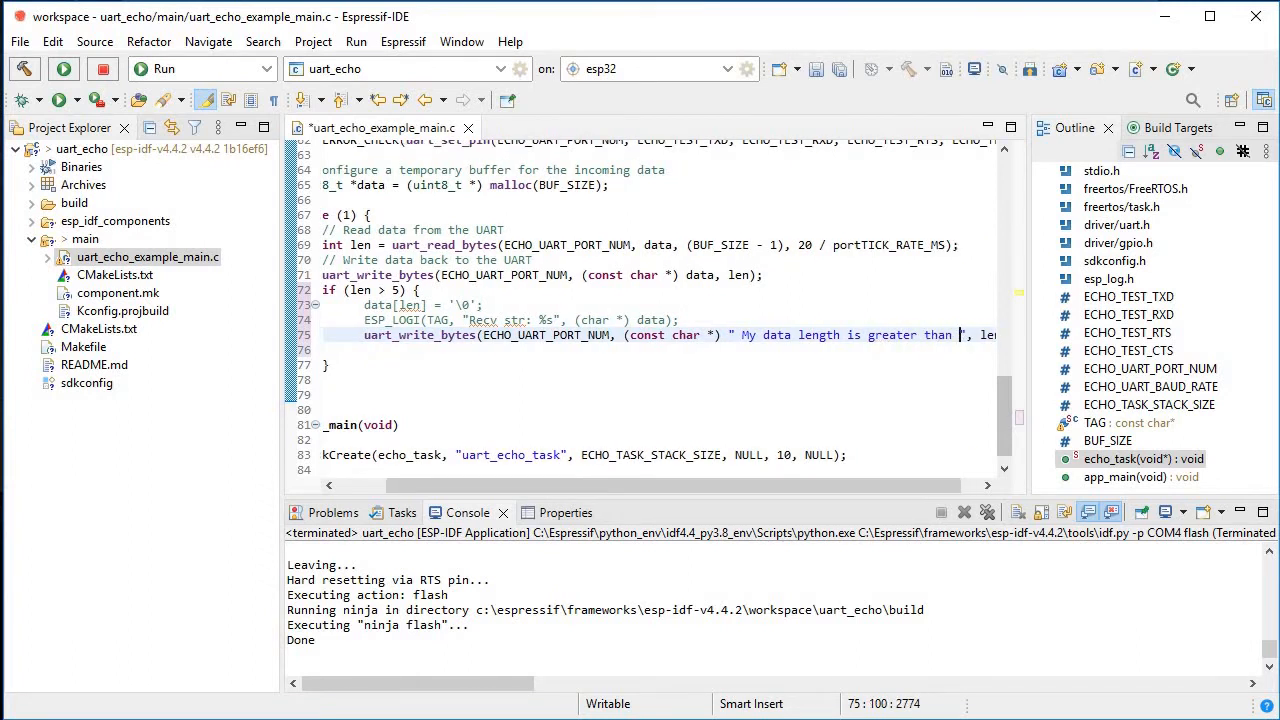
pyautogui.write('5')
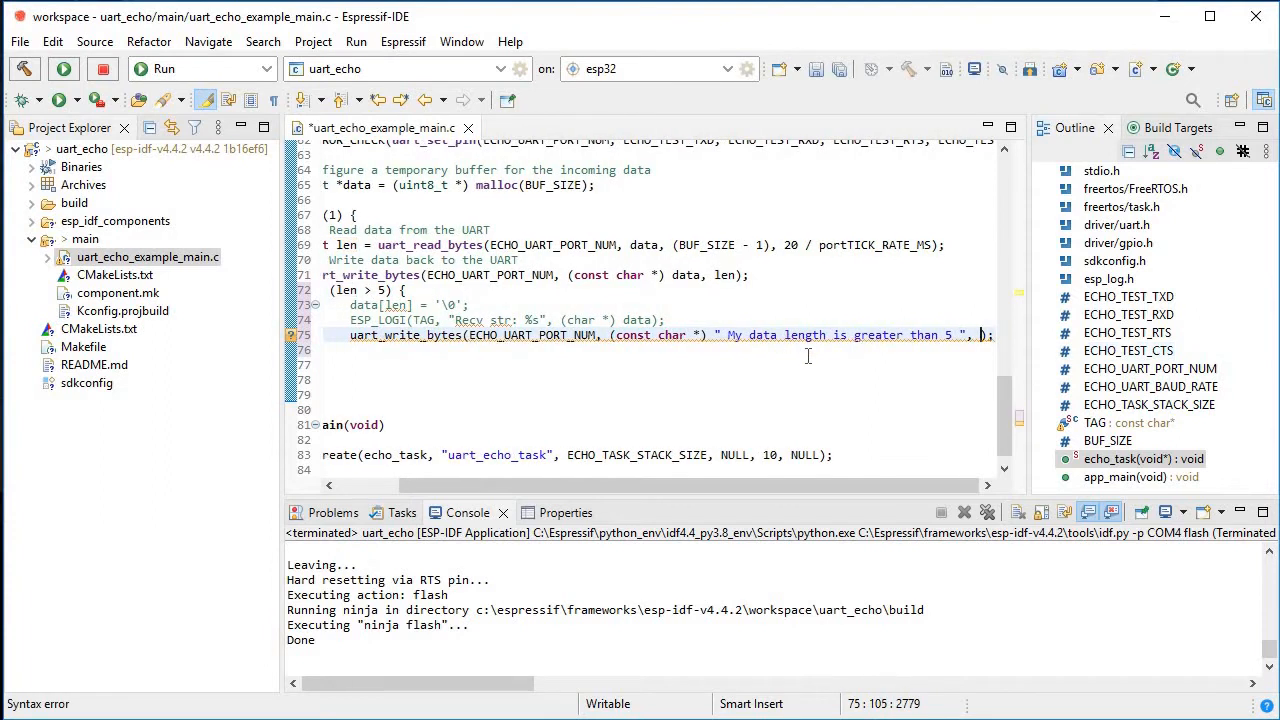
pyautogui.write('40')
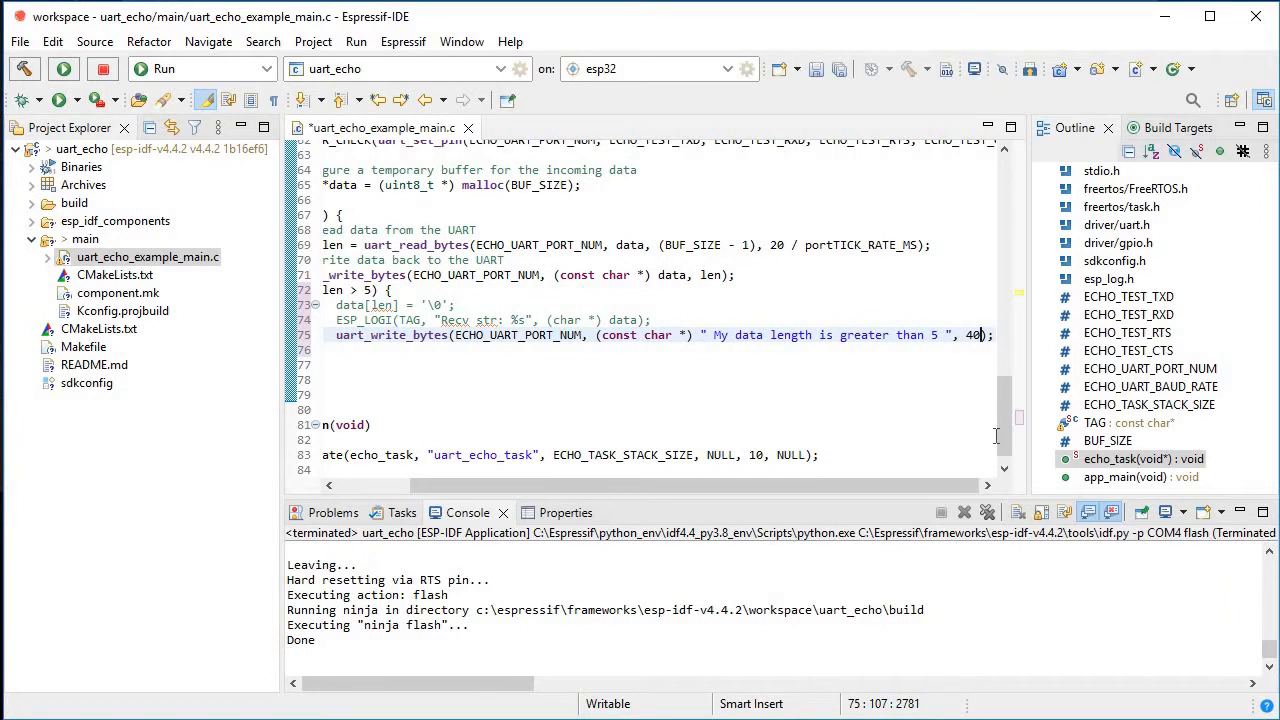
pyautogui.moveTo(798, 368)
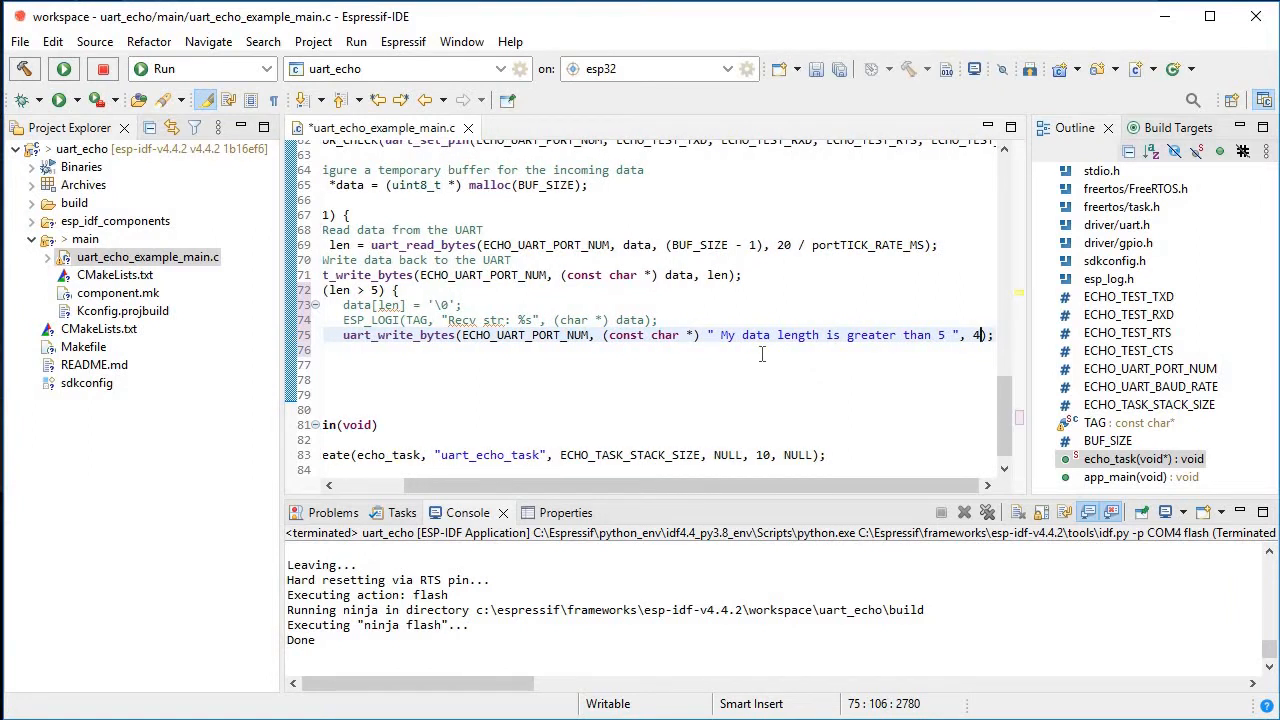
pyautogui.write('5')
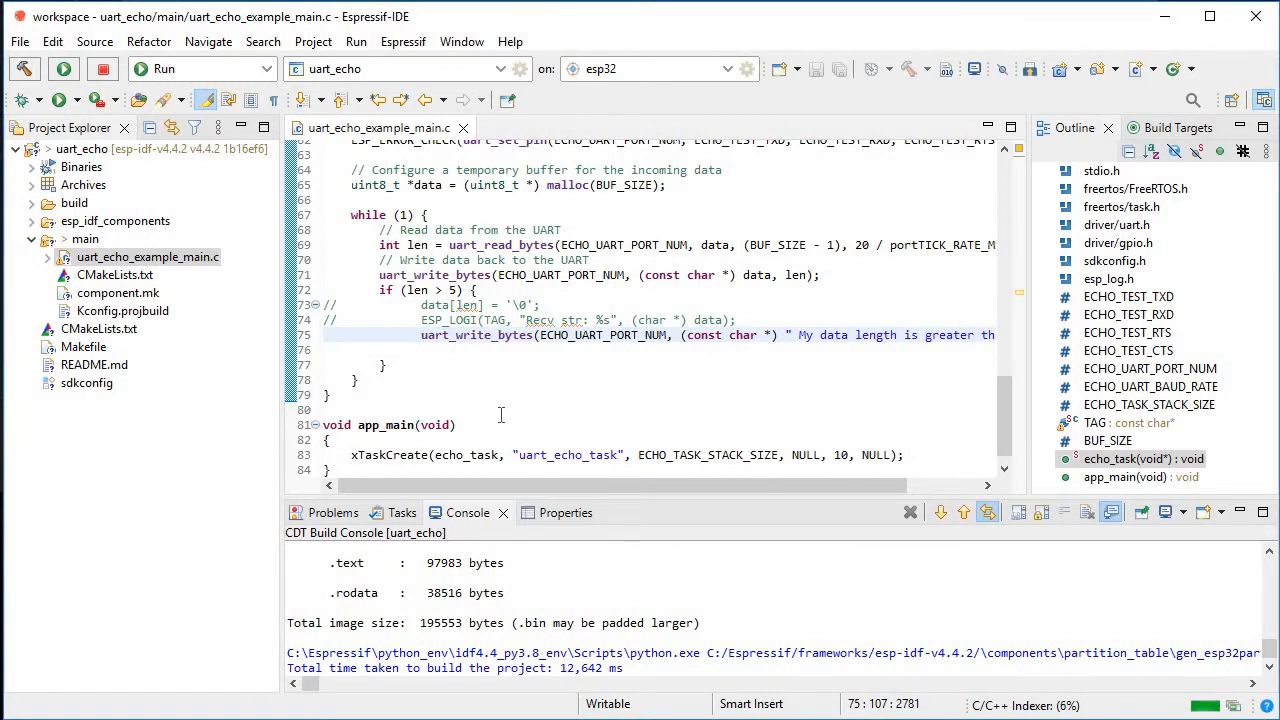
pyautogui.moveTo(460, 390)
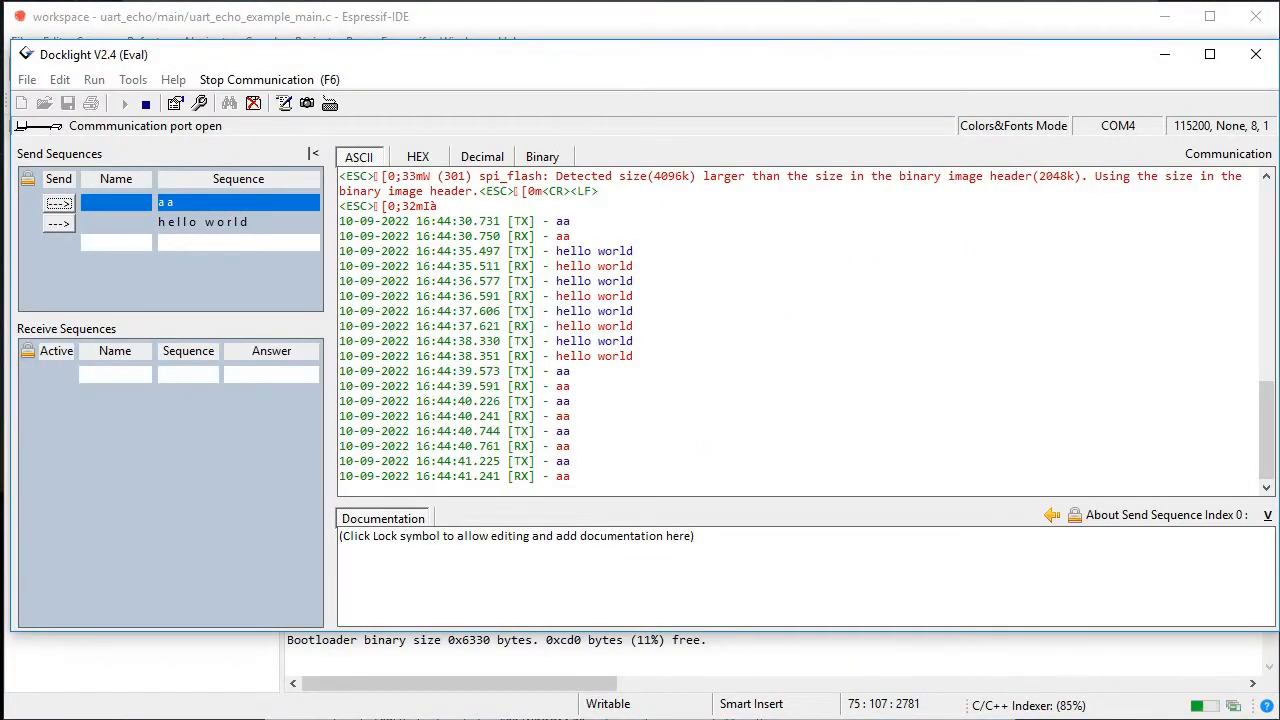
# Close Docklight's COM4 port so the rebuilt uart_echo can be flashed.
pyautogui.click(144, 104)
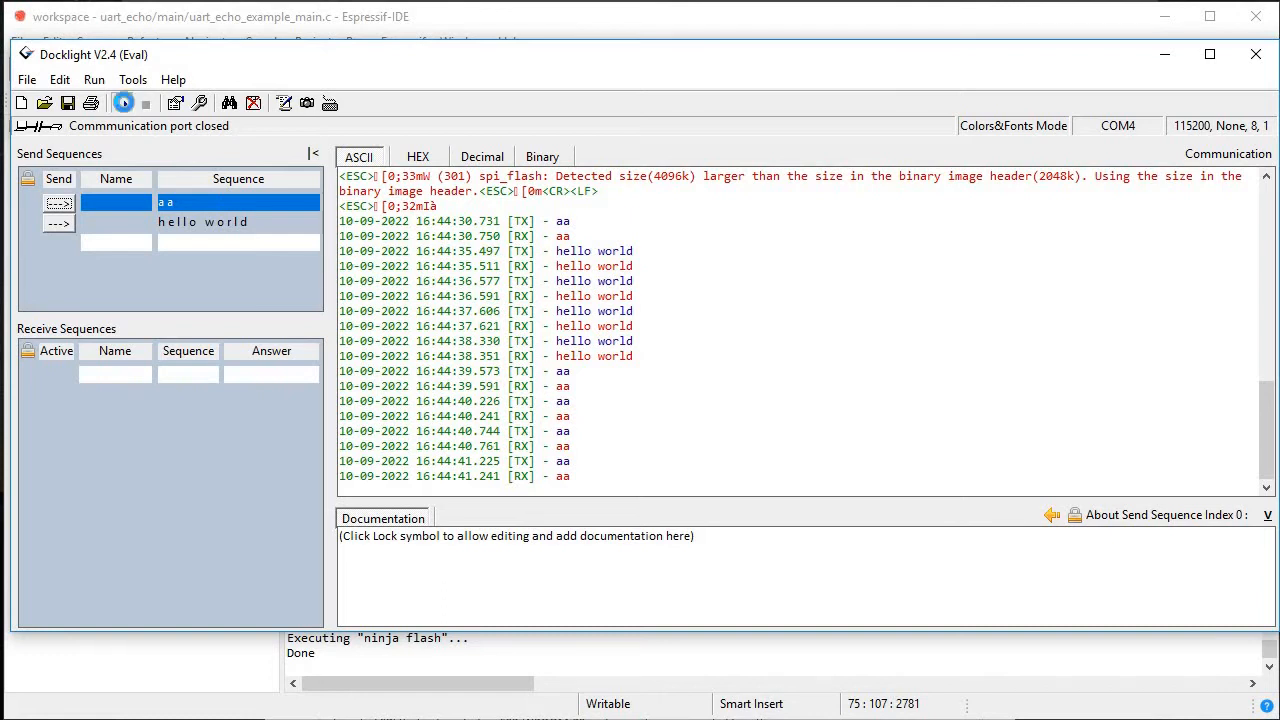
# Reopen COM4 and send aa and hello world, checking the appended 'My data length is greater than 5' reply.
pyautogui.click(124, 104)
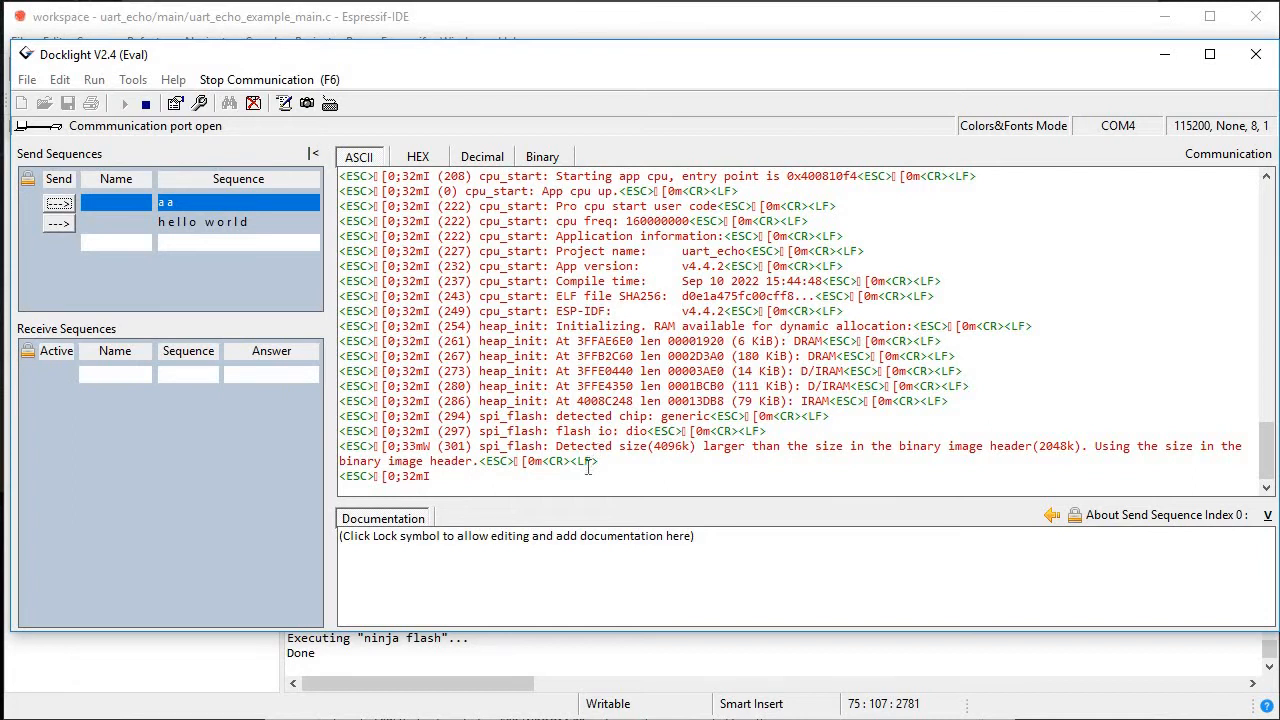
pyautogui.moveTo(856, 456)
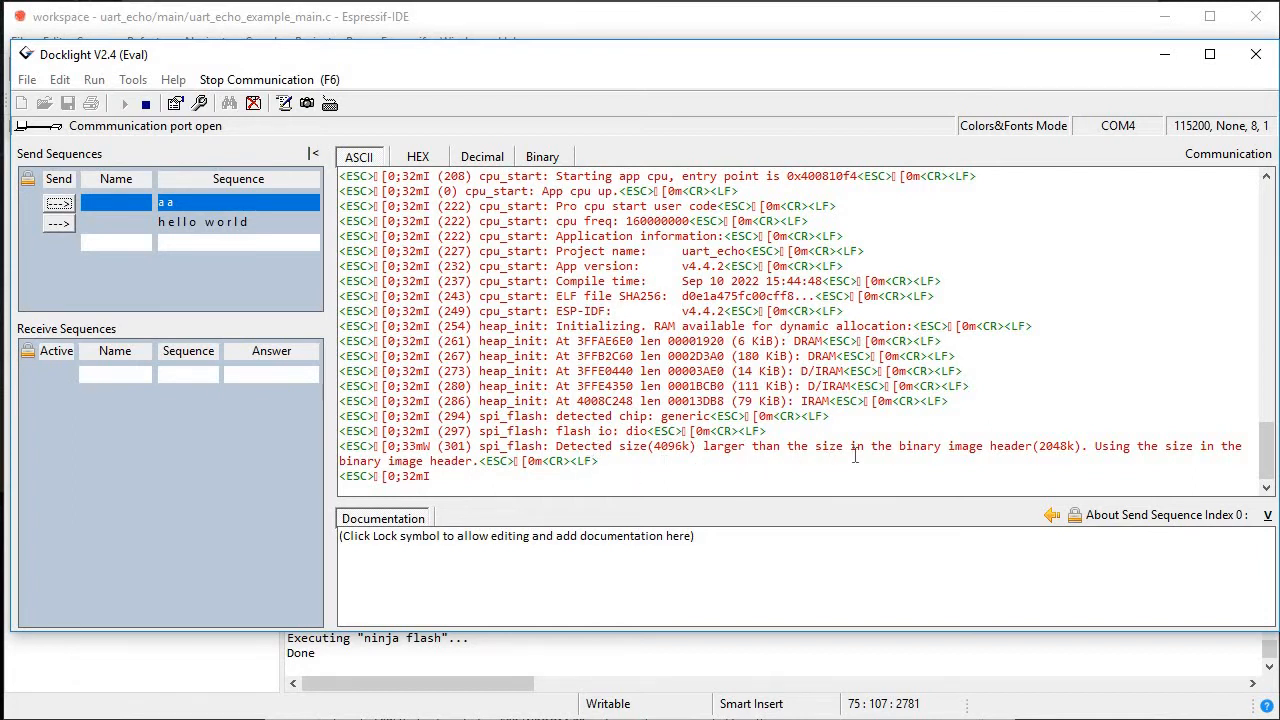
pyautogui.moveTo(240, 316)
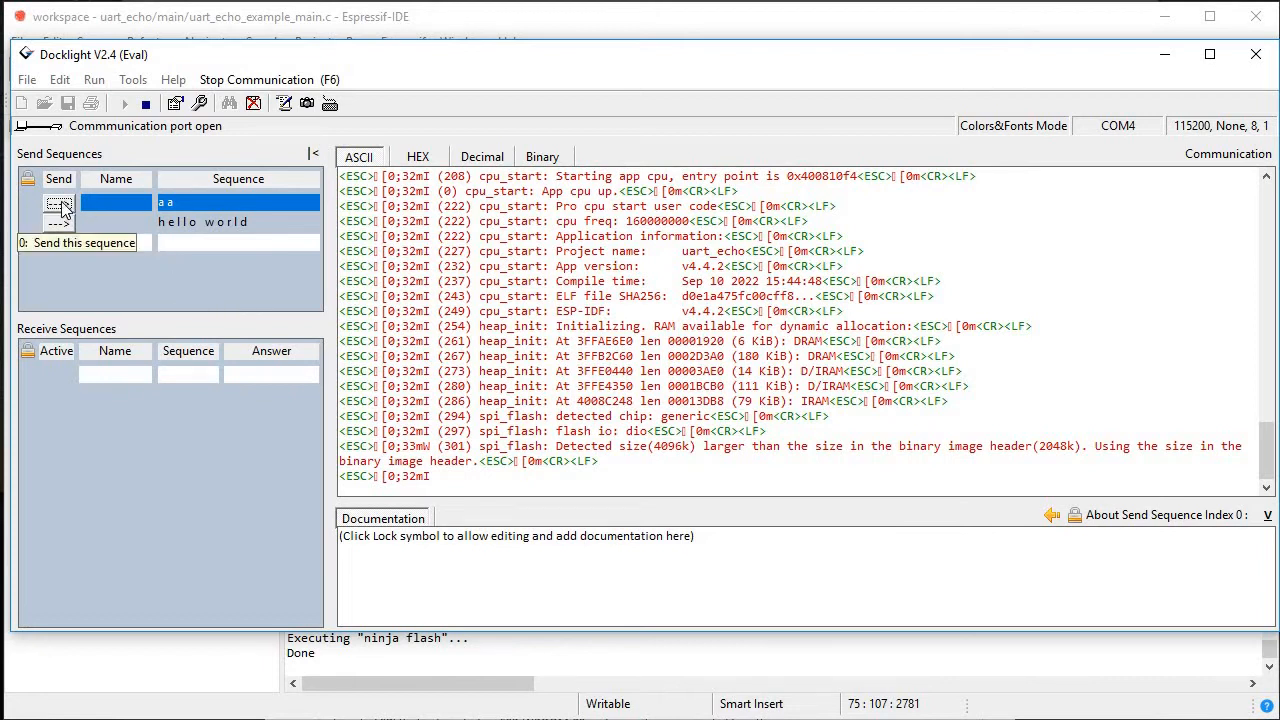
pyautogui.click(56, 210)
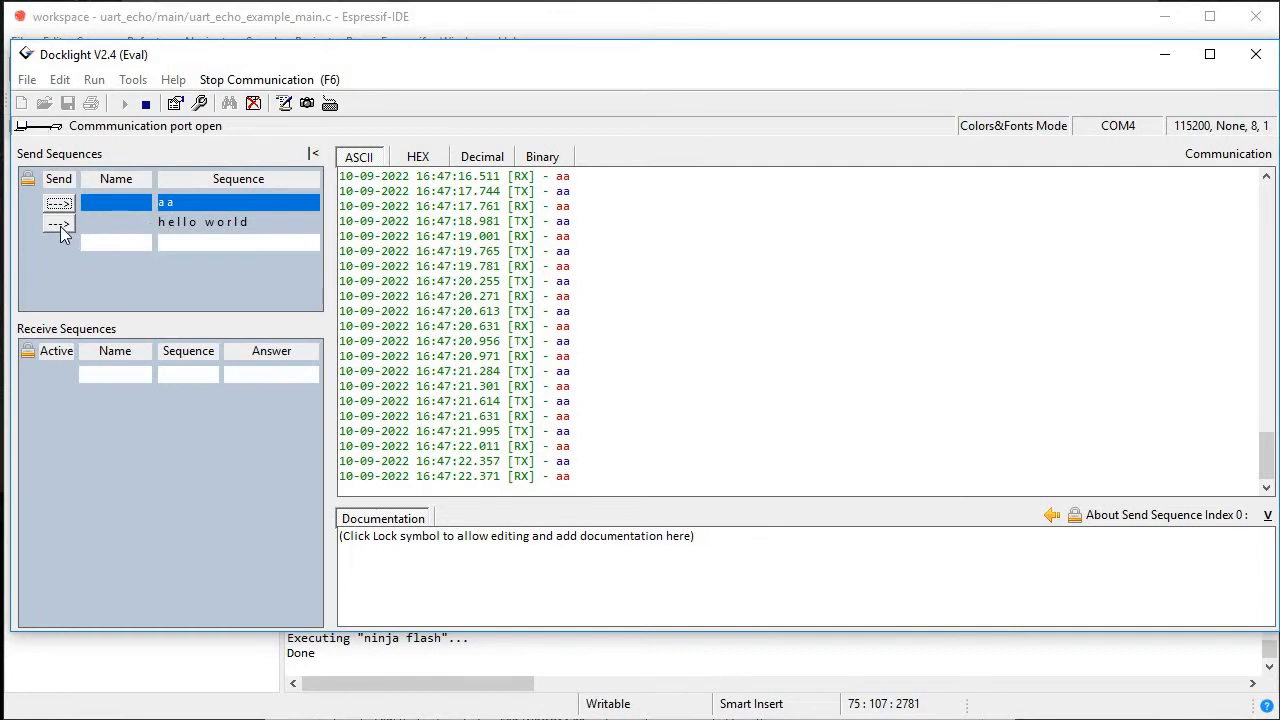
pyautogui.click(58, 222)
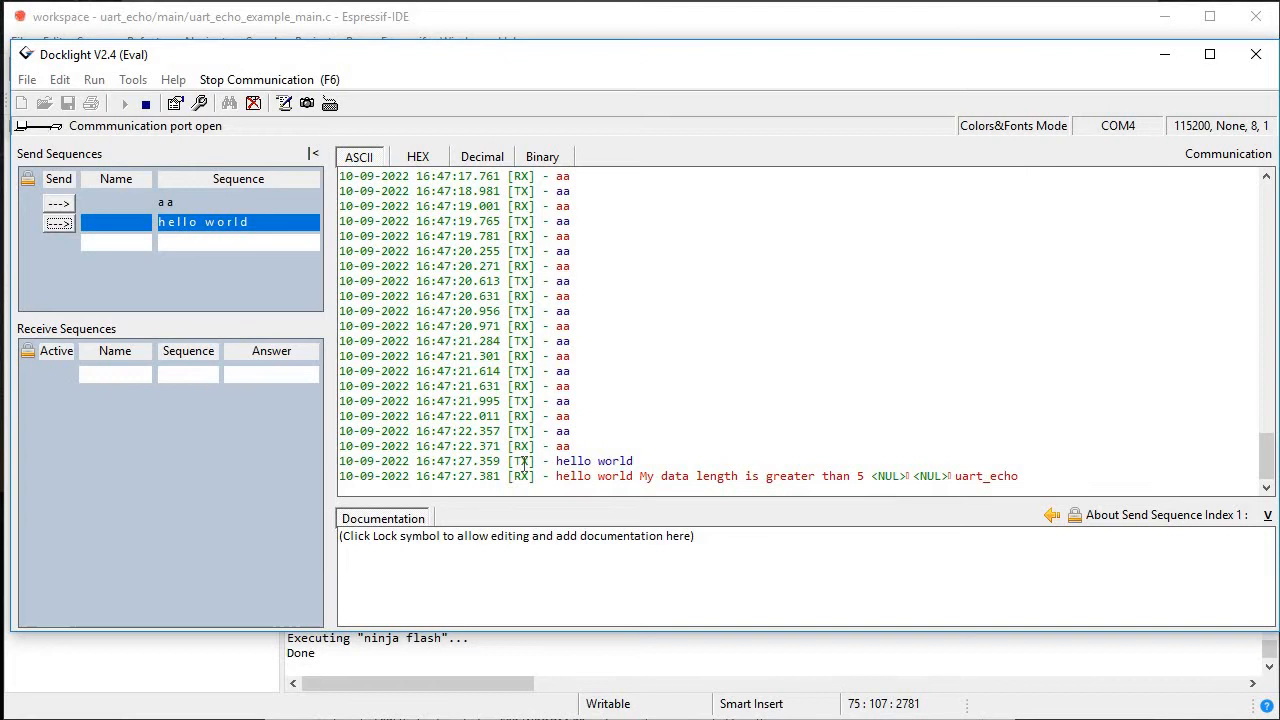
pyautogui.moveTo(656, 482)
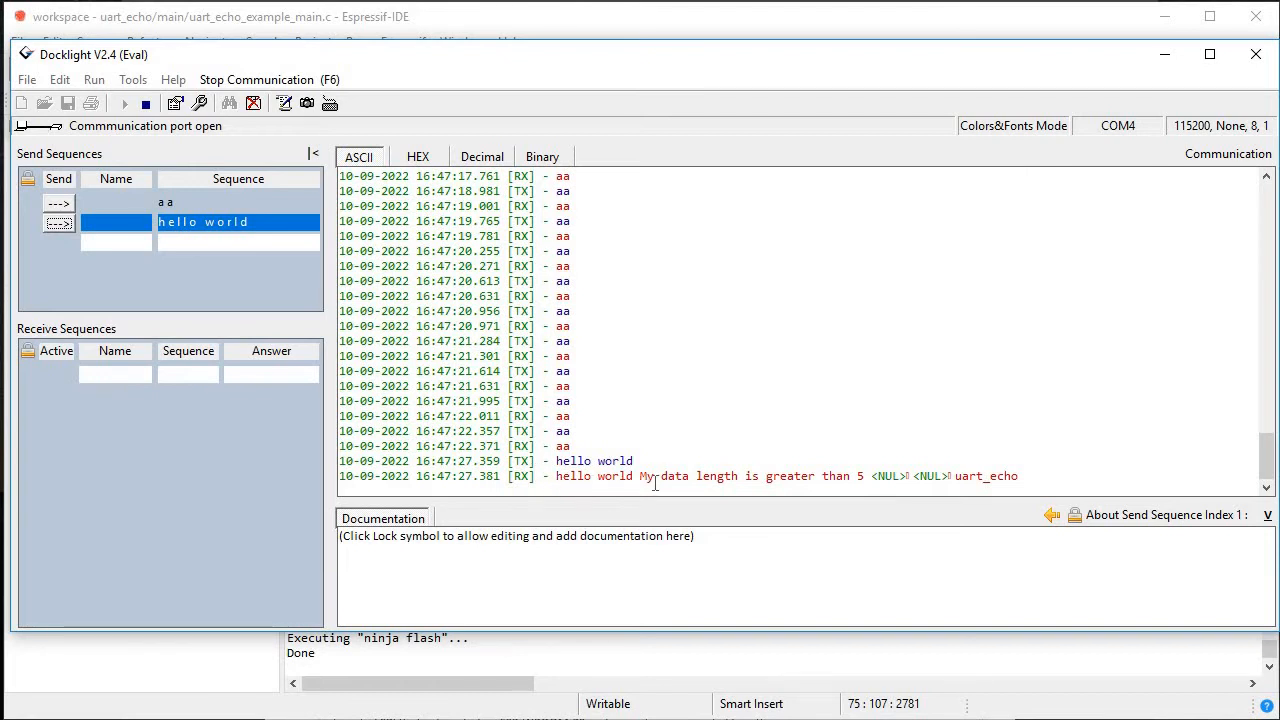
pyautogui.moveTo(904, 486)
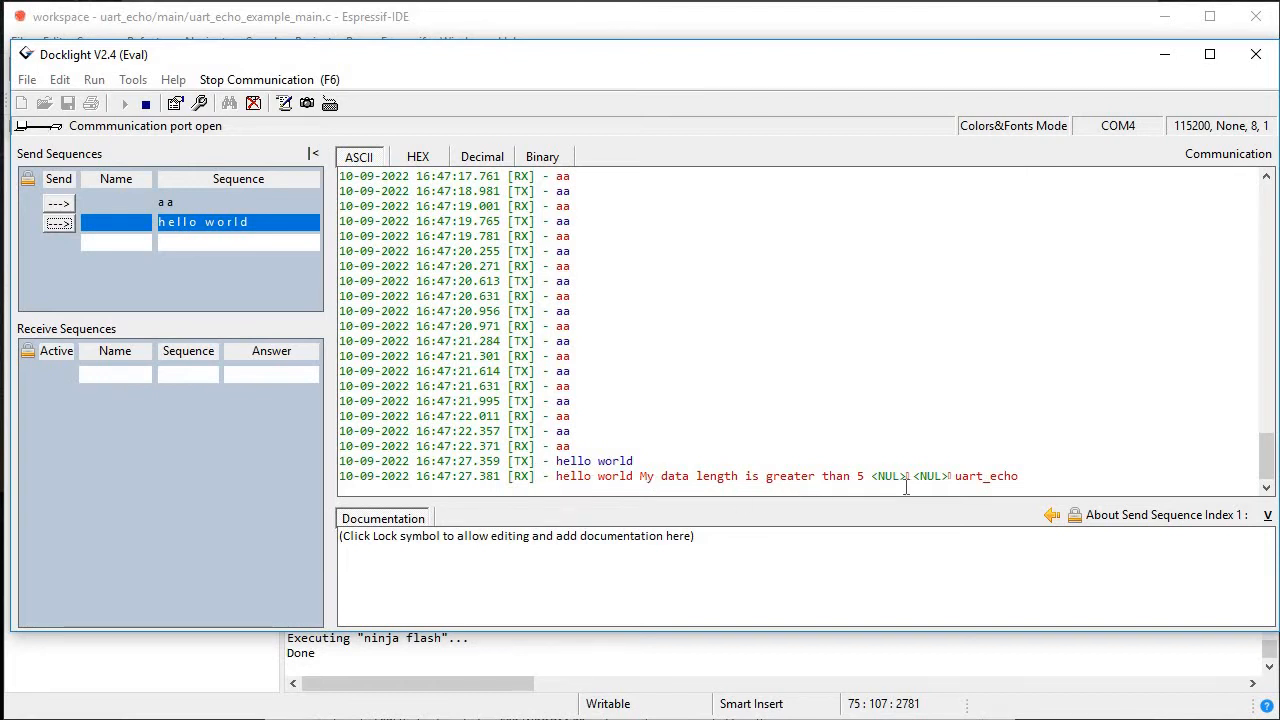
pyautogui.moveTo(884, 496)
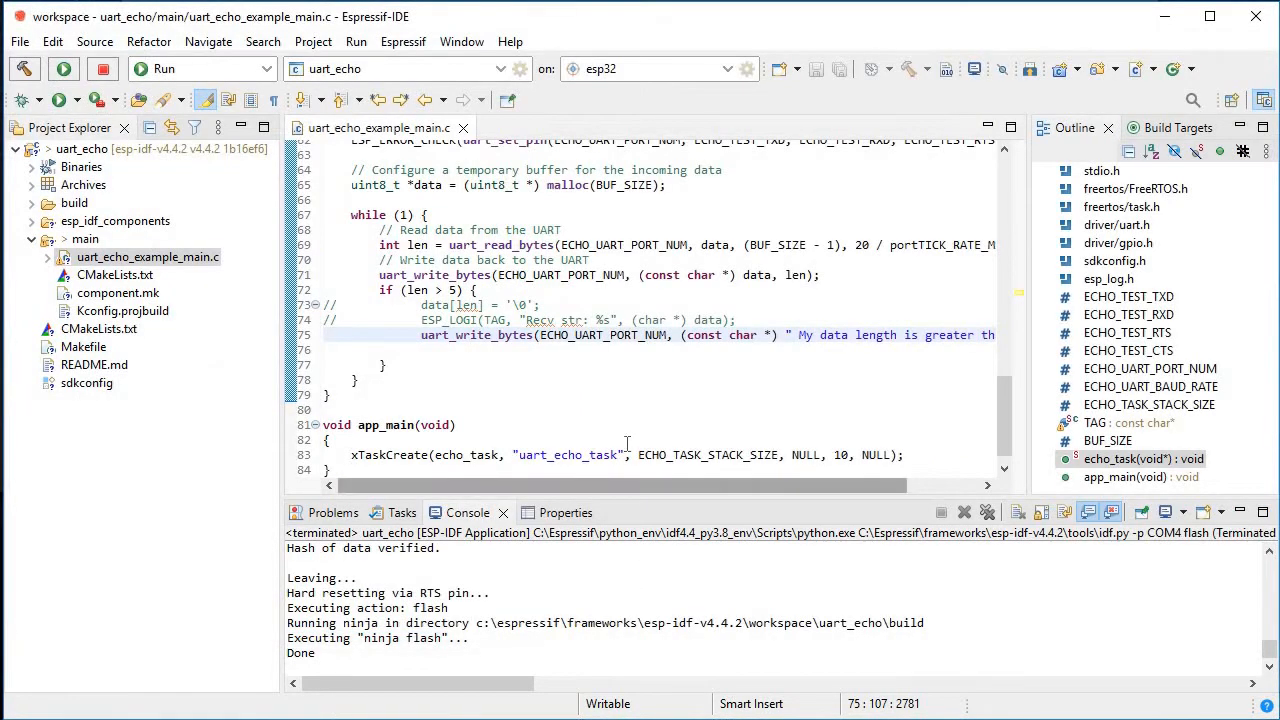
# Change the appended message's length argument from 45 to 36.
pyautogui.scroll(3)
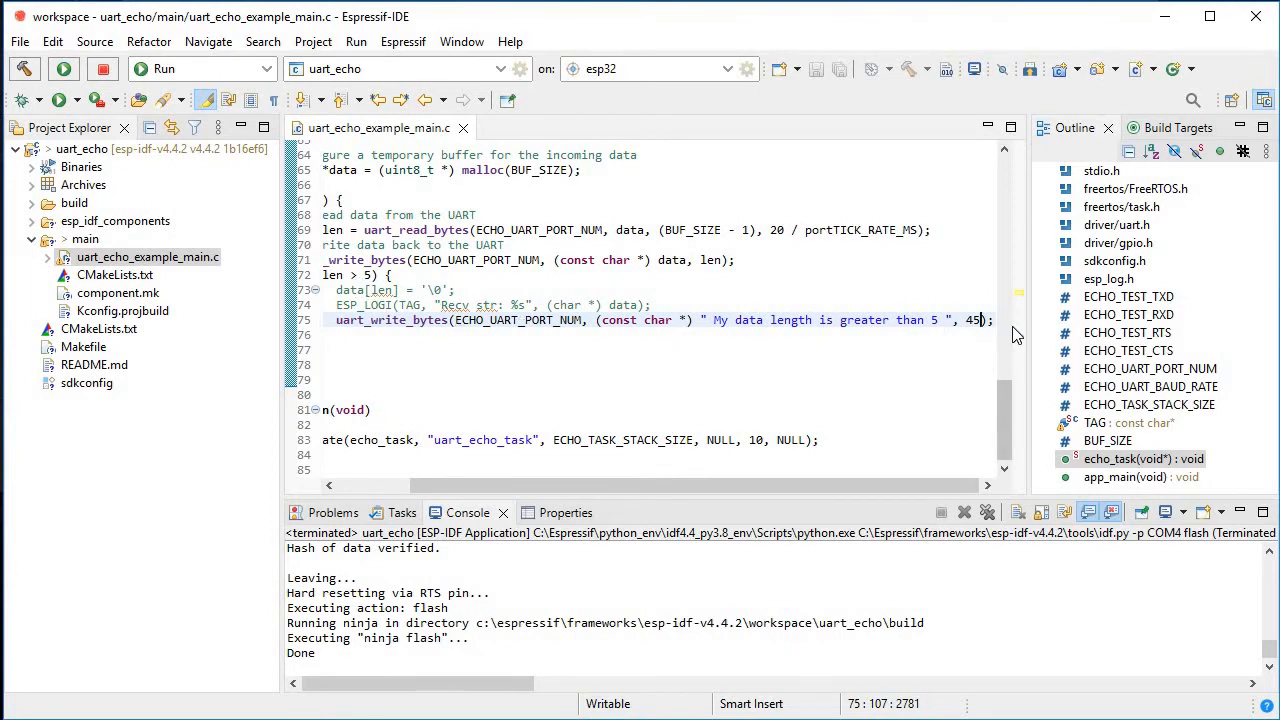
pyautogui.press('BackSpace')
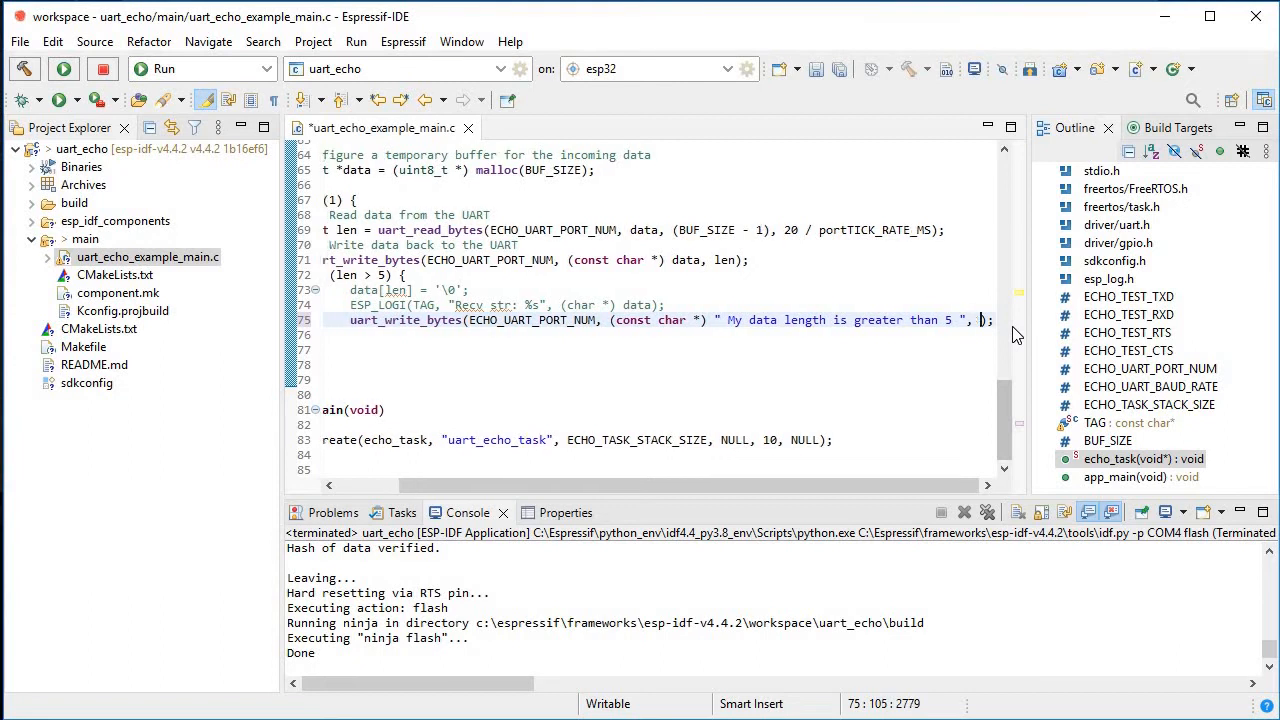
pyautogui.write('36')
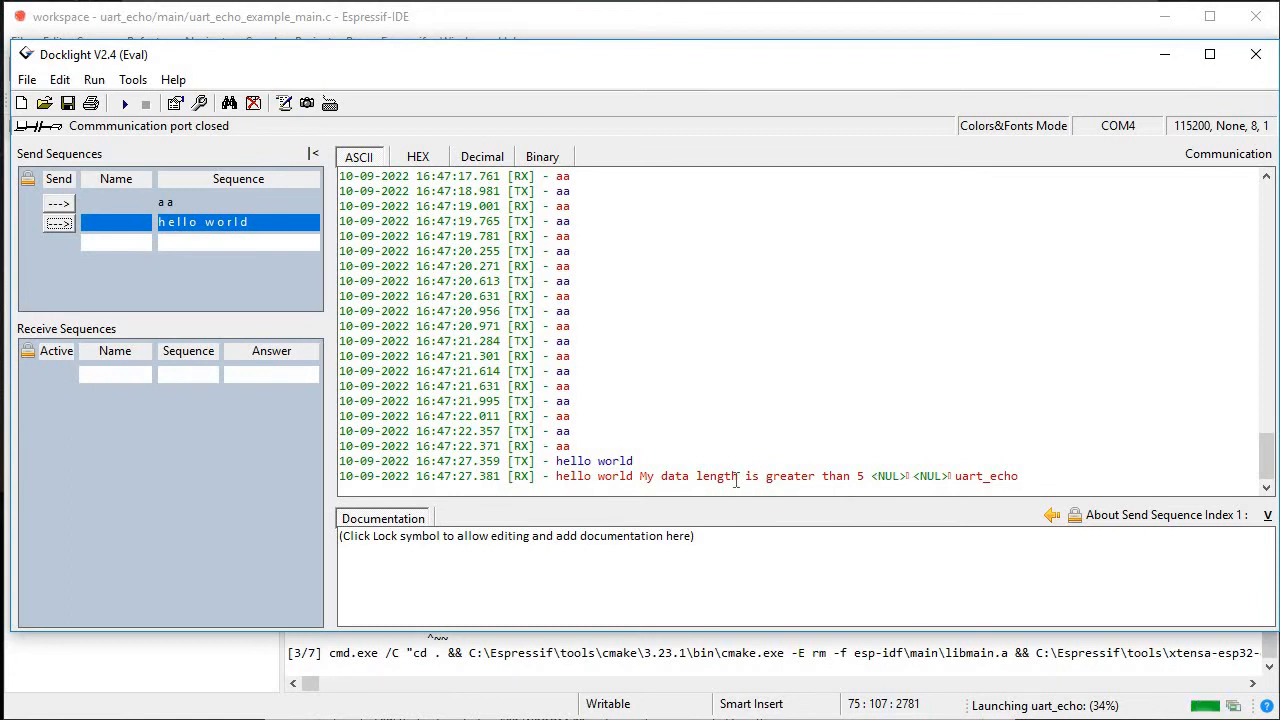
pyautogui.moveTo(644, 476)
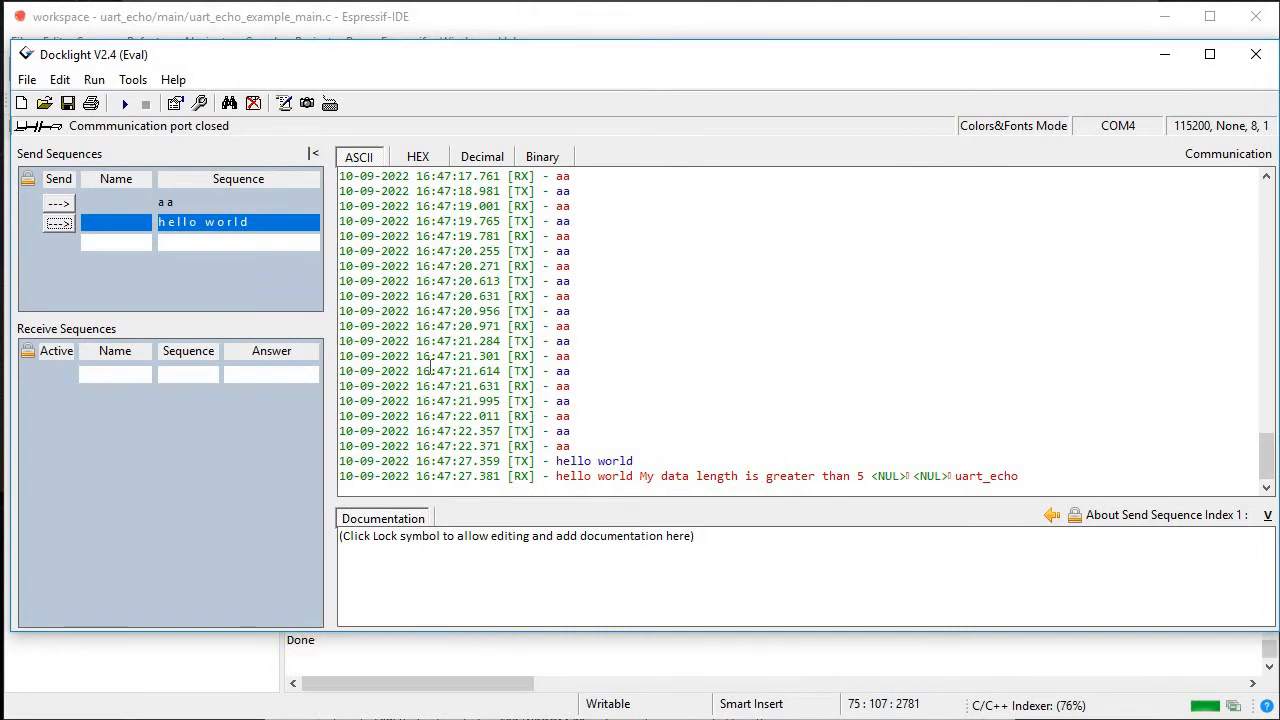
# Reopen the COM4 link and send 'hello world' to read the appended 'My data length is greater than 5' reply.
pyautogui.click(124, 104)
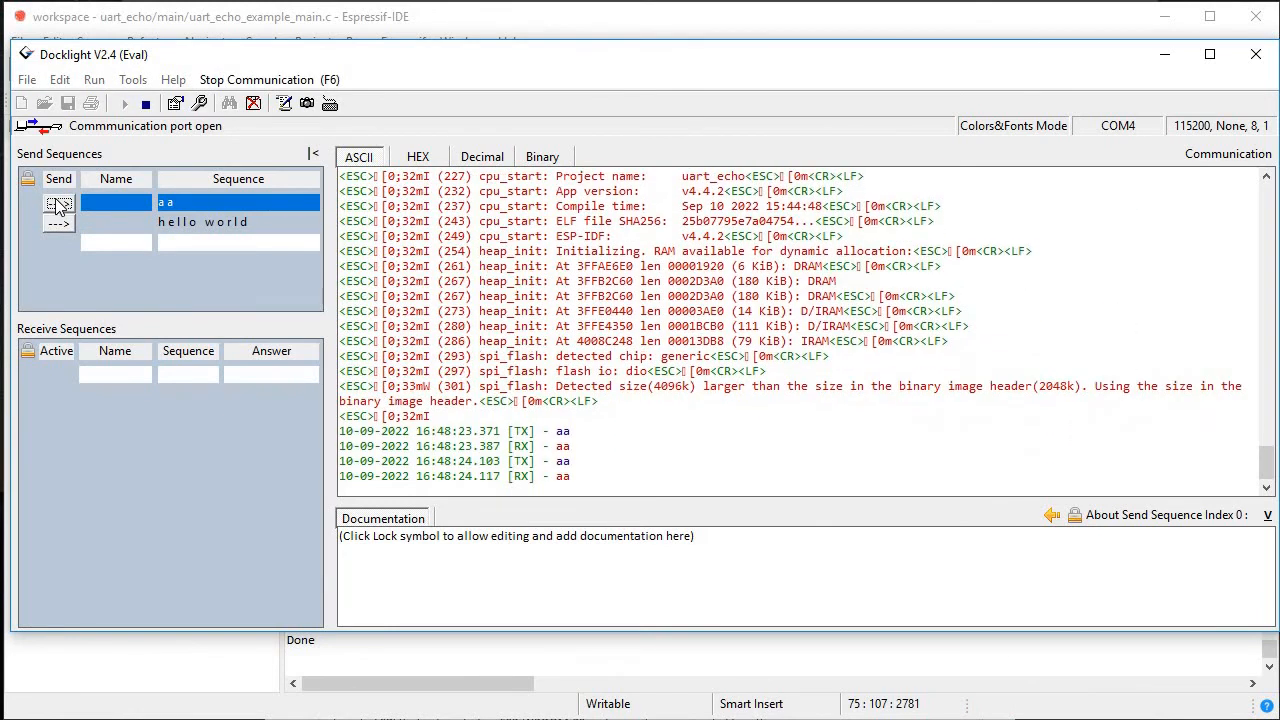
pyautogui.click(58, 222)
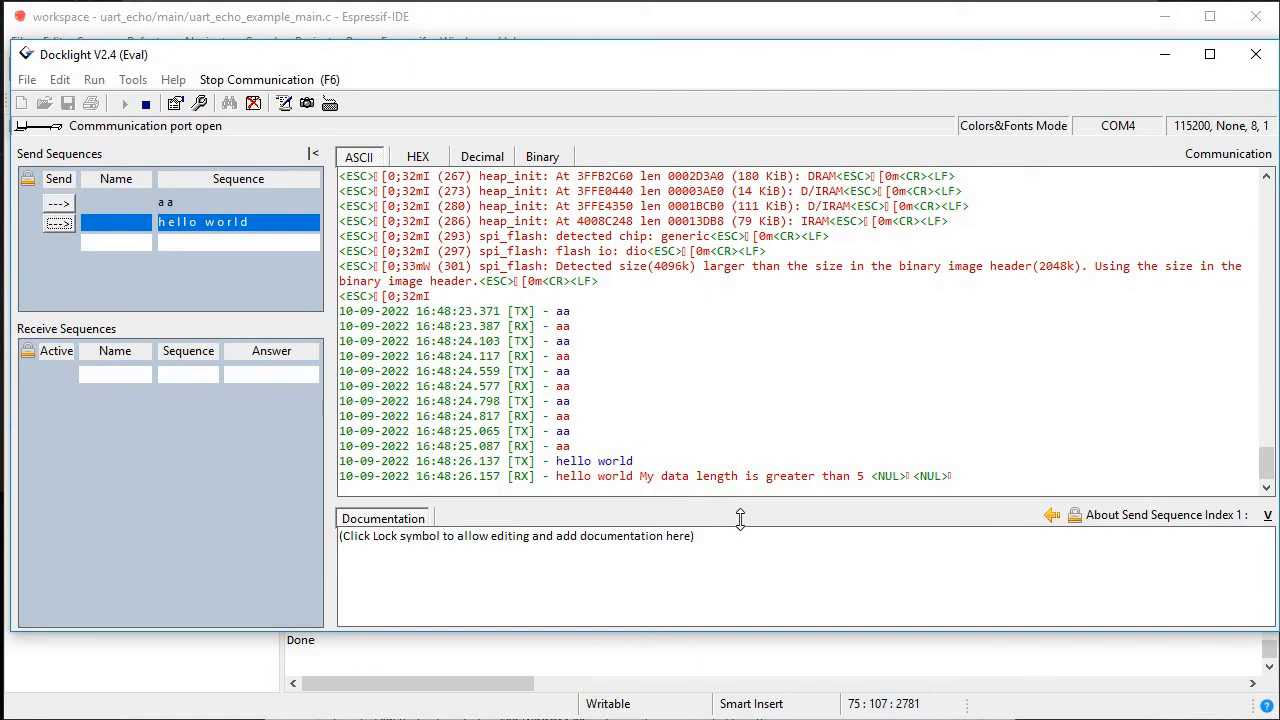
pyautogui.moveTo(768, 500)
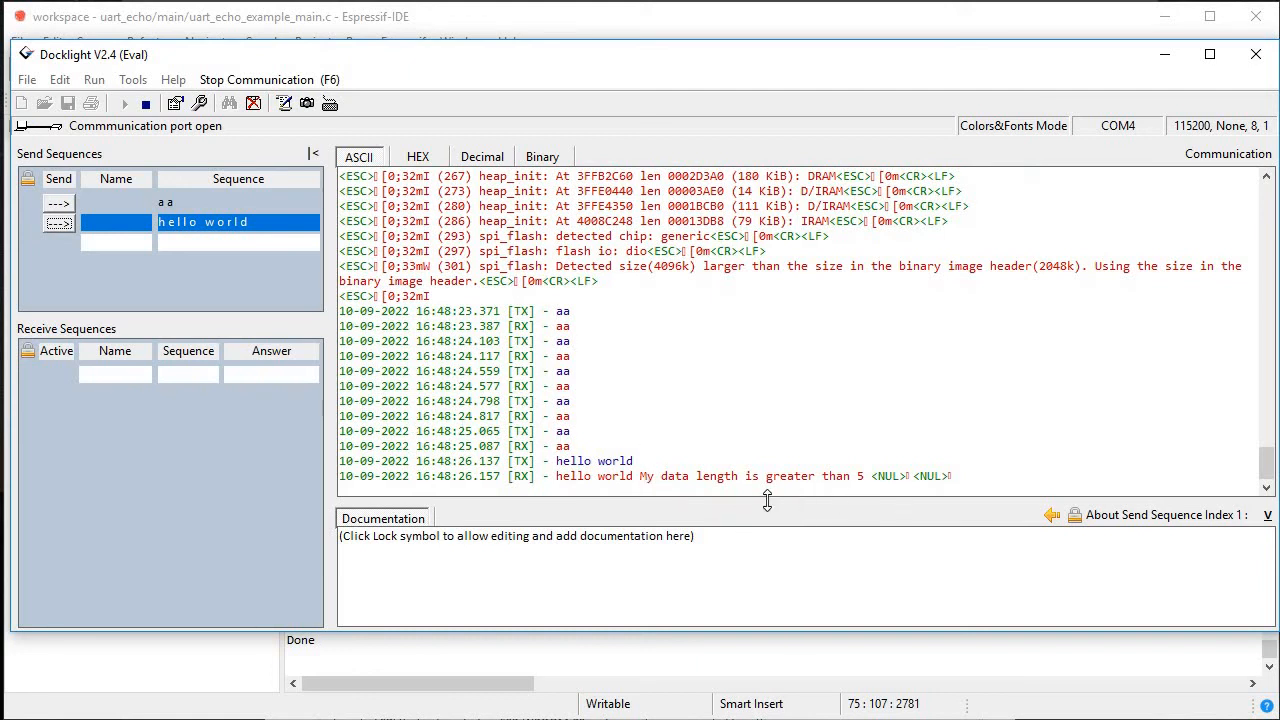
pyautogui.moveTo(616, 504)
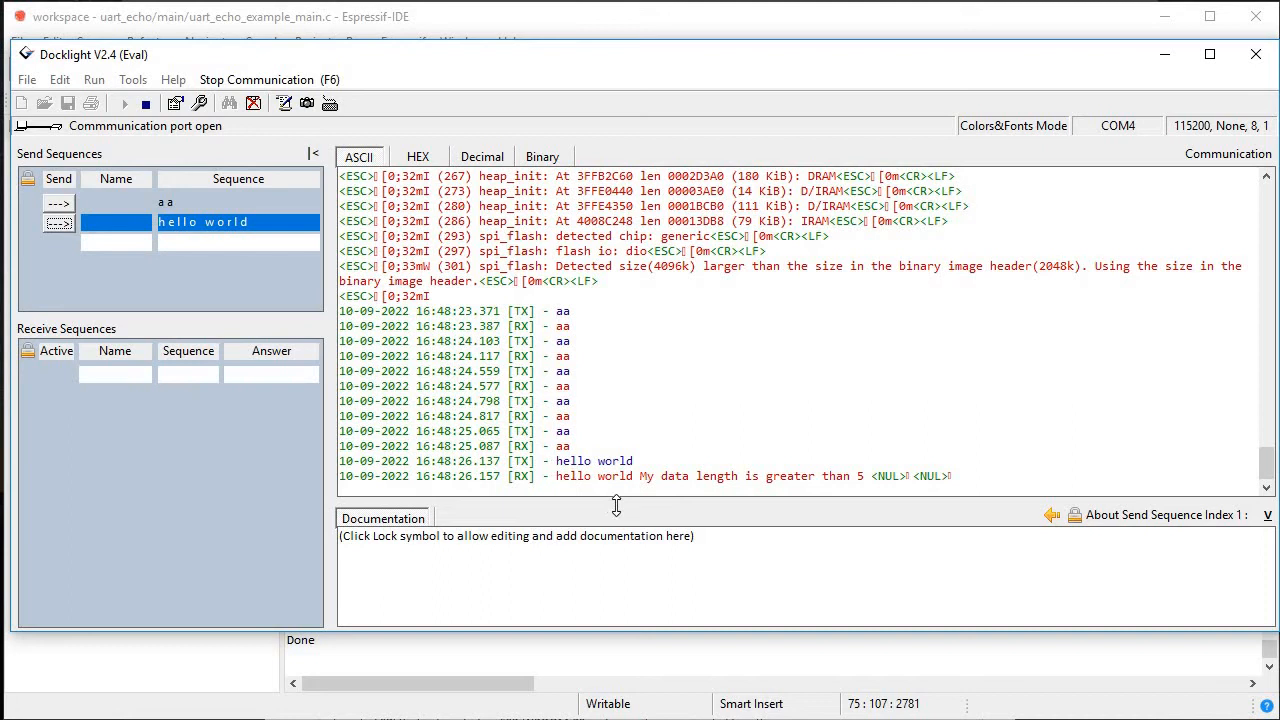
pyautogui.moveTo(614, 506)
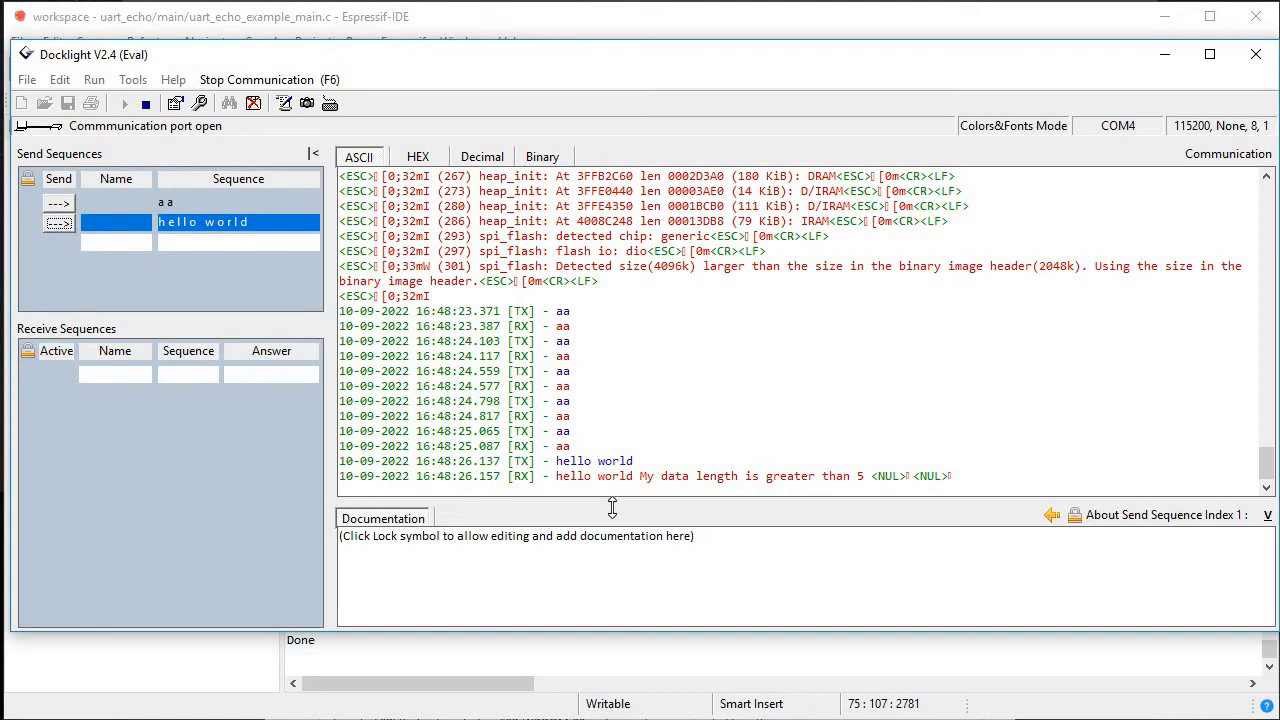
pyautogui.moveTo(640, 476)
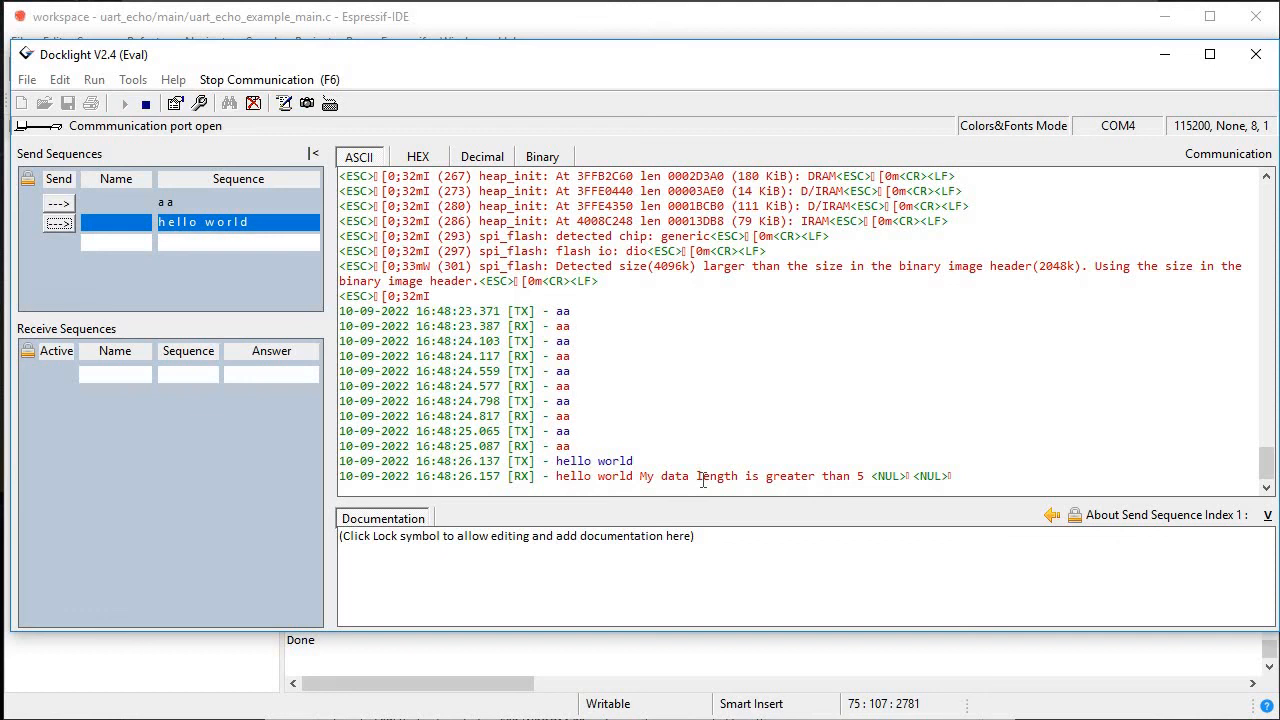
pyautogui.moveTo(724, 542)
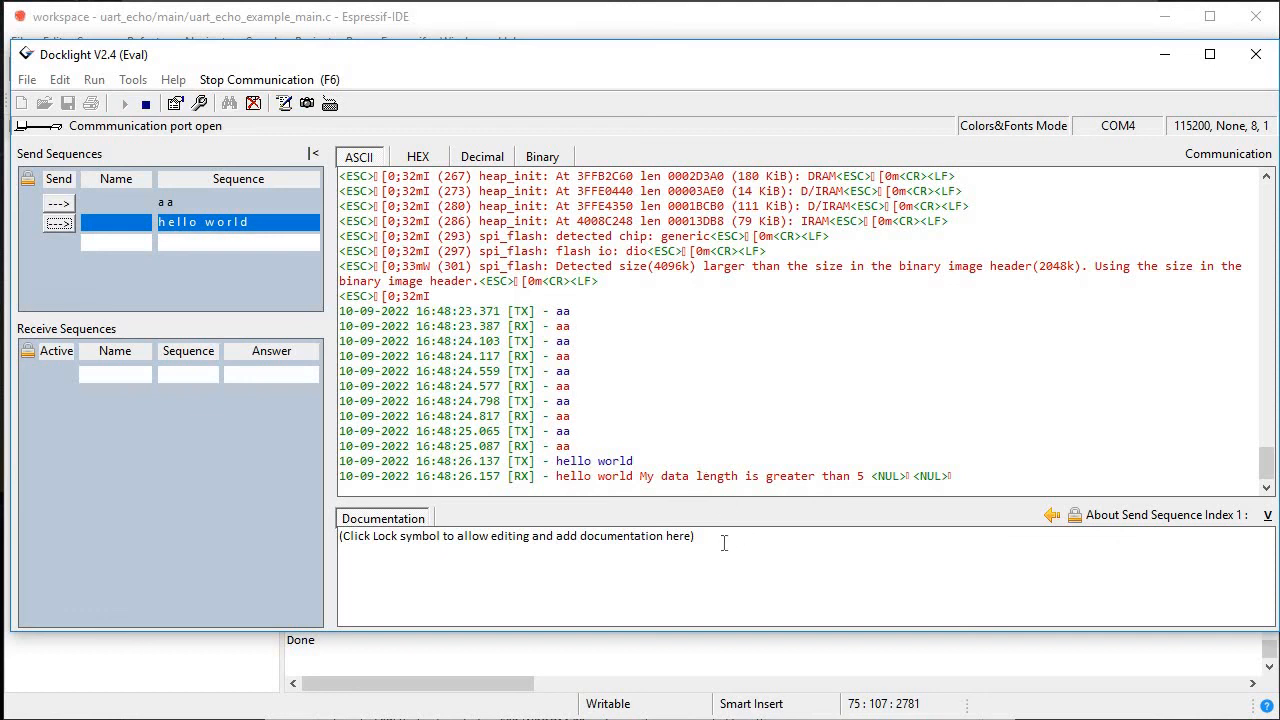